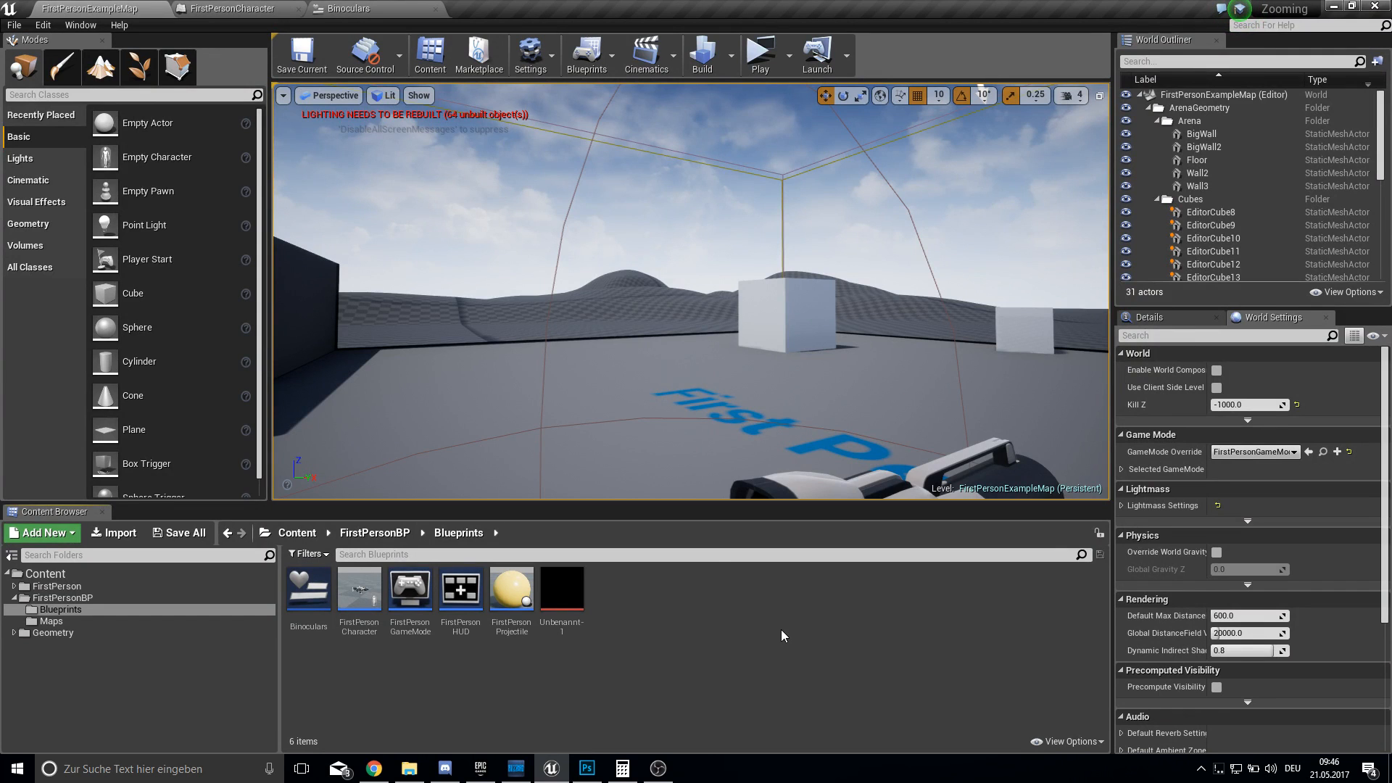
# Open the Unreal Project Browser's New Project templates from the File menu.
pyautogui.click(760, 49)
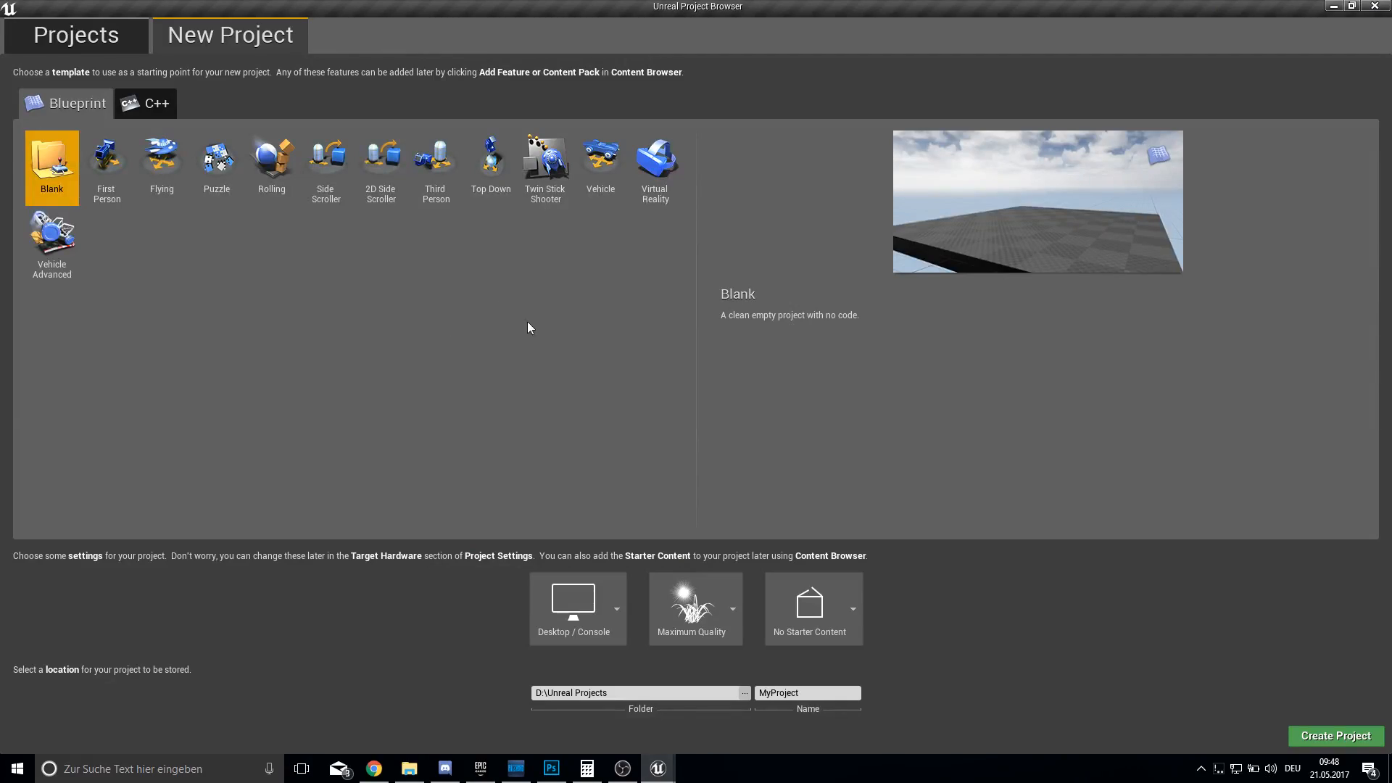
# Create a First Person Blueprint project named BinocularsTutorial.
pyautogui.click(106, 159)
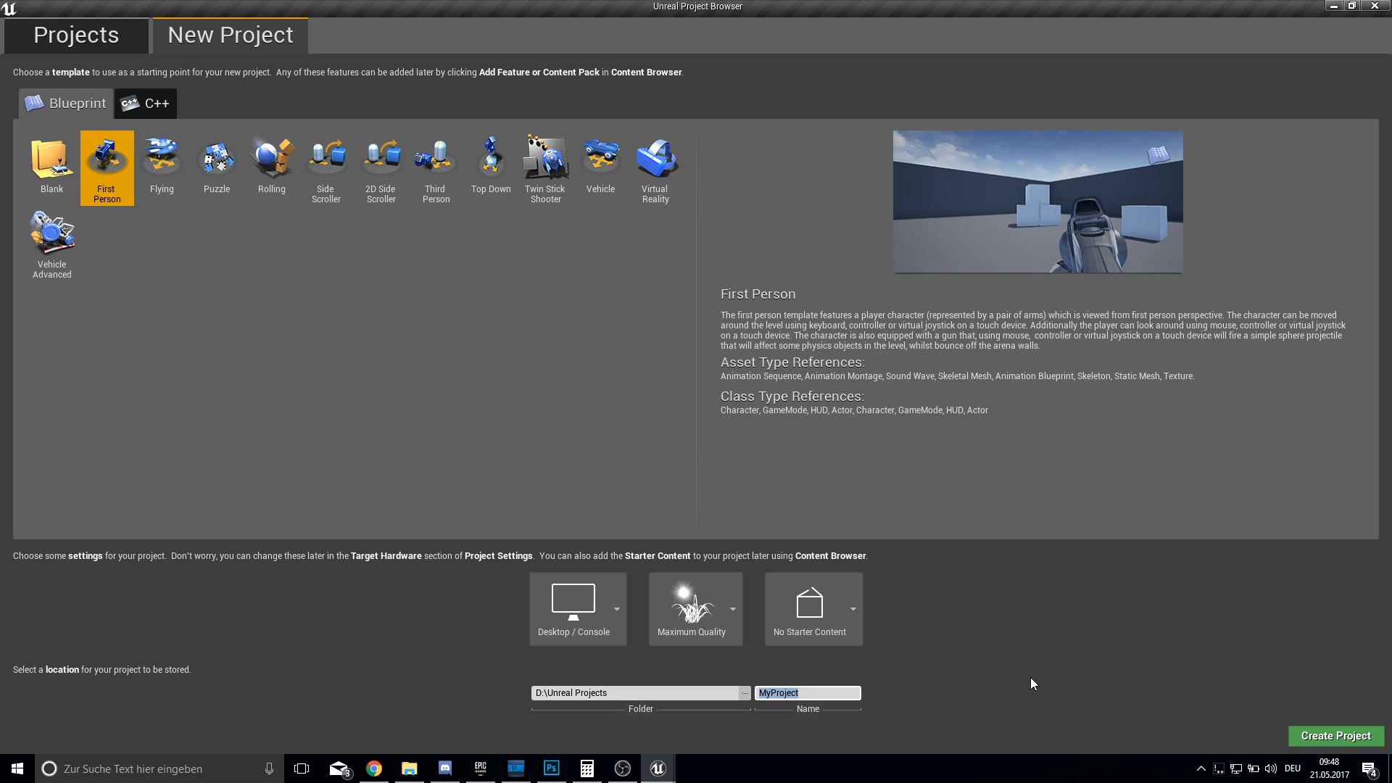
pyautogui.write('BinocularsTutorial')
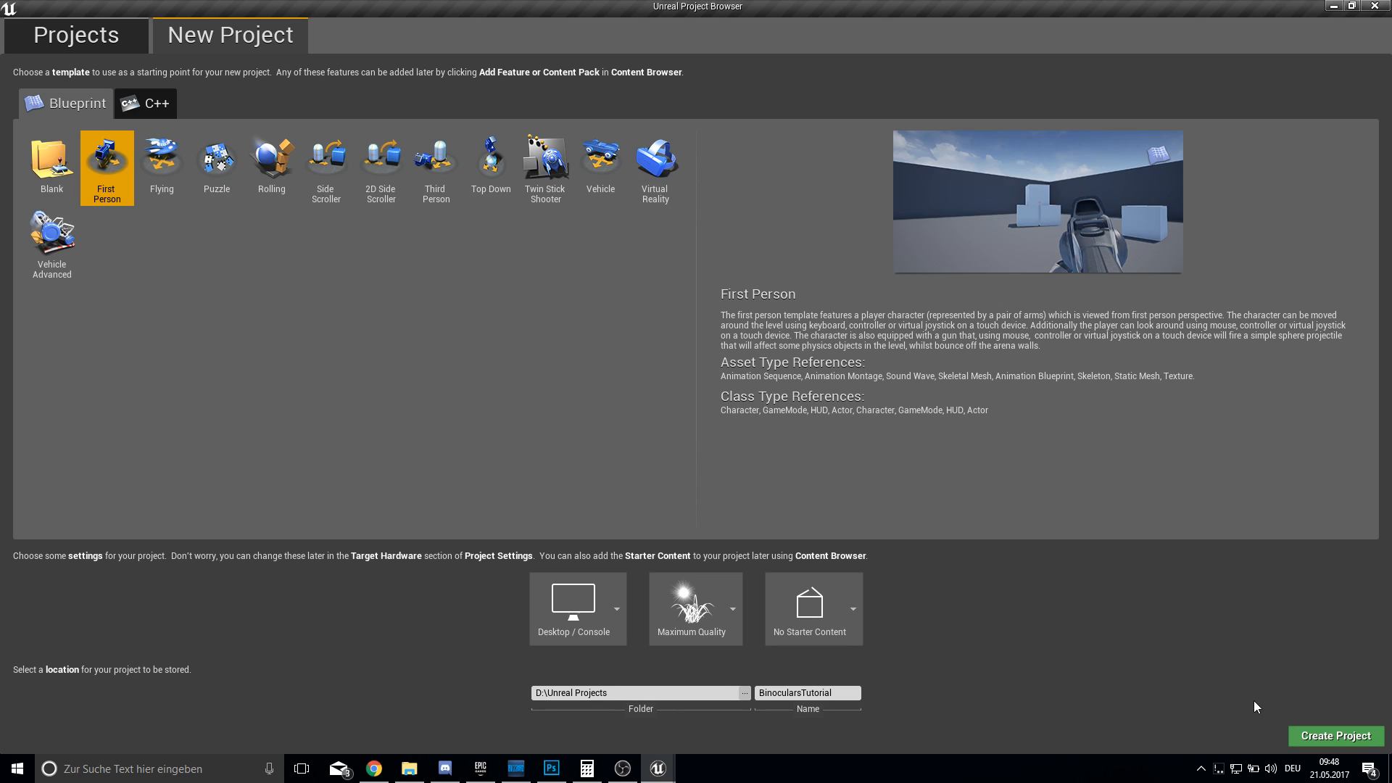
pyautogui.moveTo(1344, 736)
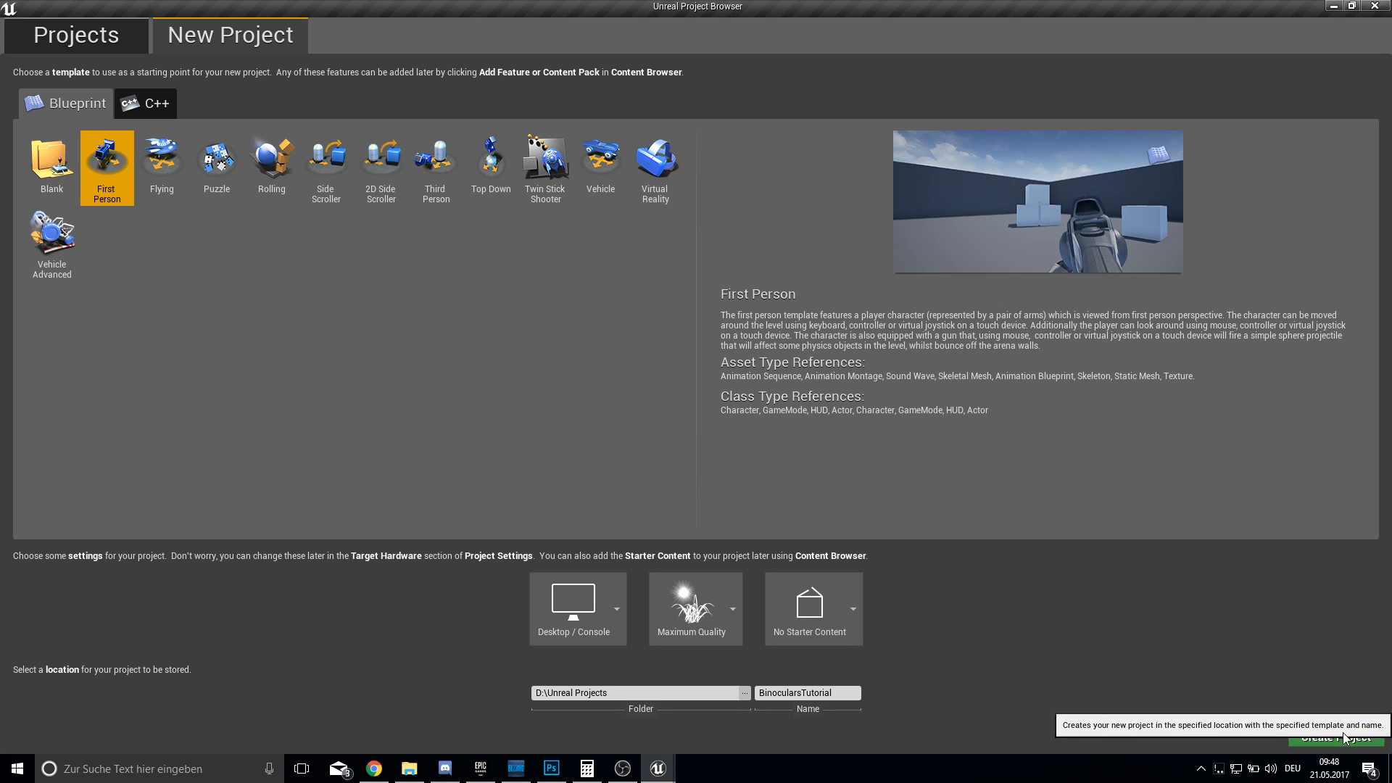
pyautogui.click(1336, 738)
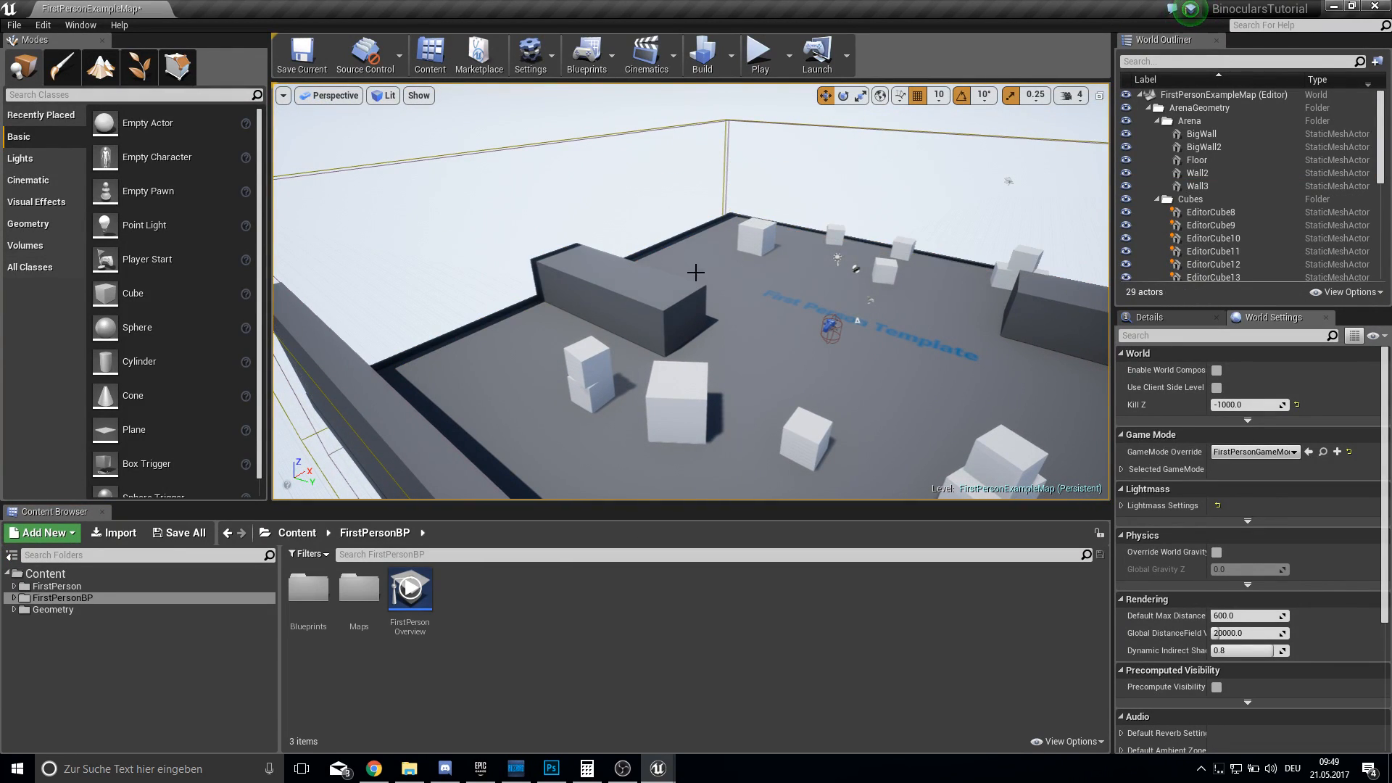
pyautogui.moveTo(101, 67)
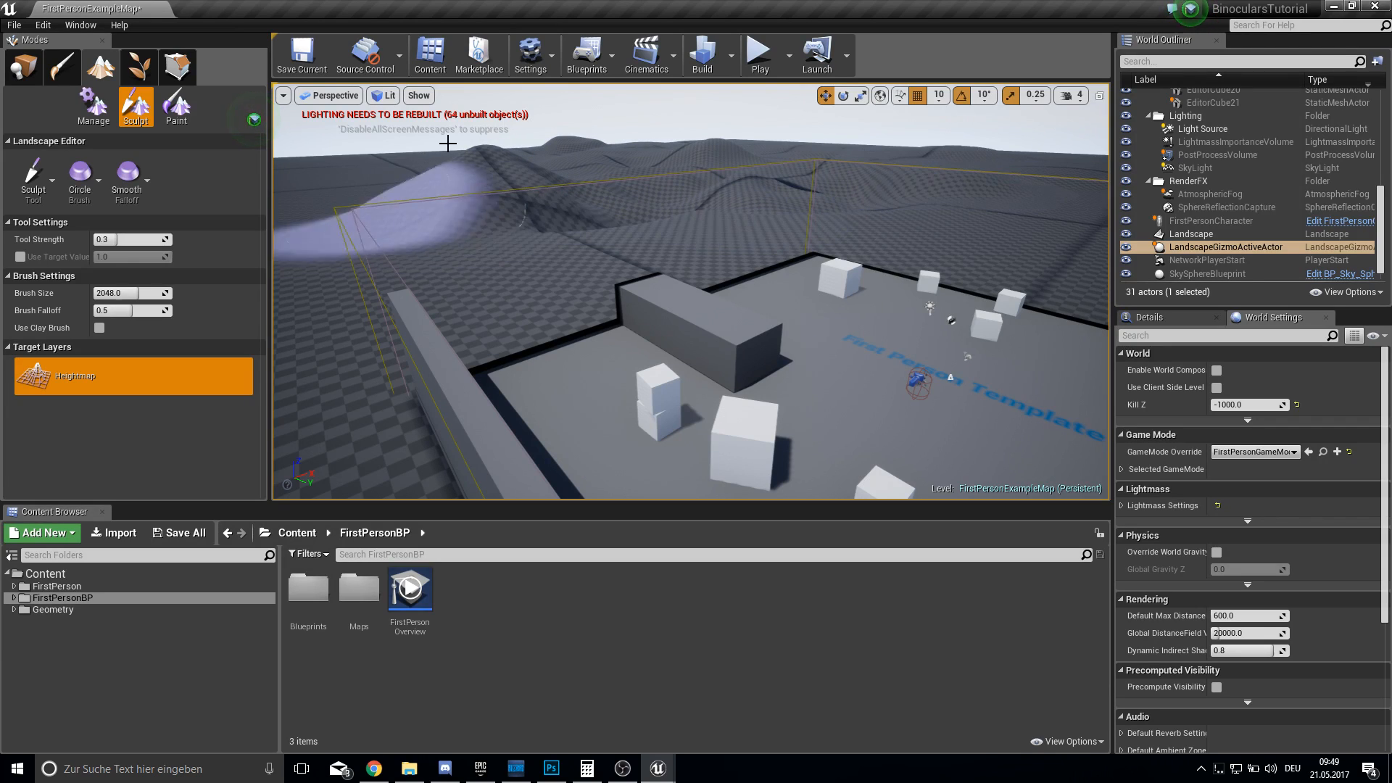
# Return to Place mode and open the template's Blueprints folder in the Content Browser.
pyautogui.click(301, 54)
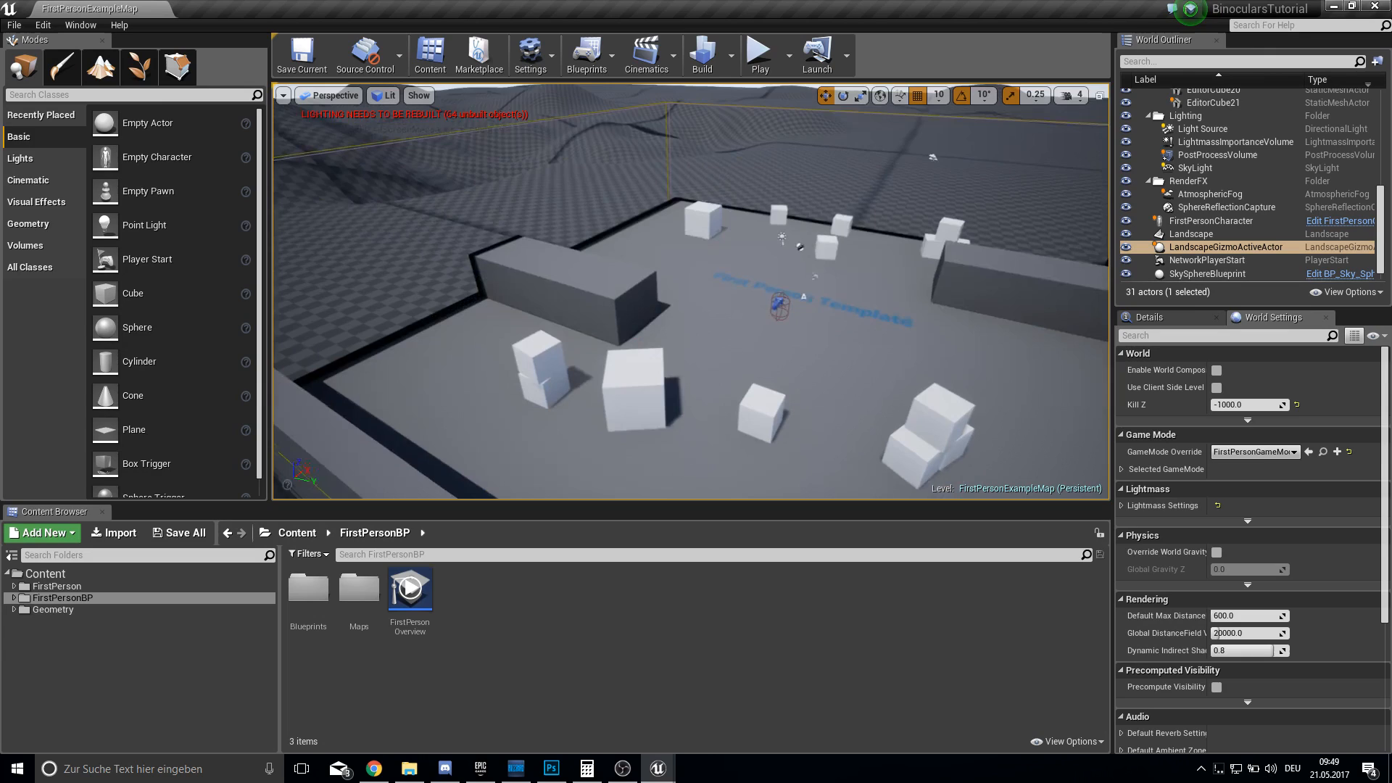
pyautogui.doubleClick(62, 597)
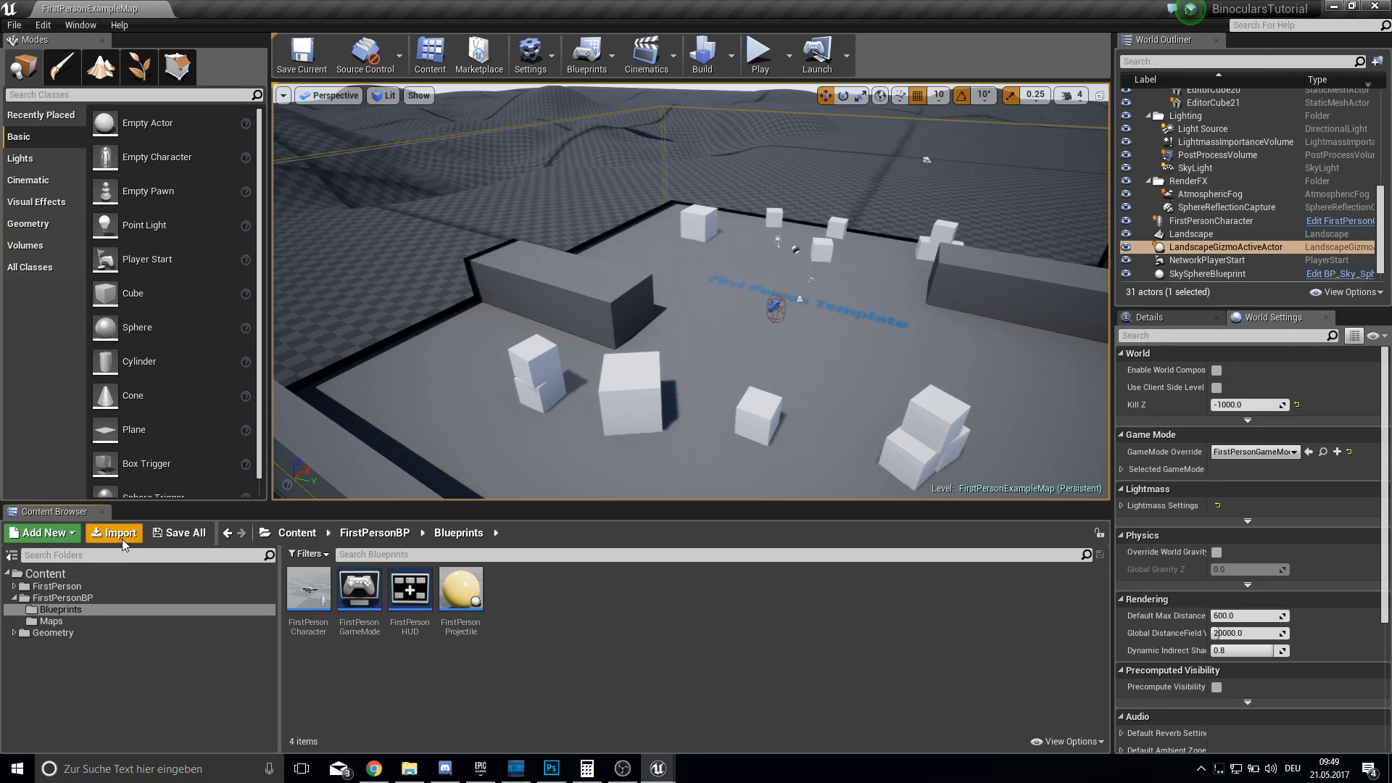
# Import the binocular mask PNG and open the new texture to preview it.
pyautogui.click(119, 533)
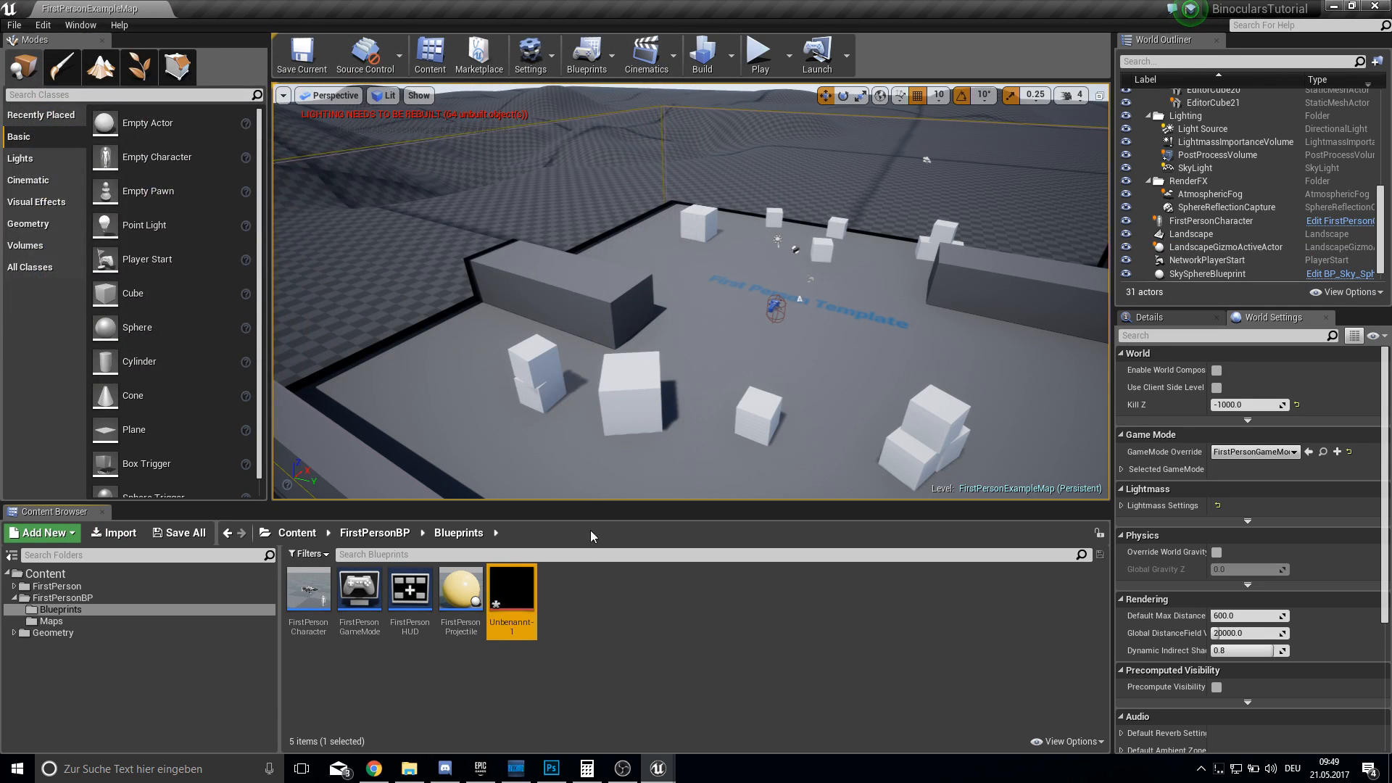
pyautogui.doubleClick(511, 588)
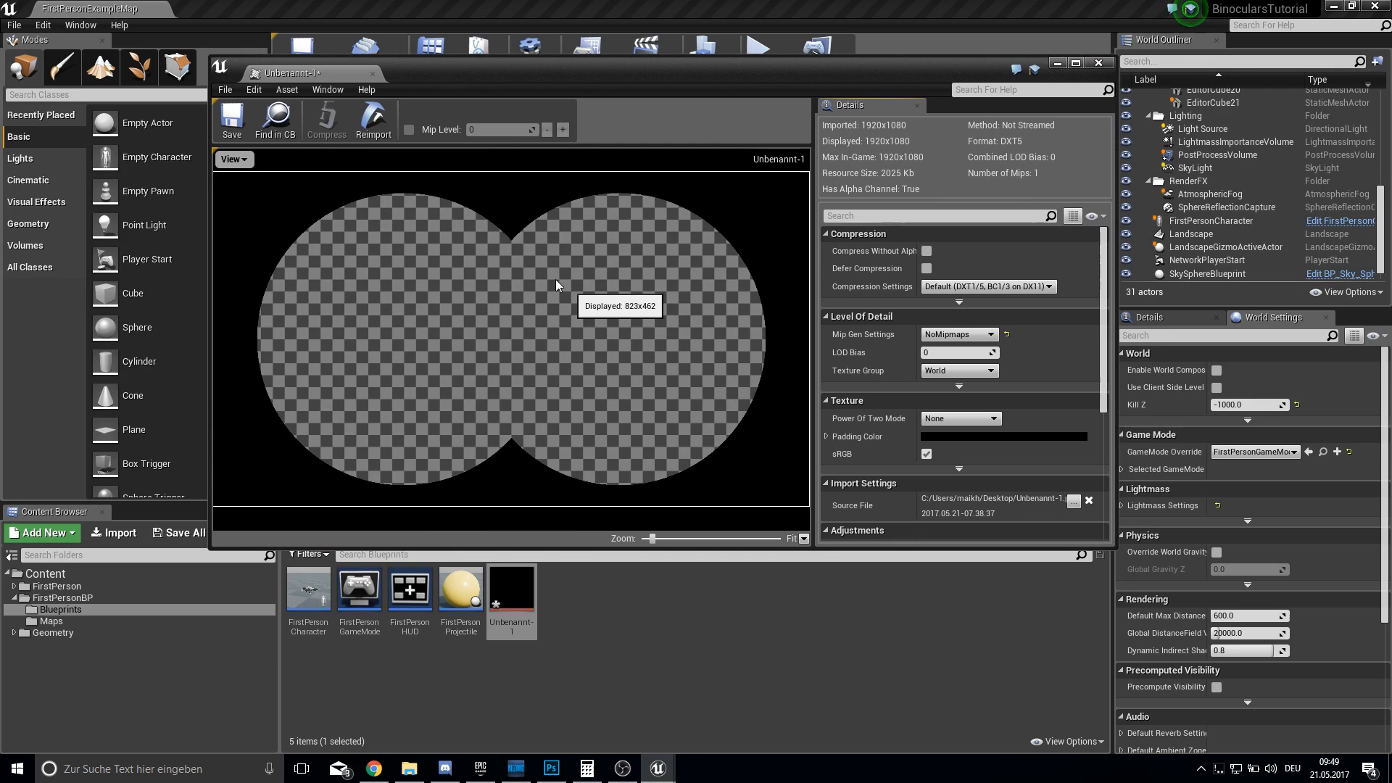
pyautogui.moveTo(295, 239)
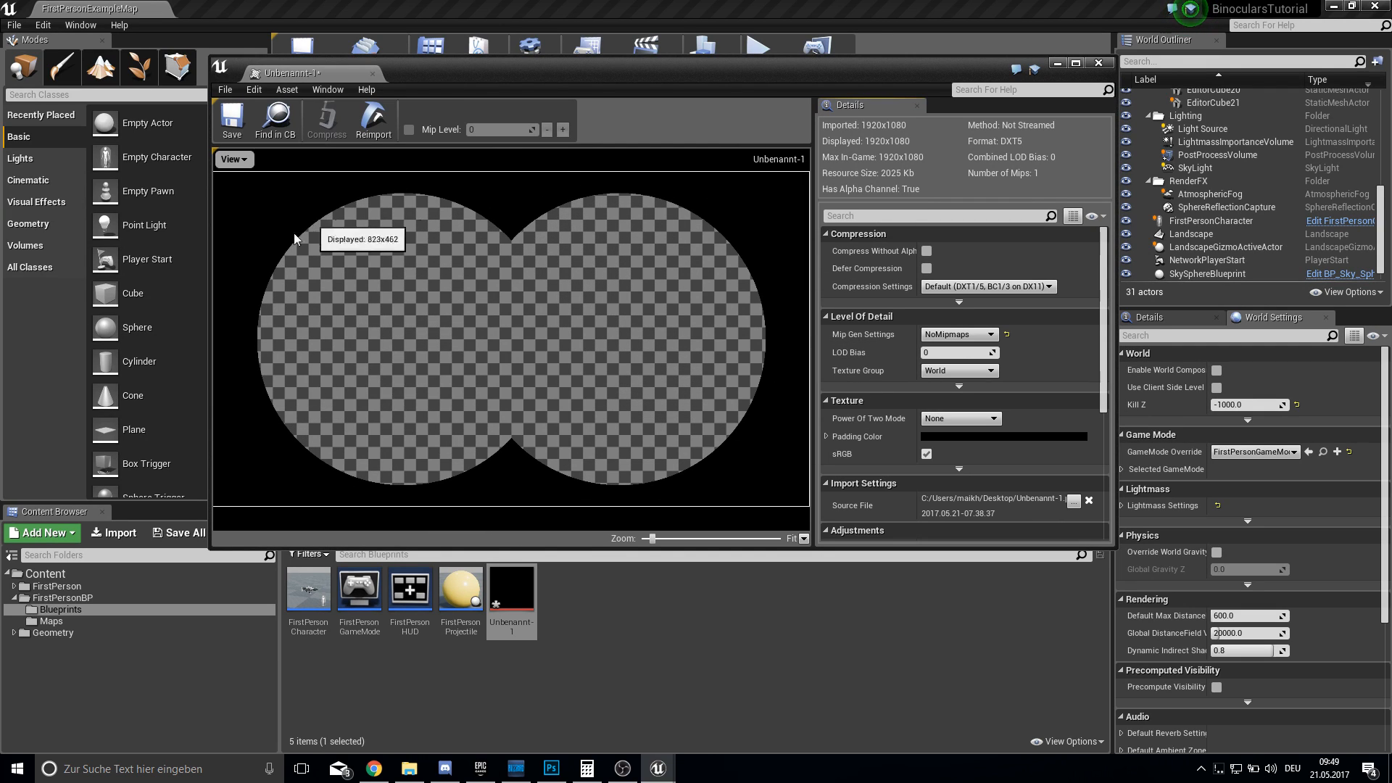
pyautogui.moveTo(348, 322)
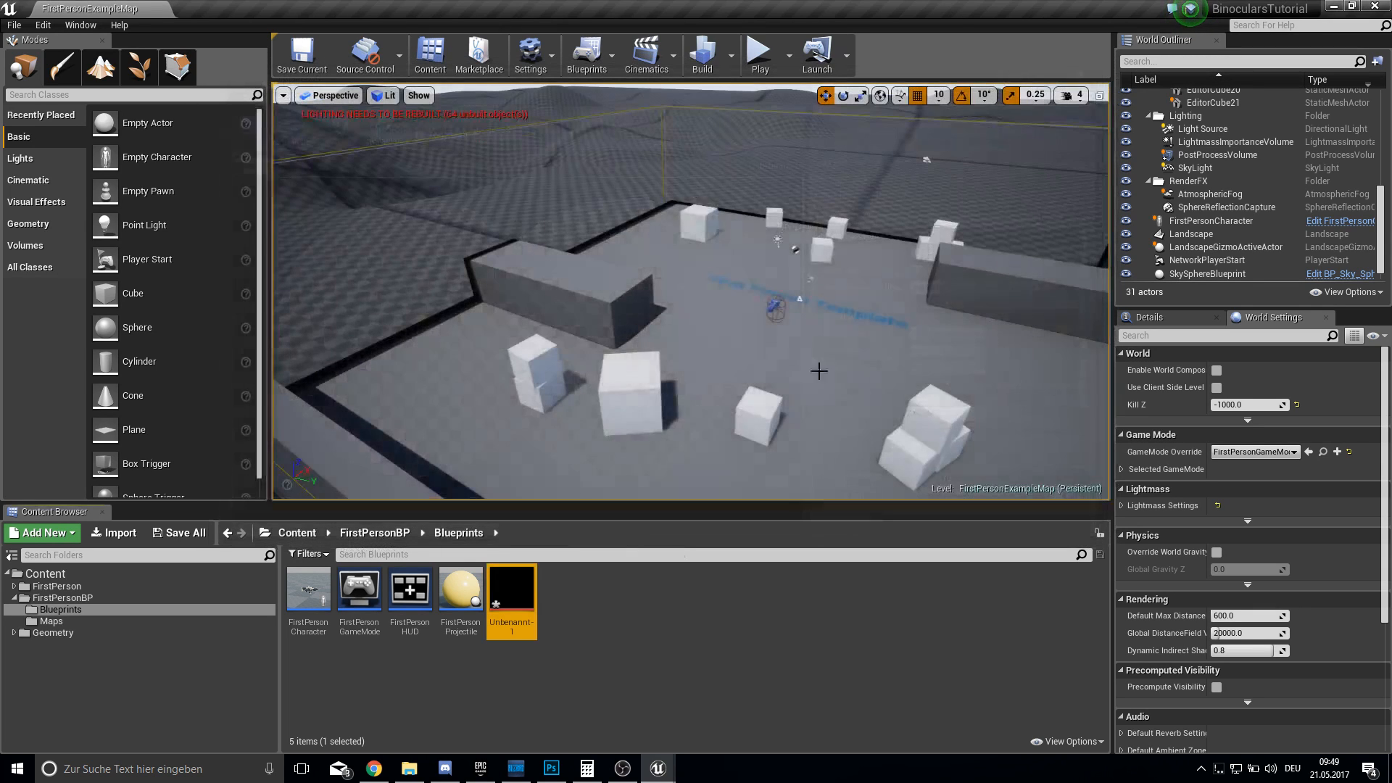
# Add a Widget Blueprint named Binocular to the Blueprints folder and open it.
pyautogui.click(37, 532)
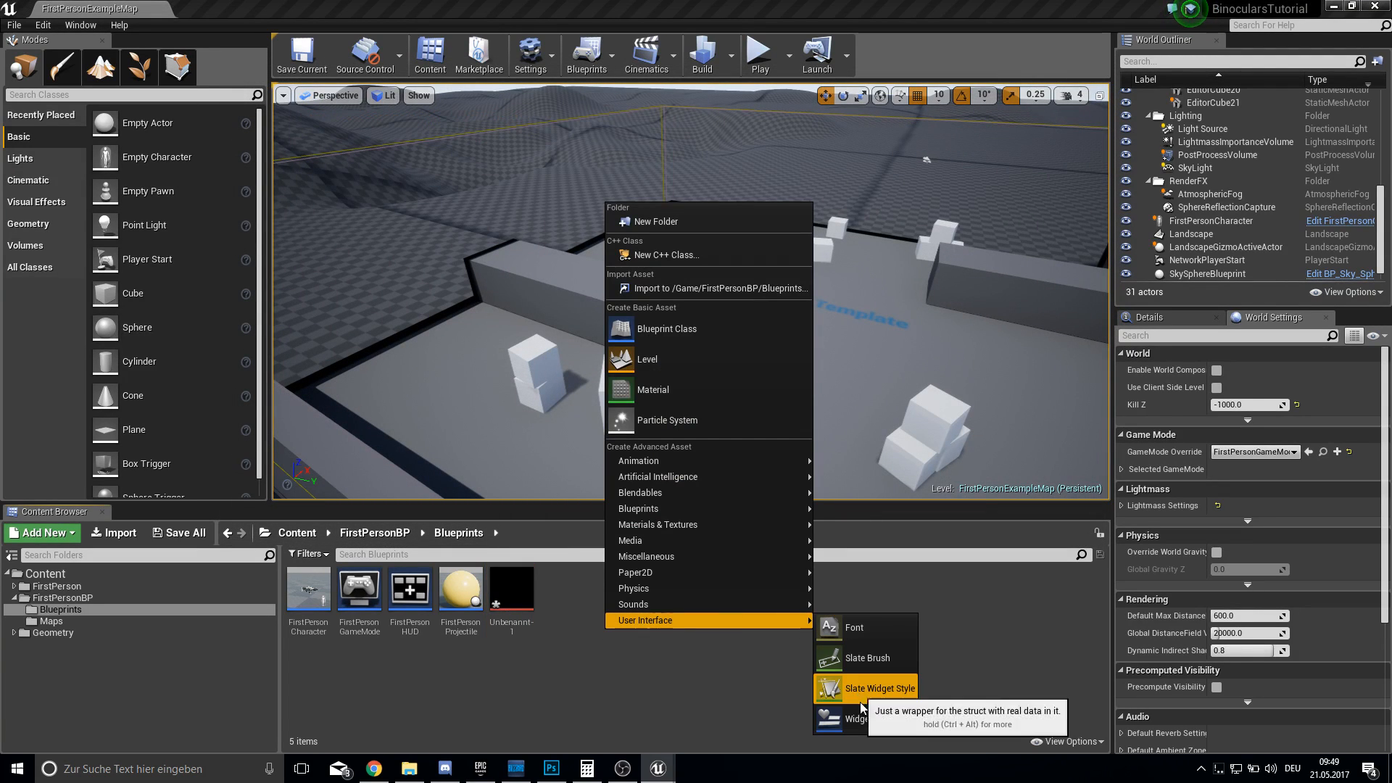
pyautogui.click(880, 688)
pyautogui.write('Binocular')
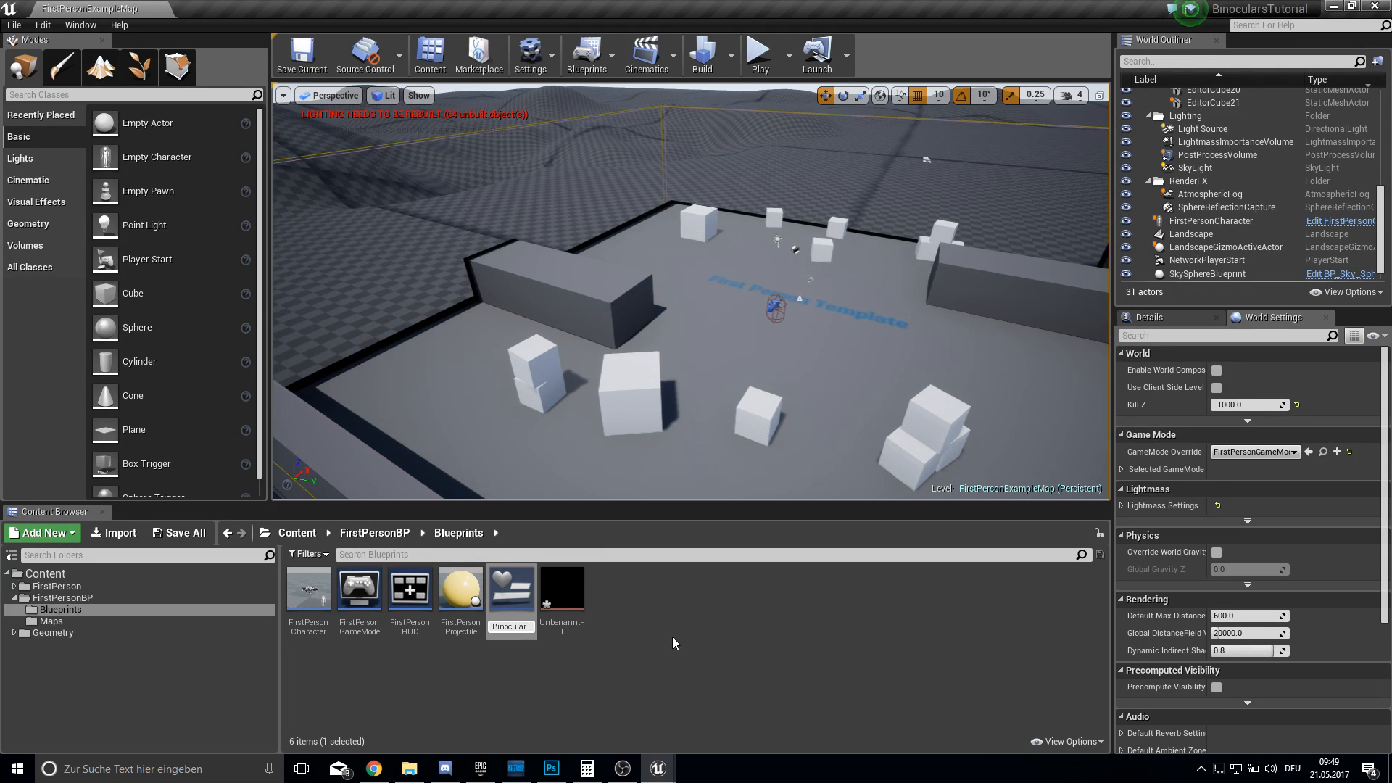
pyautogui.doubleClick(511, 588)
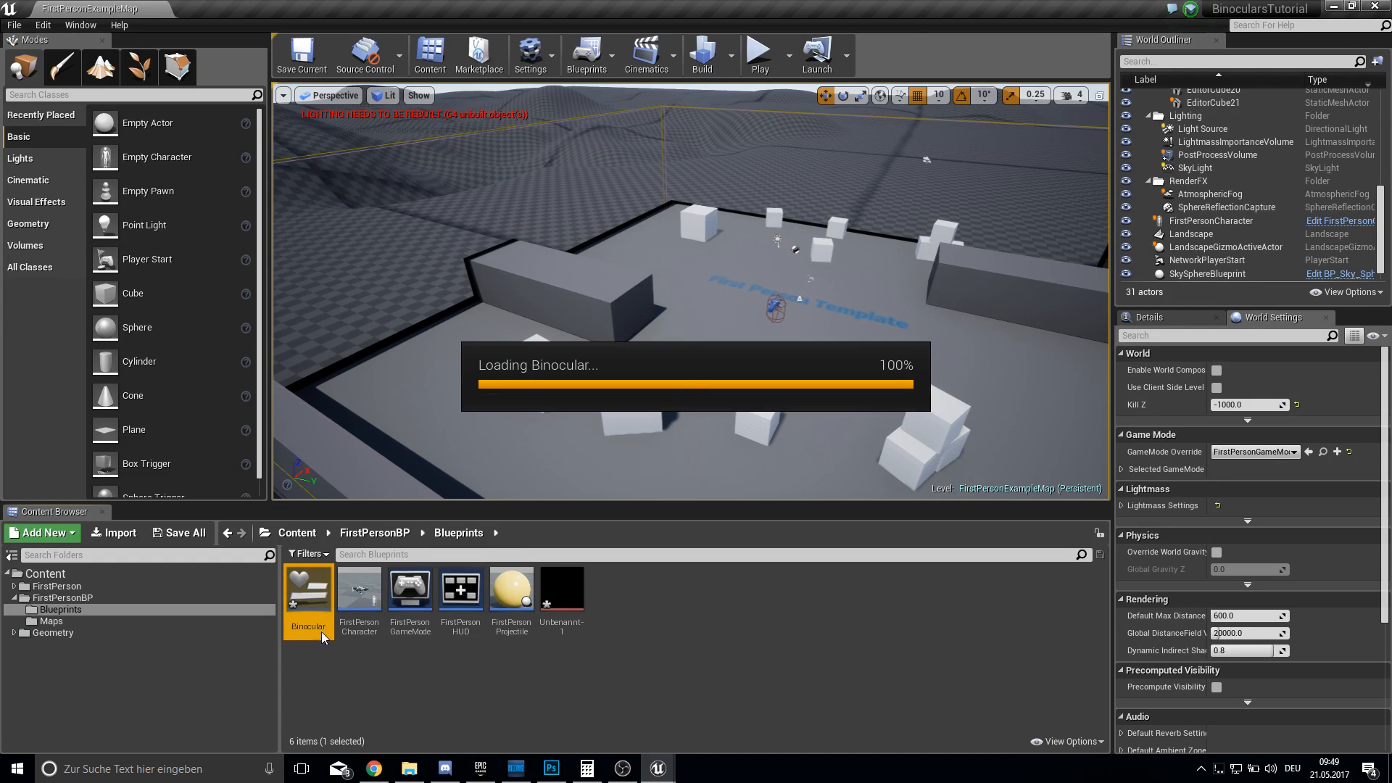
pyautogui.doubleClick(308, 589)
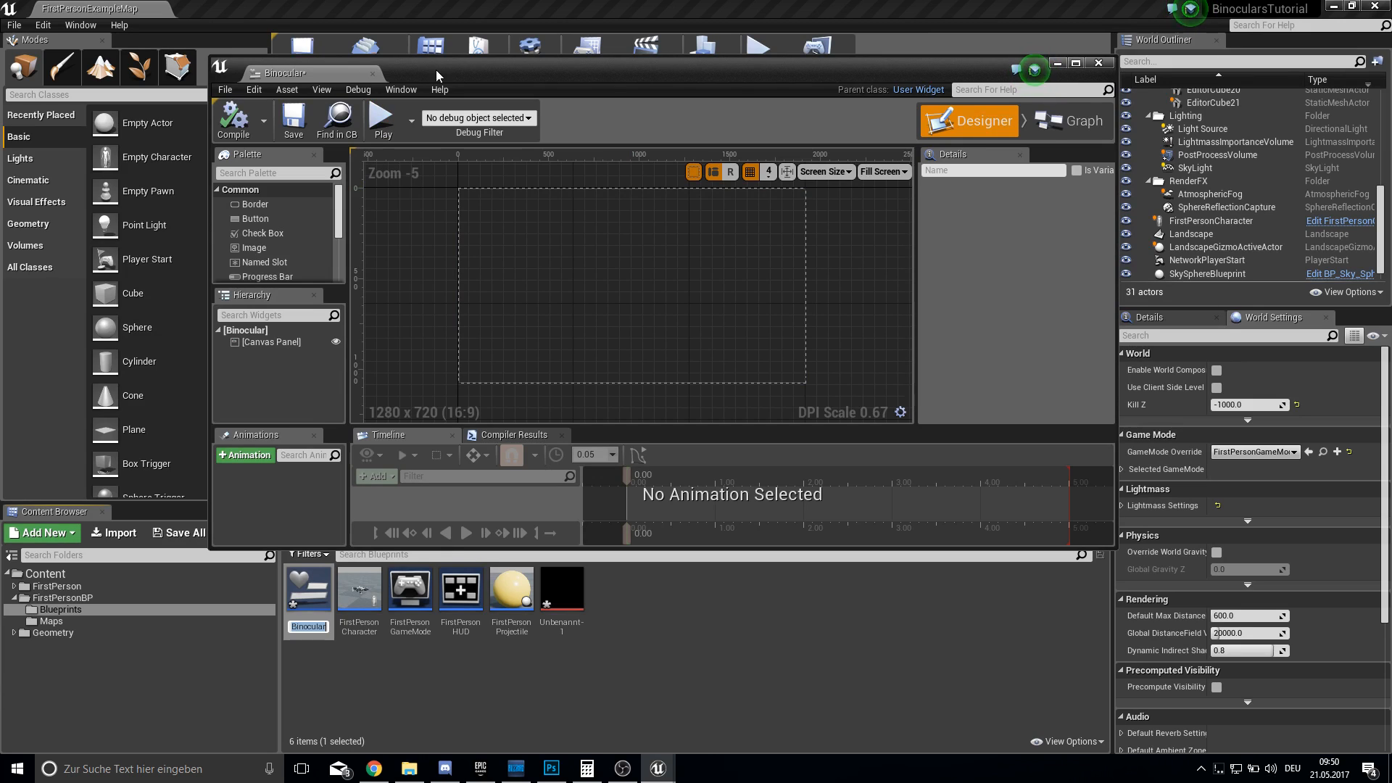
# Maximize the widget editor and add a full-canvas Image plus a bottom-left Text label.
pyautogui.click(1075, 62)
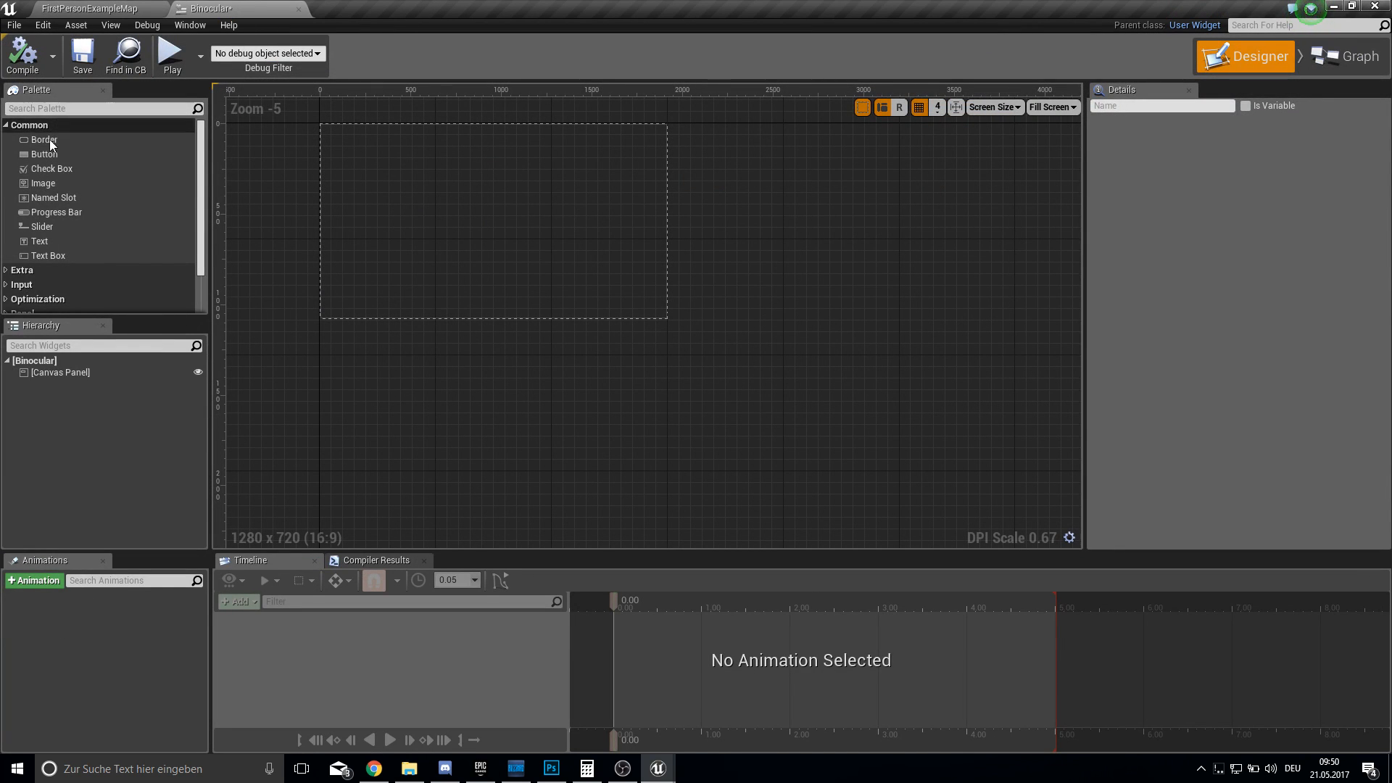
pyautogui.moveTo(42, 183); pyautogui.dragTo(523, 195)
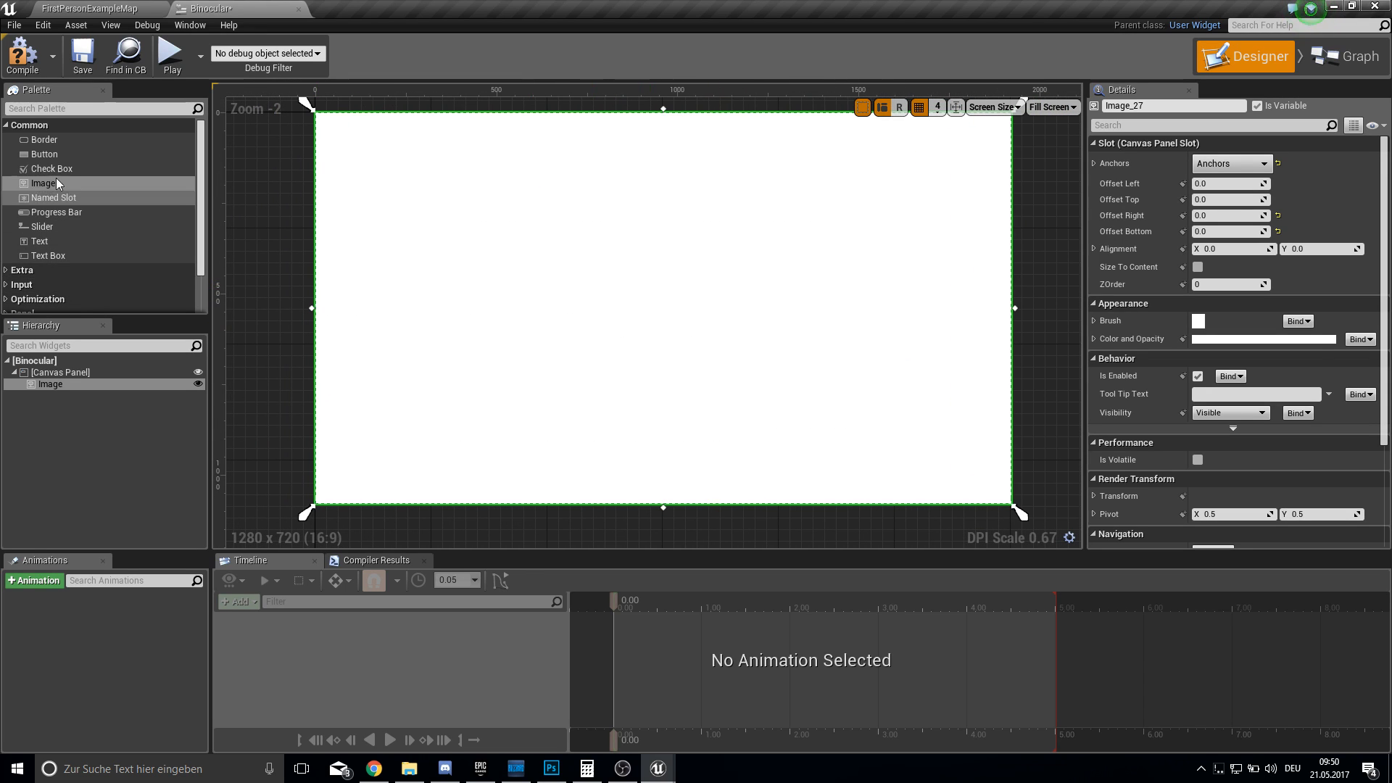
pyautogui.write('text')
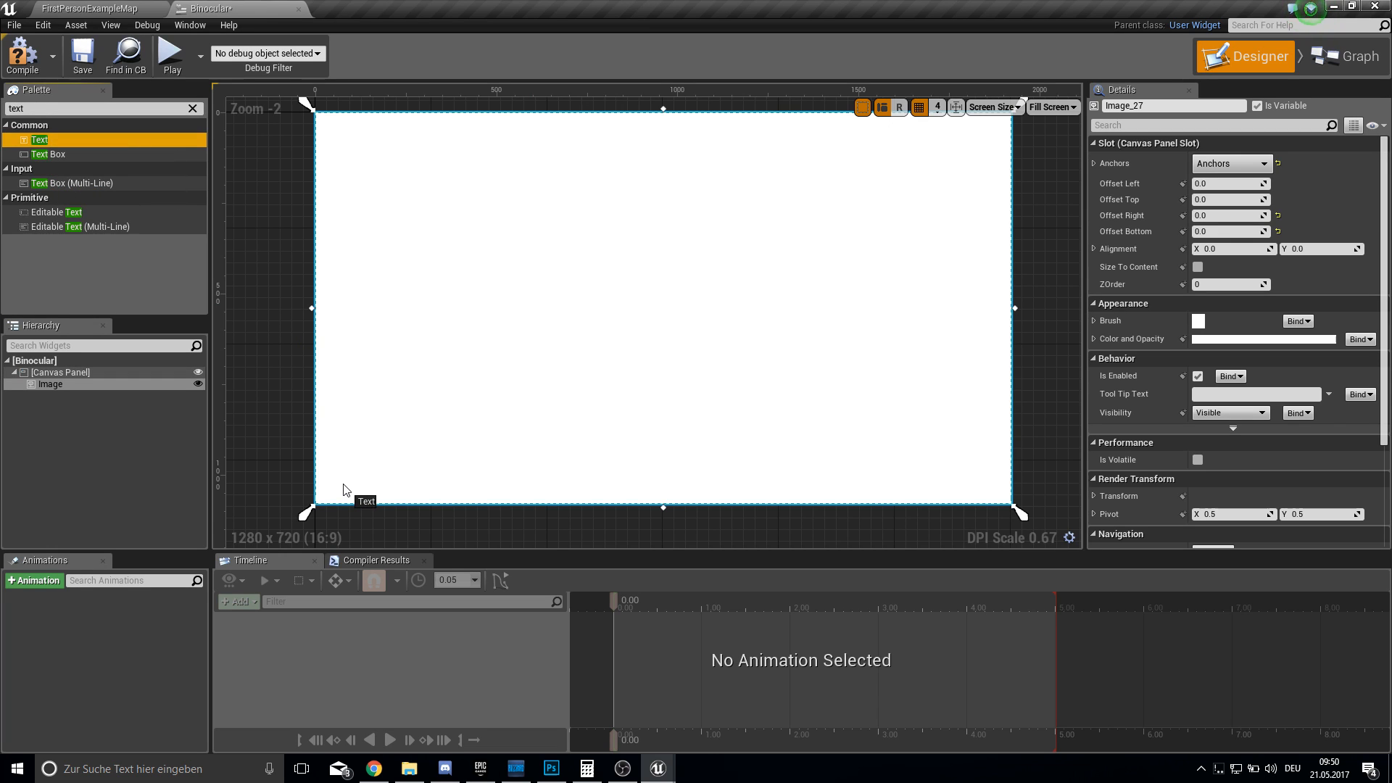
pyautogui.moveTo(40, 139); pyautogui.dragTo(368, 483)
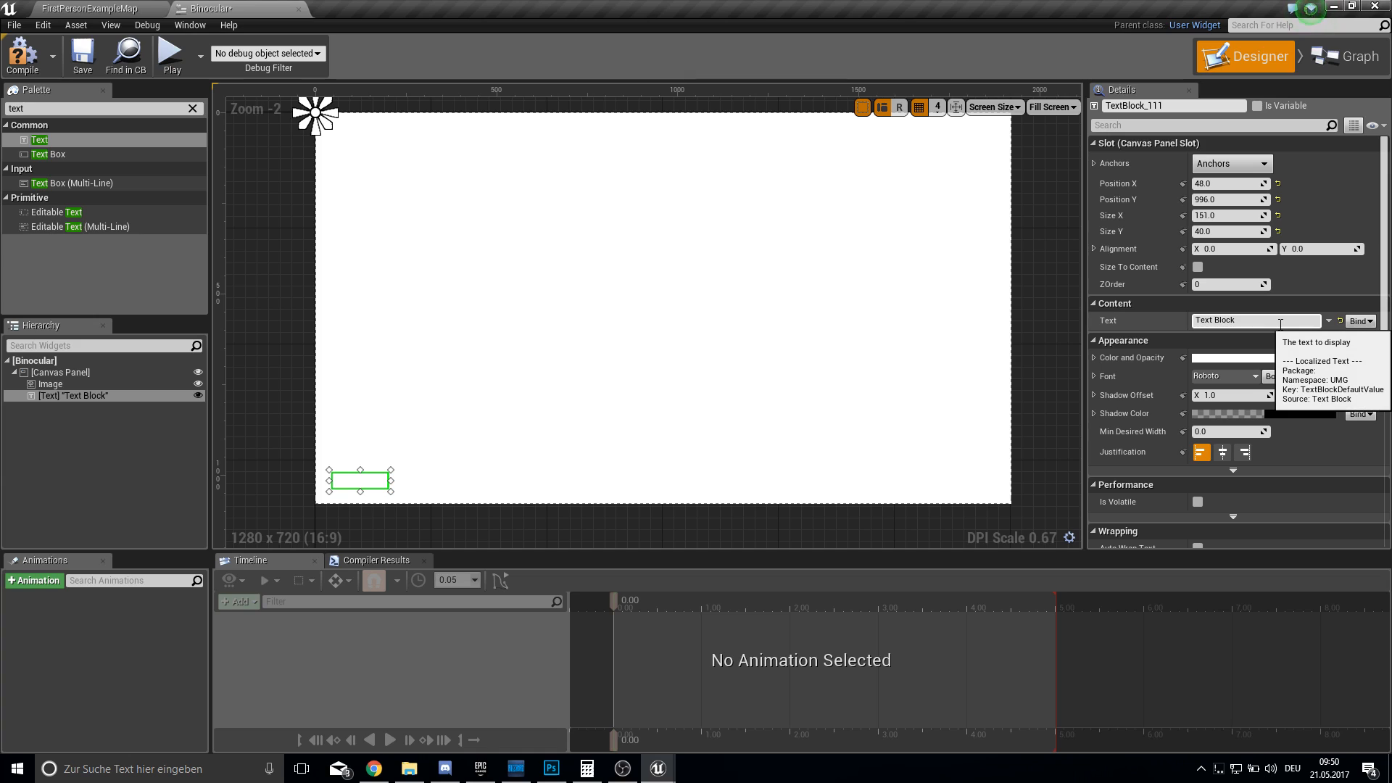
# Set the Image's Brush to the imported binocular mask texture, then select the text label.
pyautogui.click(50, 383)
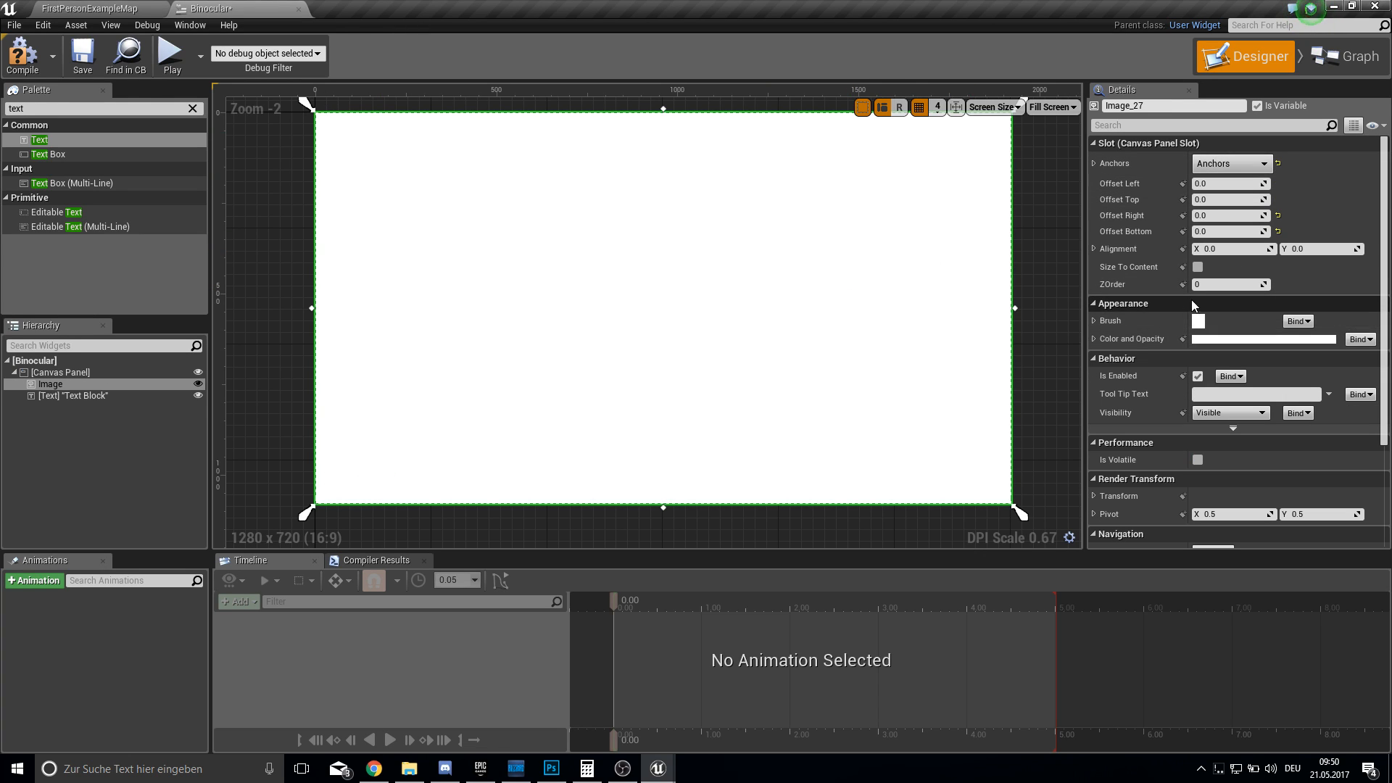
pyautogui.click(1095, 320)
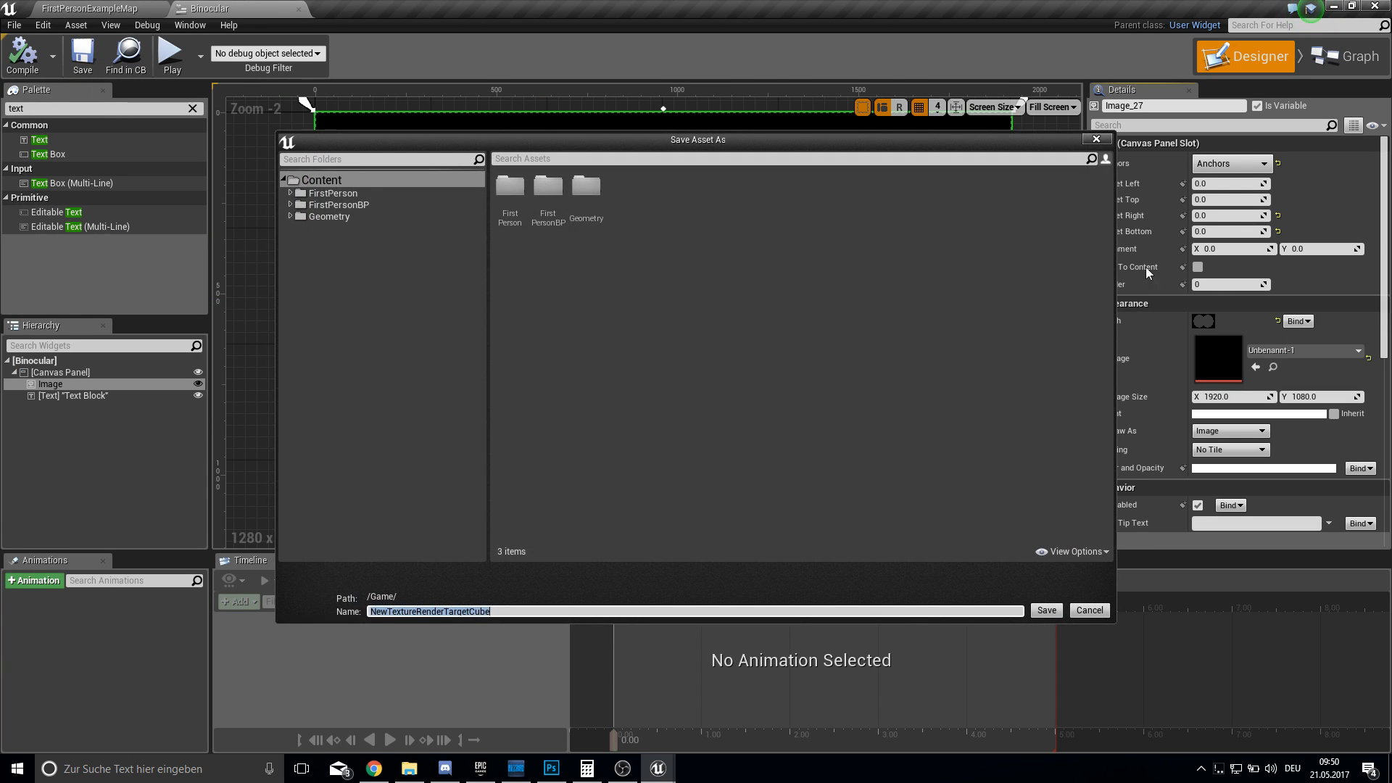
pyautogui.moveTo(1013, 415)
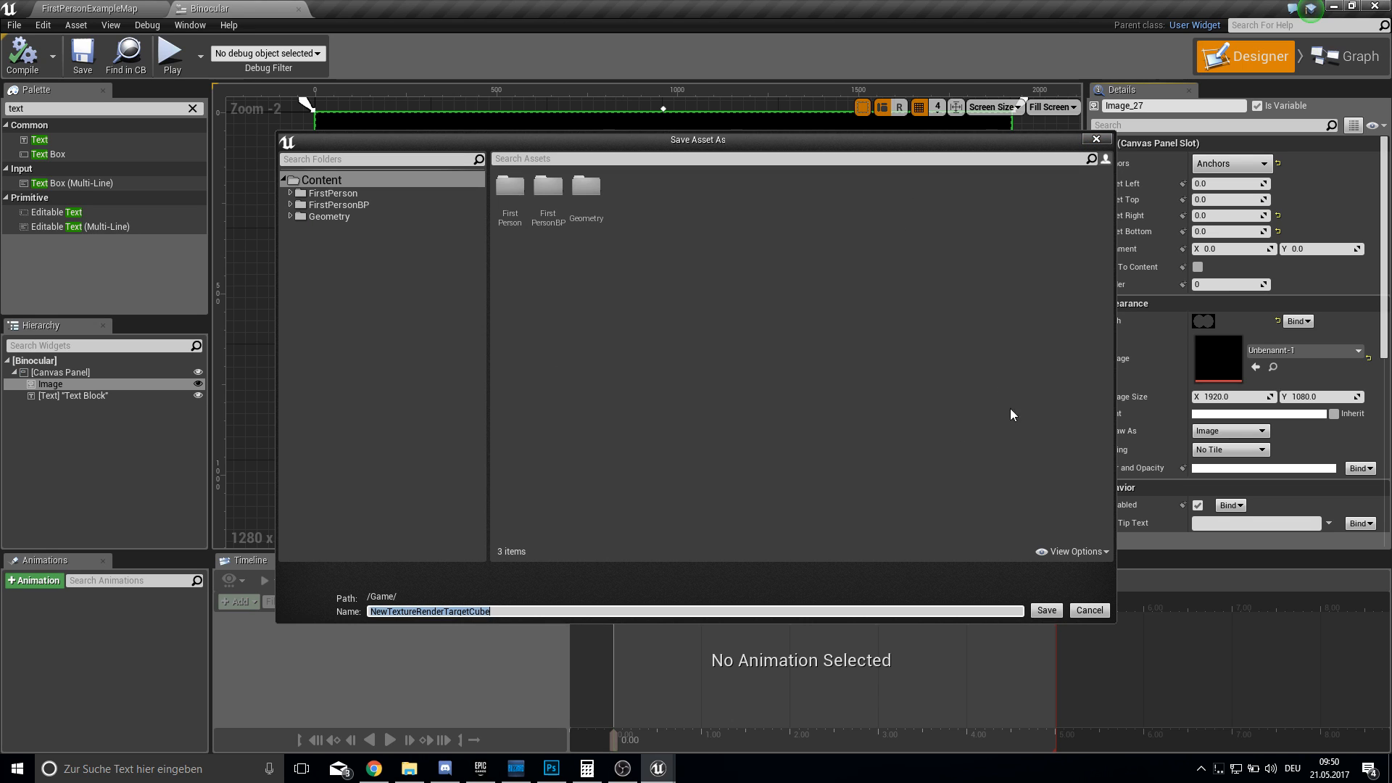
pyautogui.moveTo(482, 310)
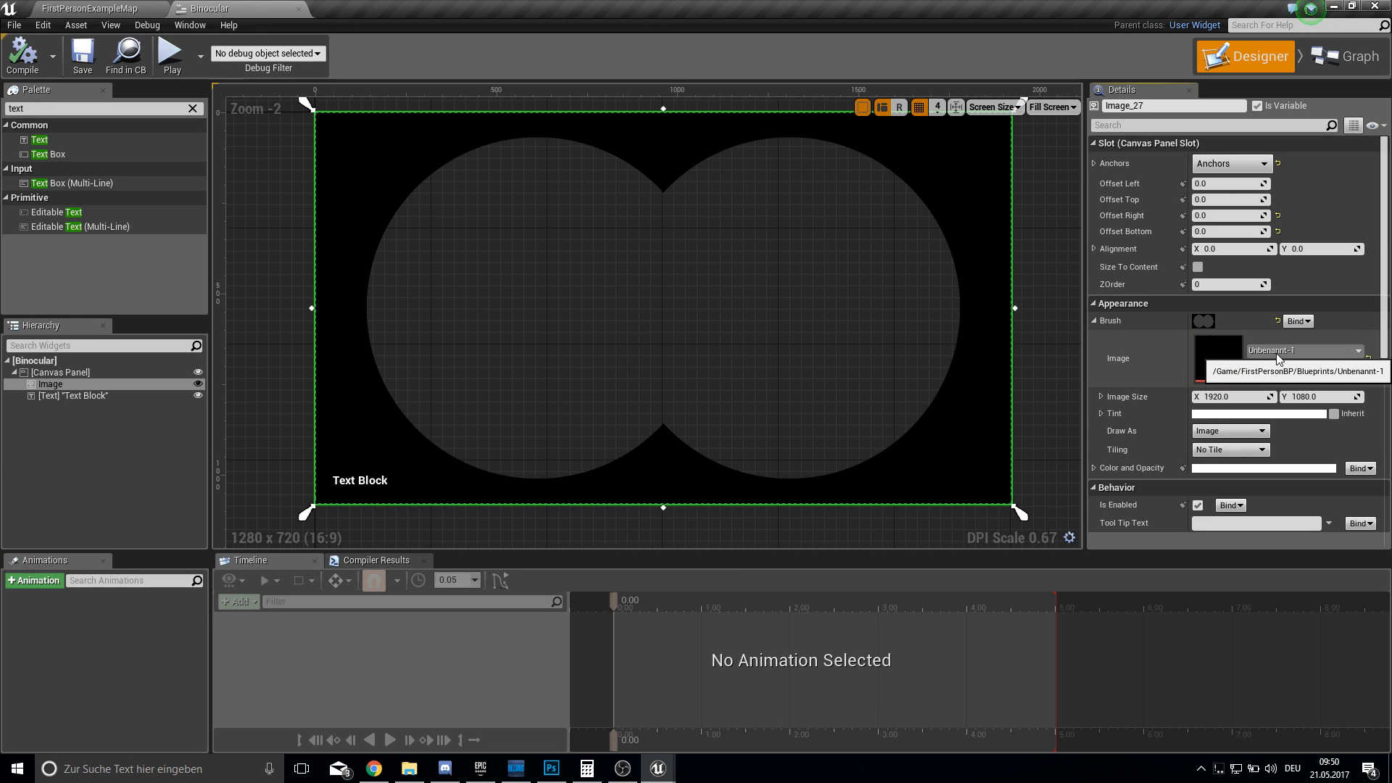
pyautogui.click(1338, 350)
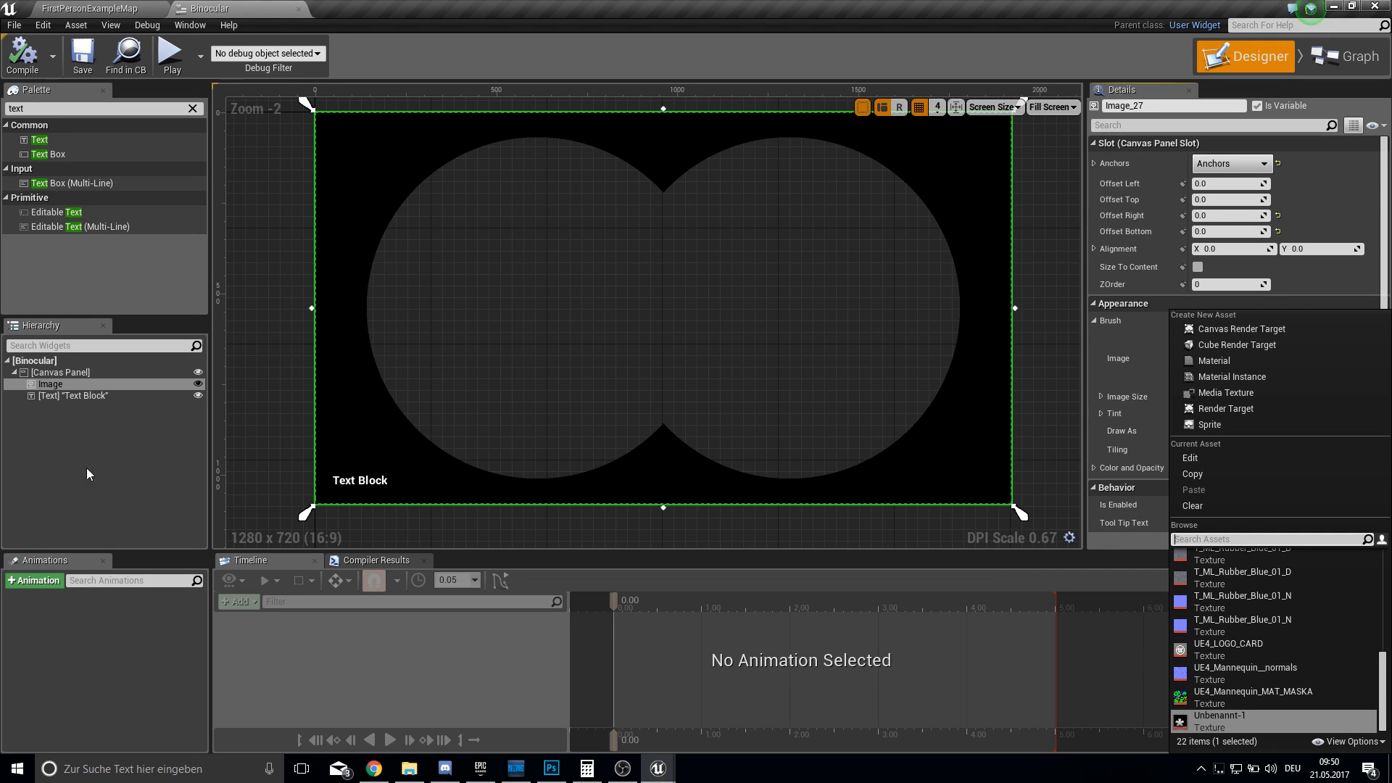
pyautogui.click(360, 480)
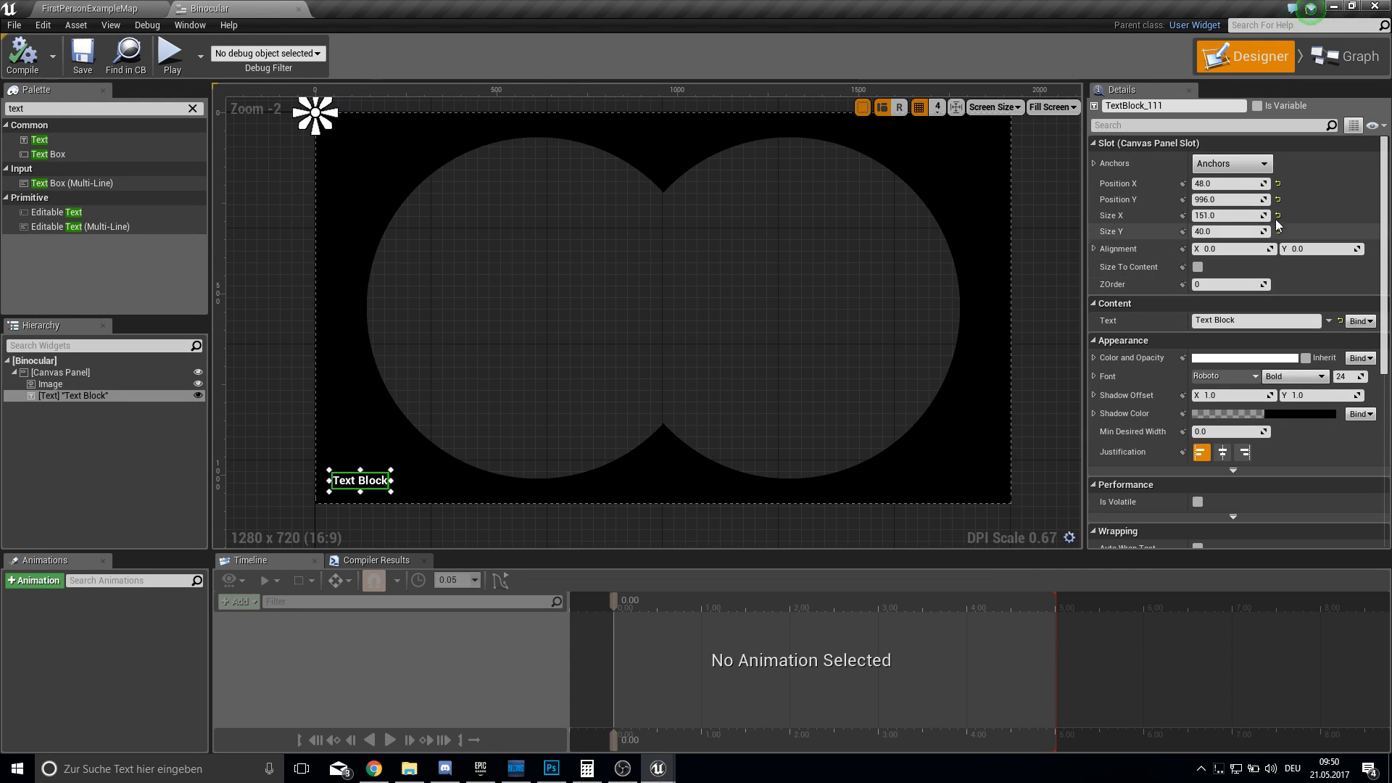
# Anchor the text along the bottom with Position Y -100 and Offset Right 1700.
pyautogui.click(1259, 163)
pyautogui.write('50')
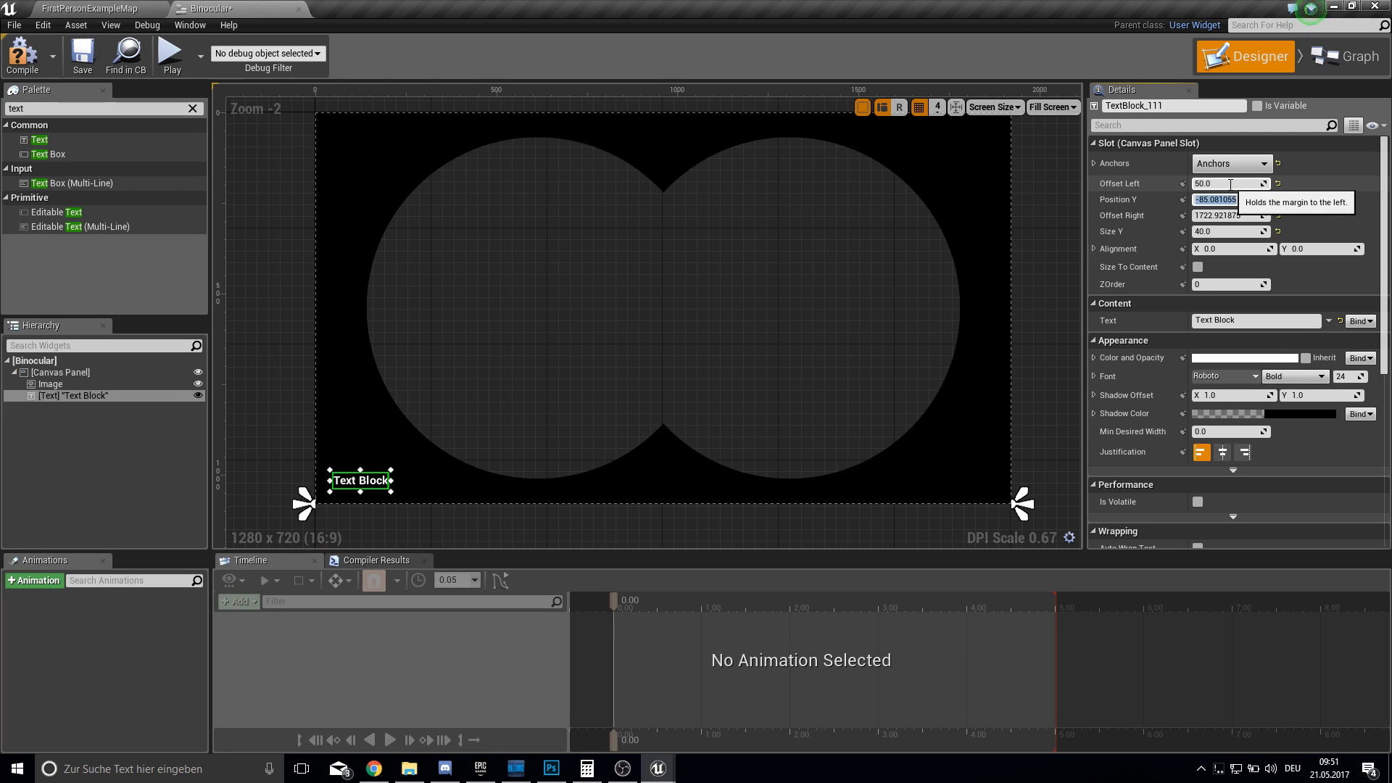
pyautogui.write('-100.0')
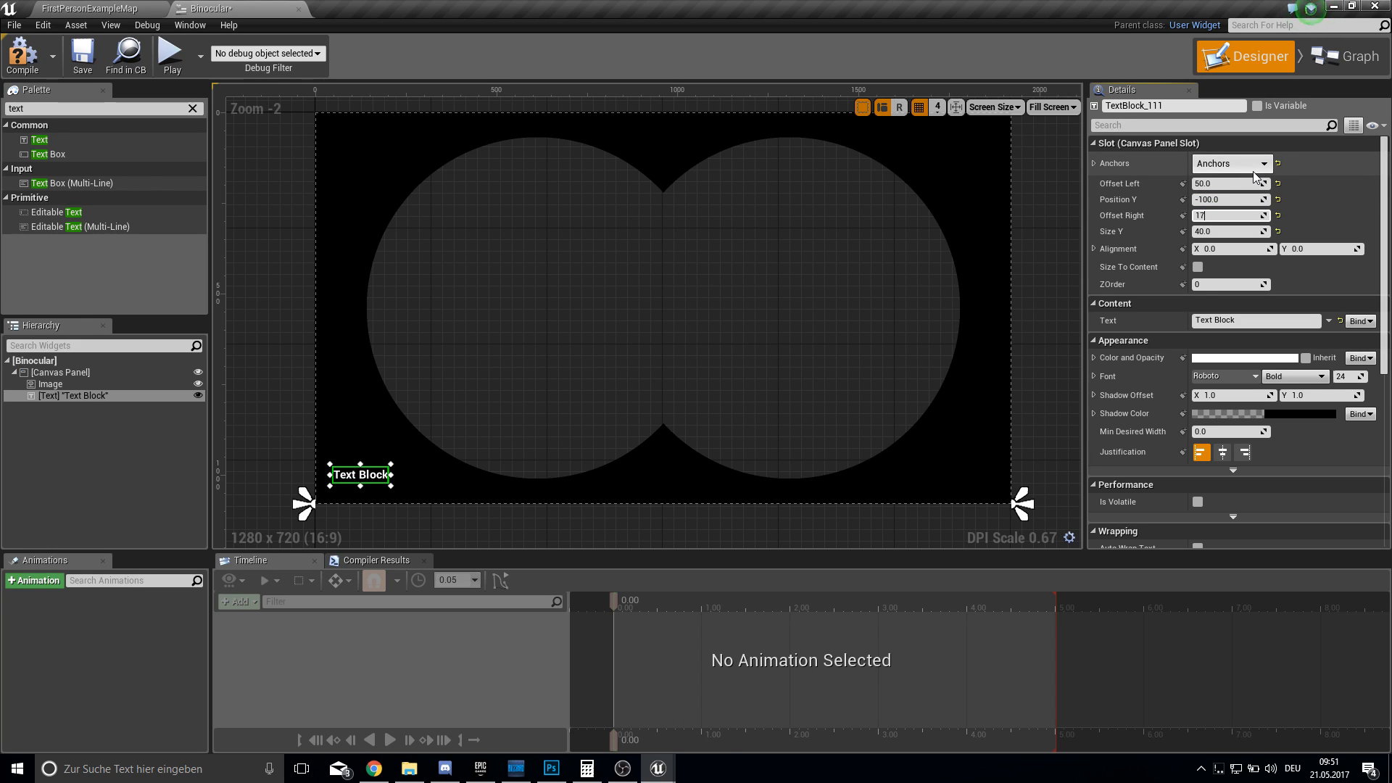
pyautogui.write('1700.0')
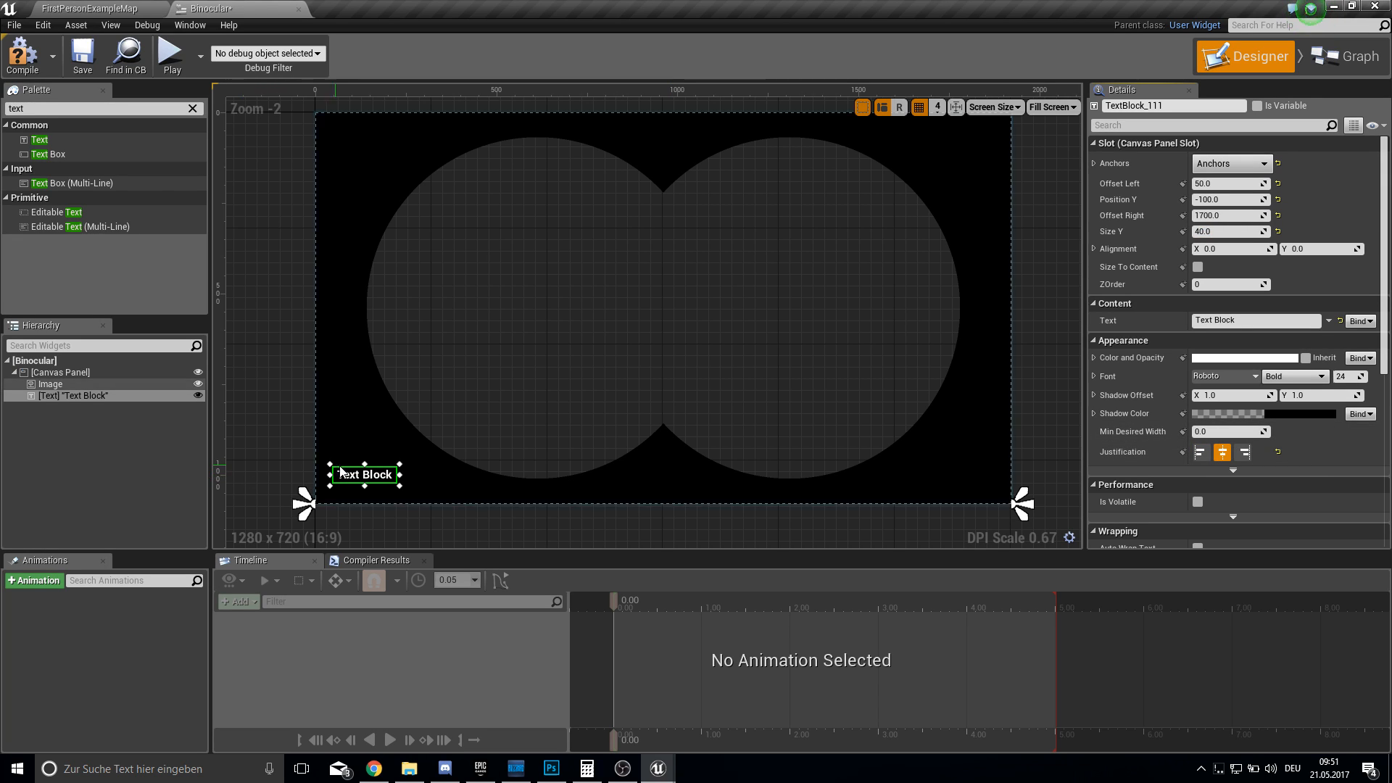
pyautogui.moveTo(1369, 321)
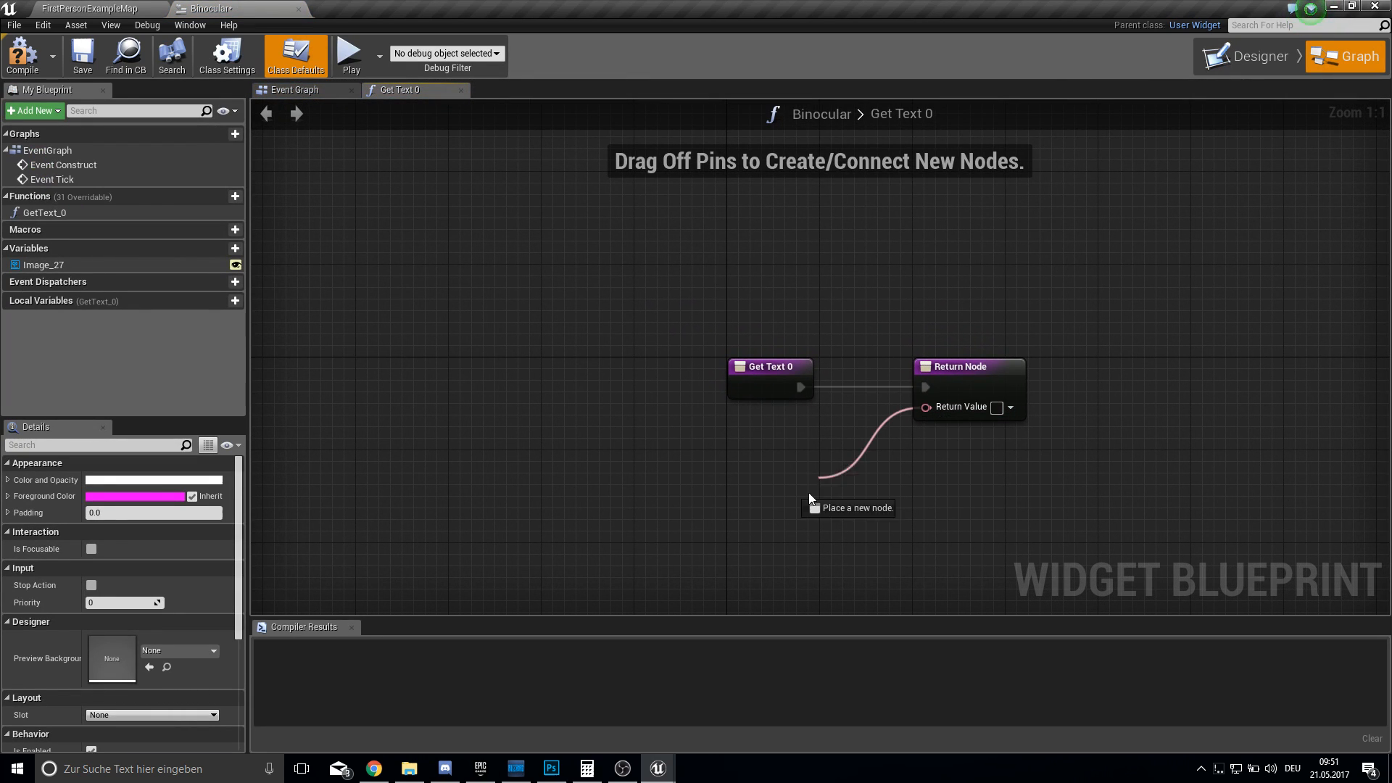
# Add a Format Text node, wire a new integer Zoom variable into it, and compile.
pyautogui.write('form')
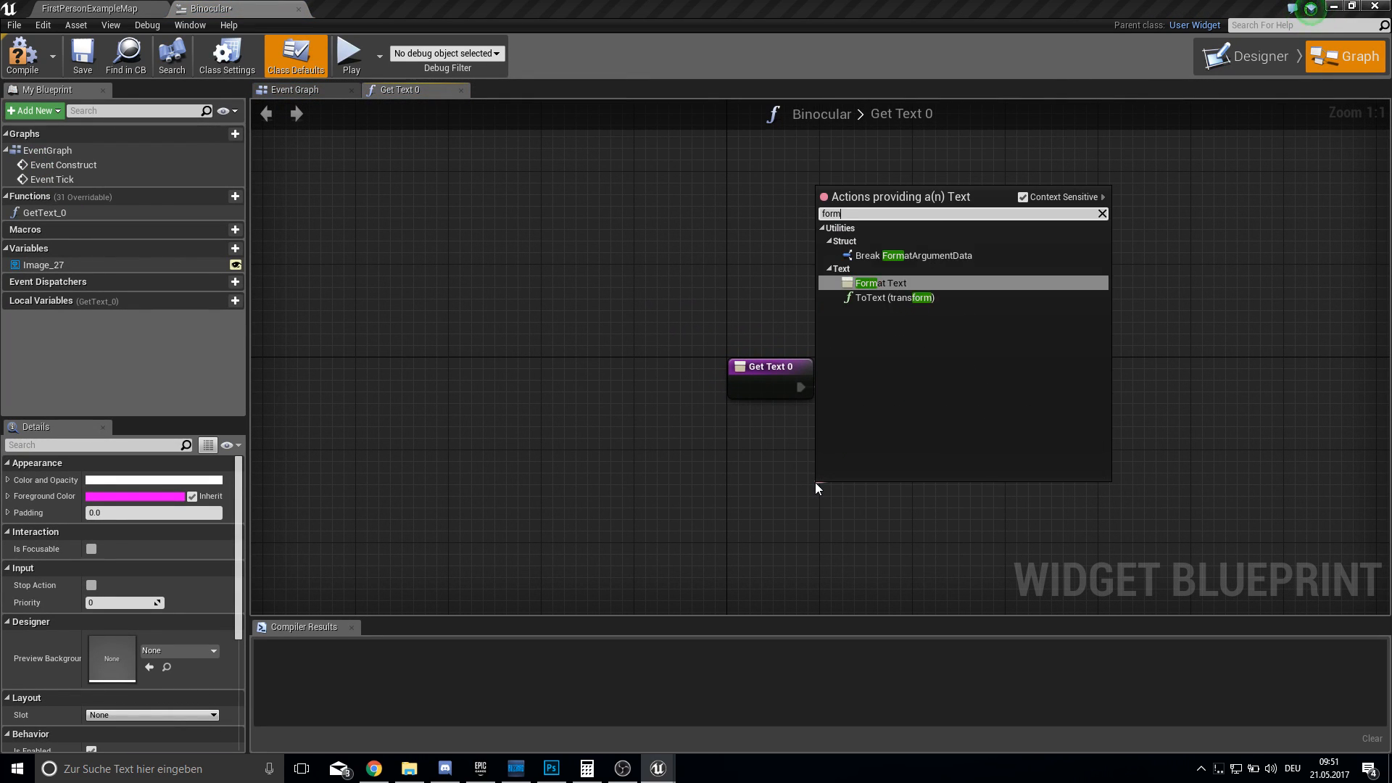
pyautogui.click(881, 283)
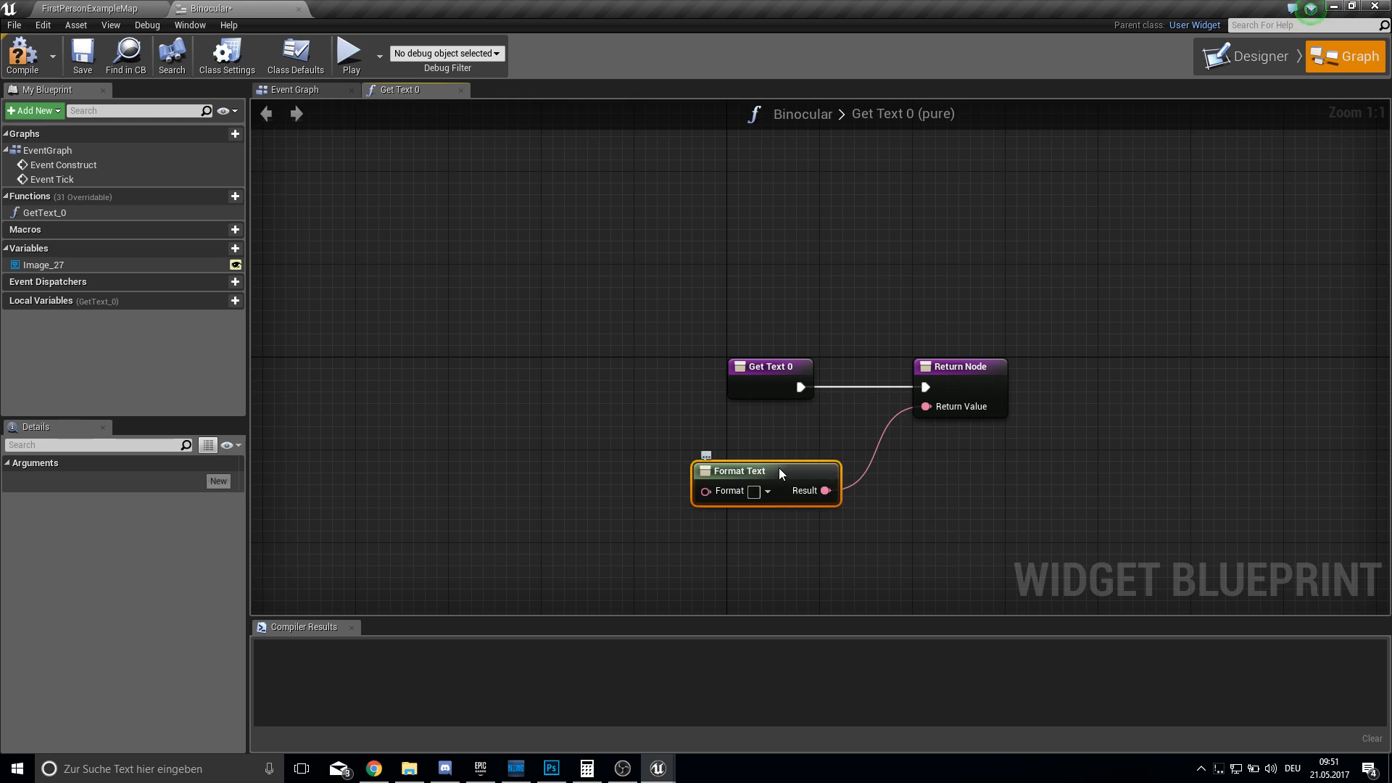
pyautogui.moveTo(781, 471)
pyautogui.write('{Zoom}')
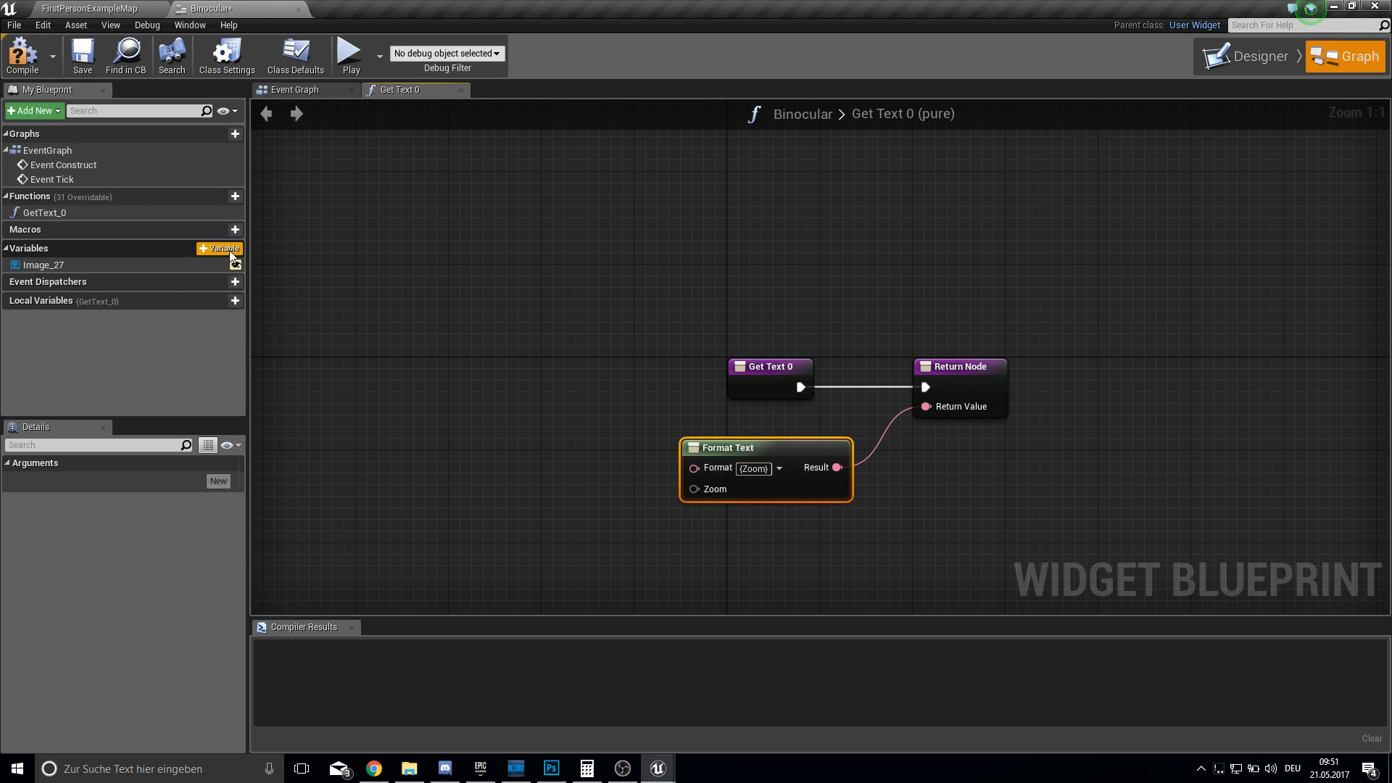
pyautogui.click(220, 248)
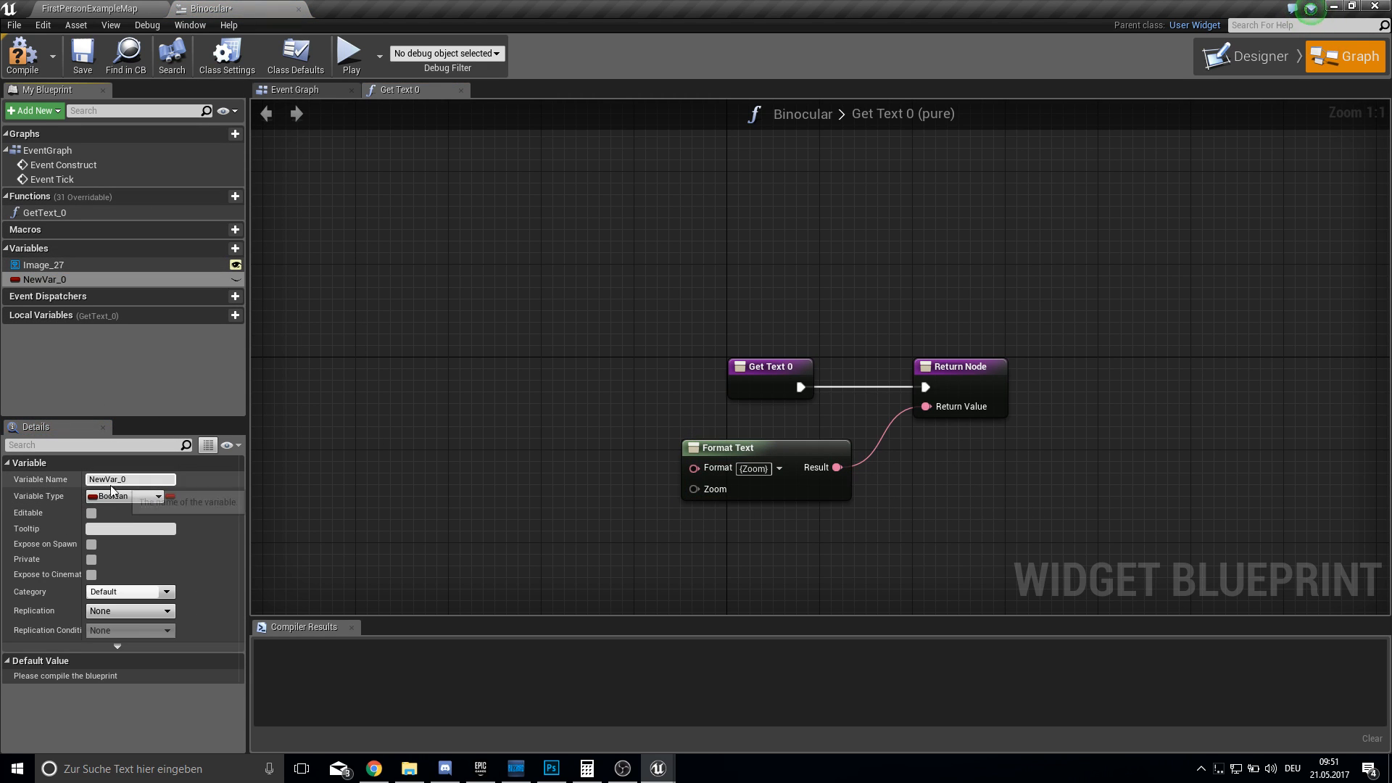
pyautogui.click(127, 495)
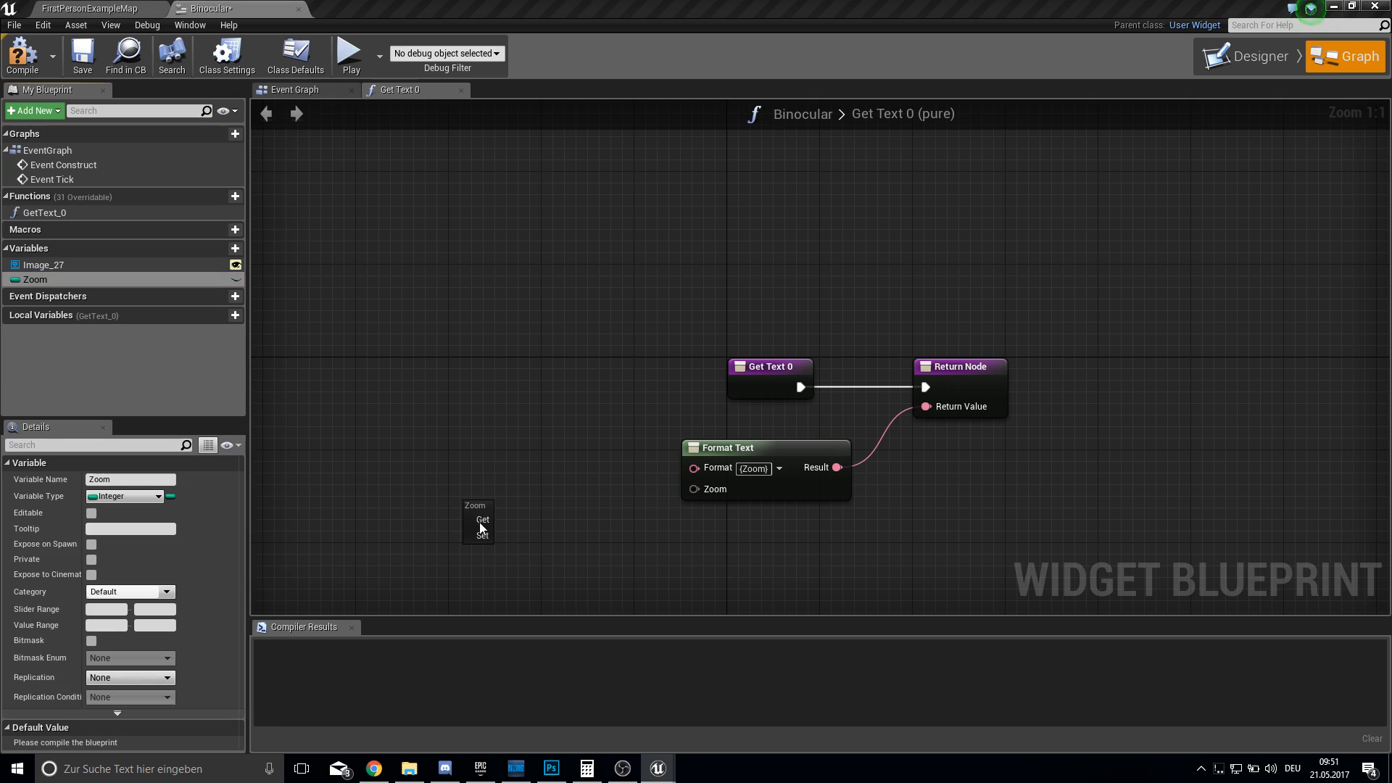
pyautogui.click(482, 519)
pyautogui.write('x Zoom')
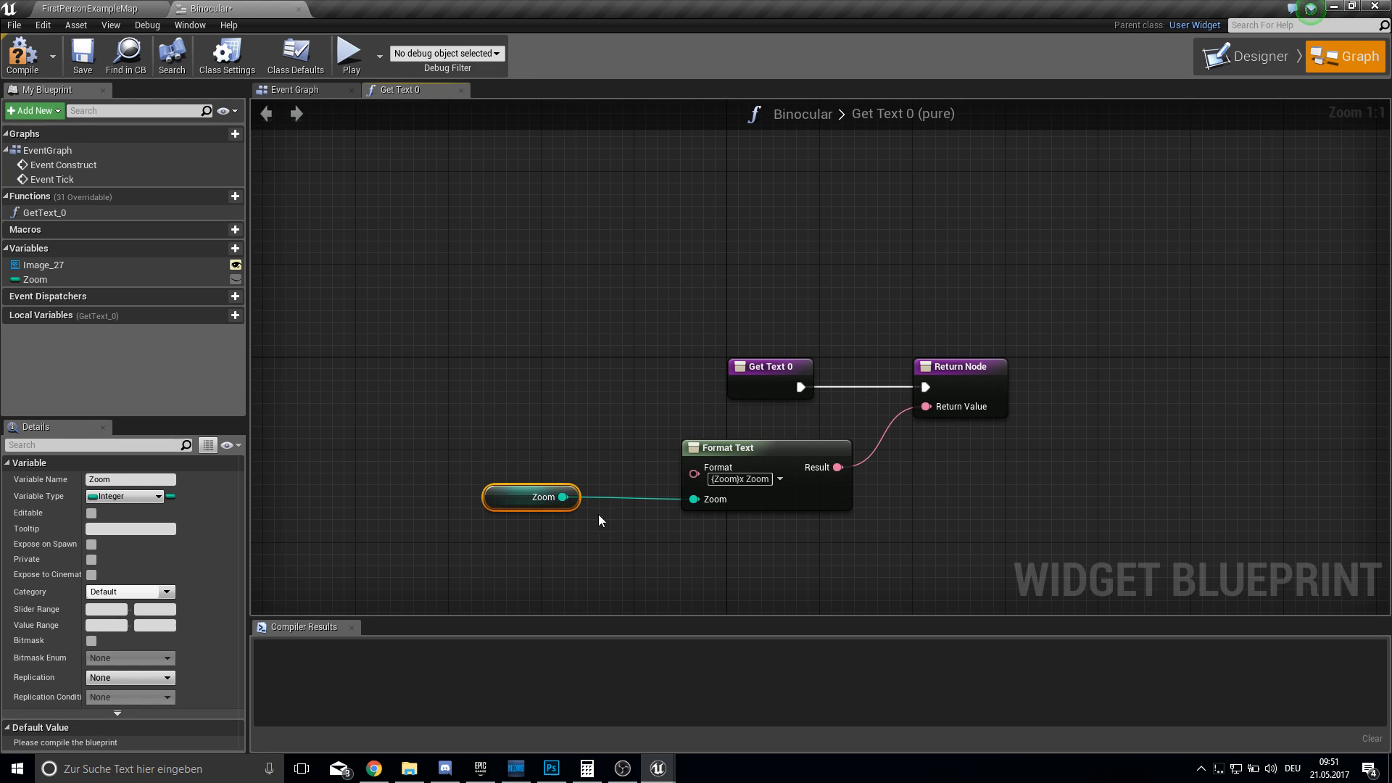
pyautogui.moveTo(23, 55)
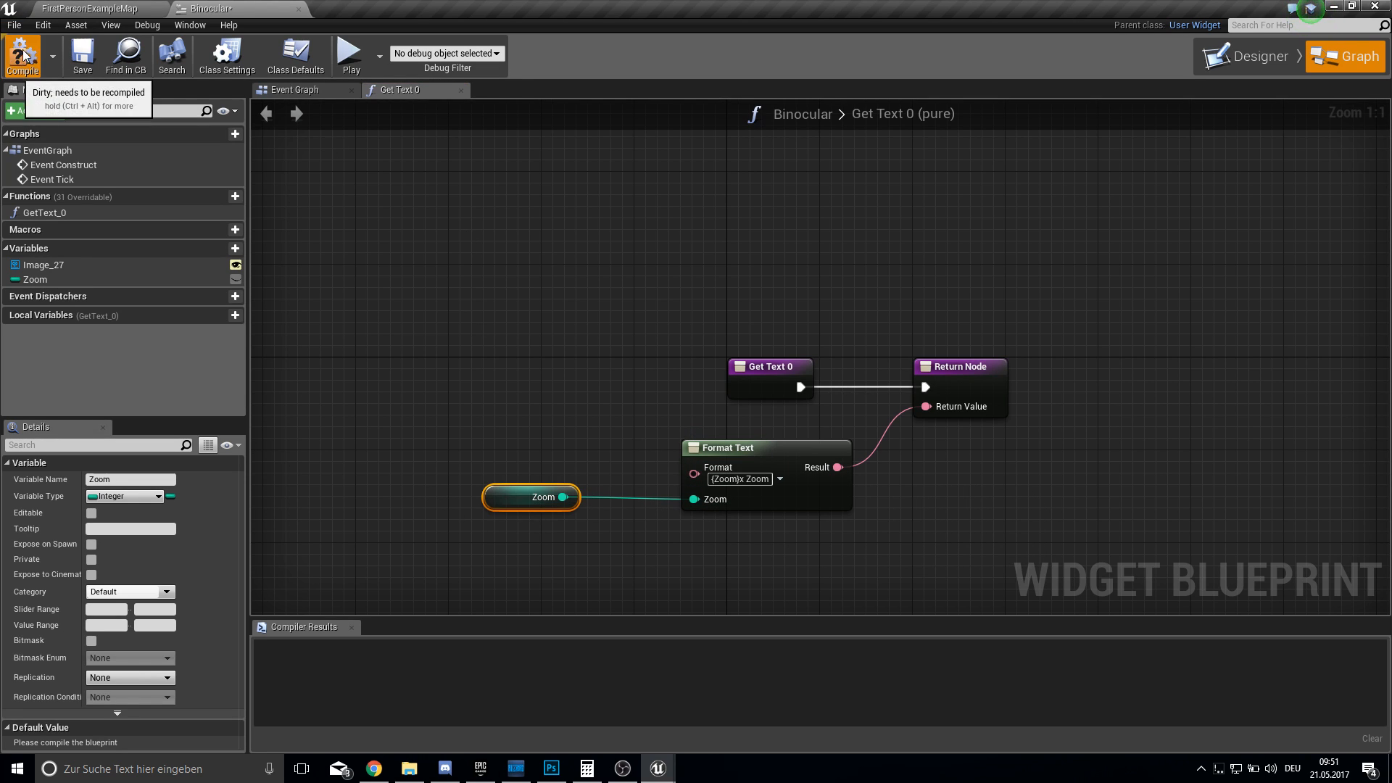
pyautogui.click(22, 54)
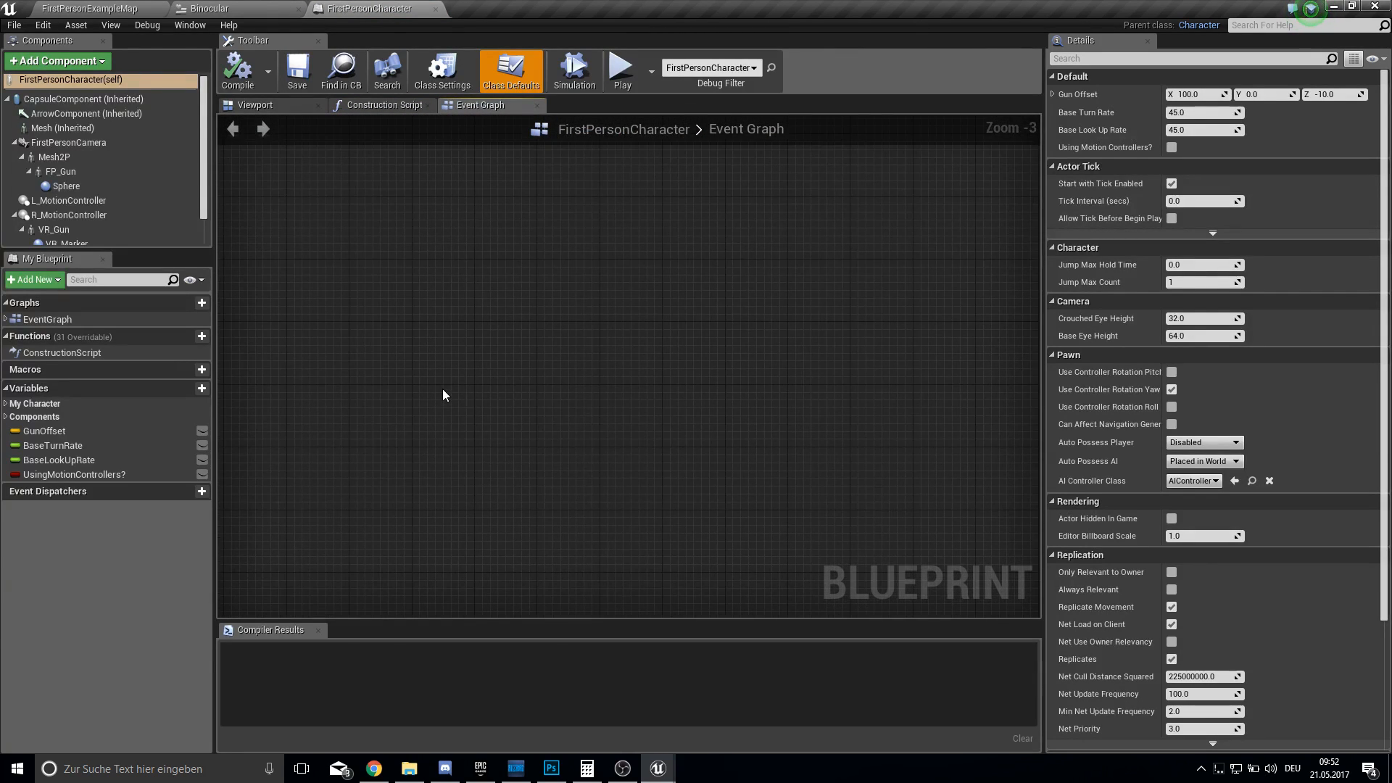
# Add a V key press event followed by an IsValid check.
pyautogui.rightClick(445, 395)
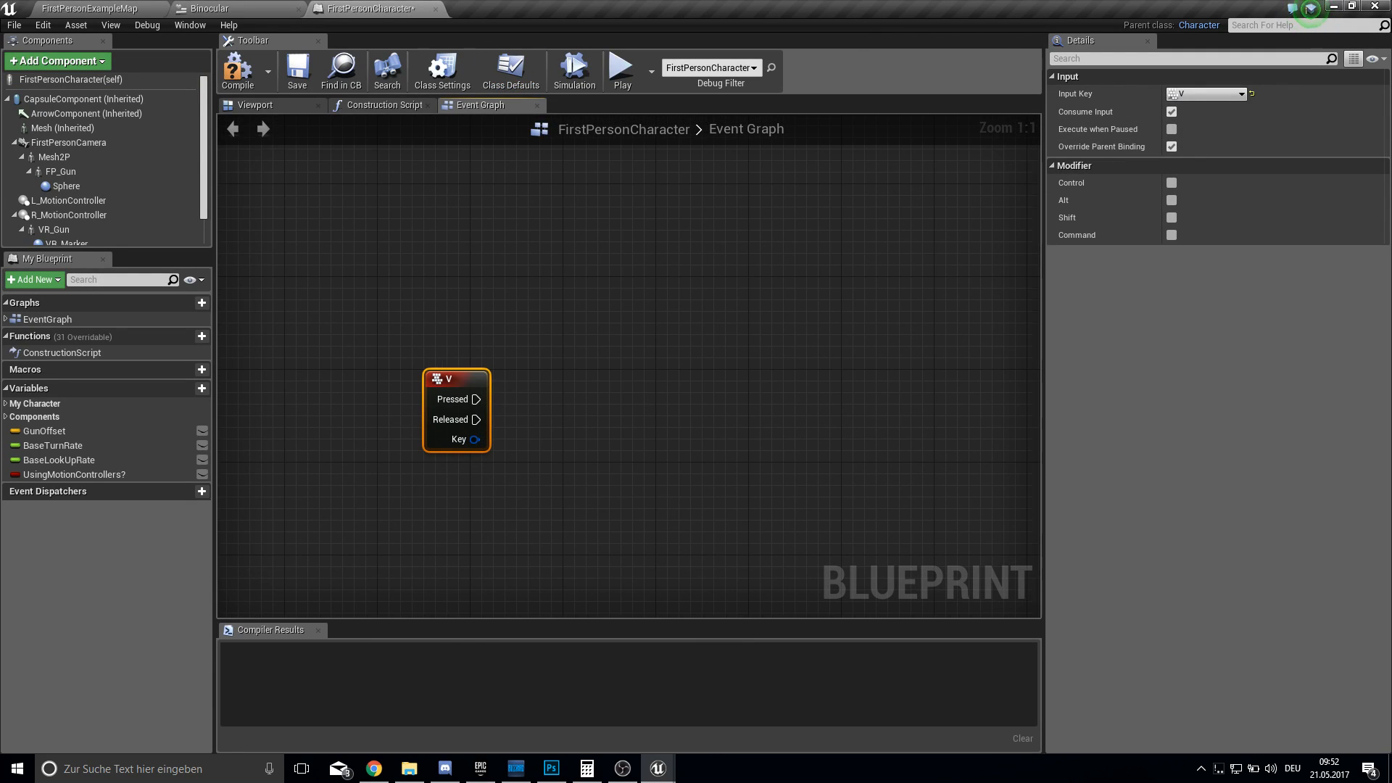
pyautogui.moveTo(510, 390)
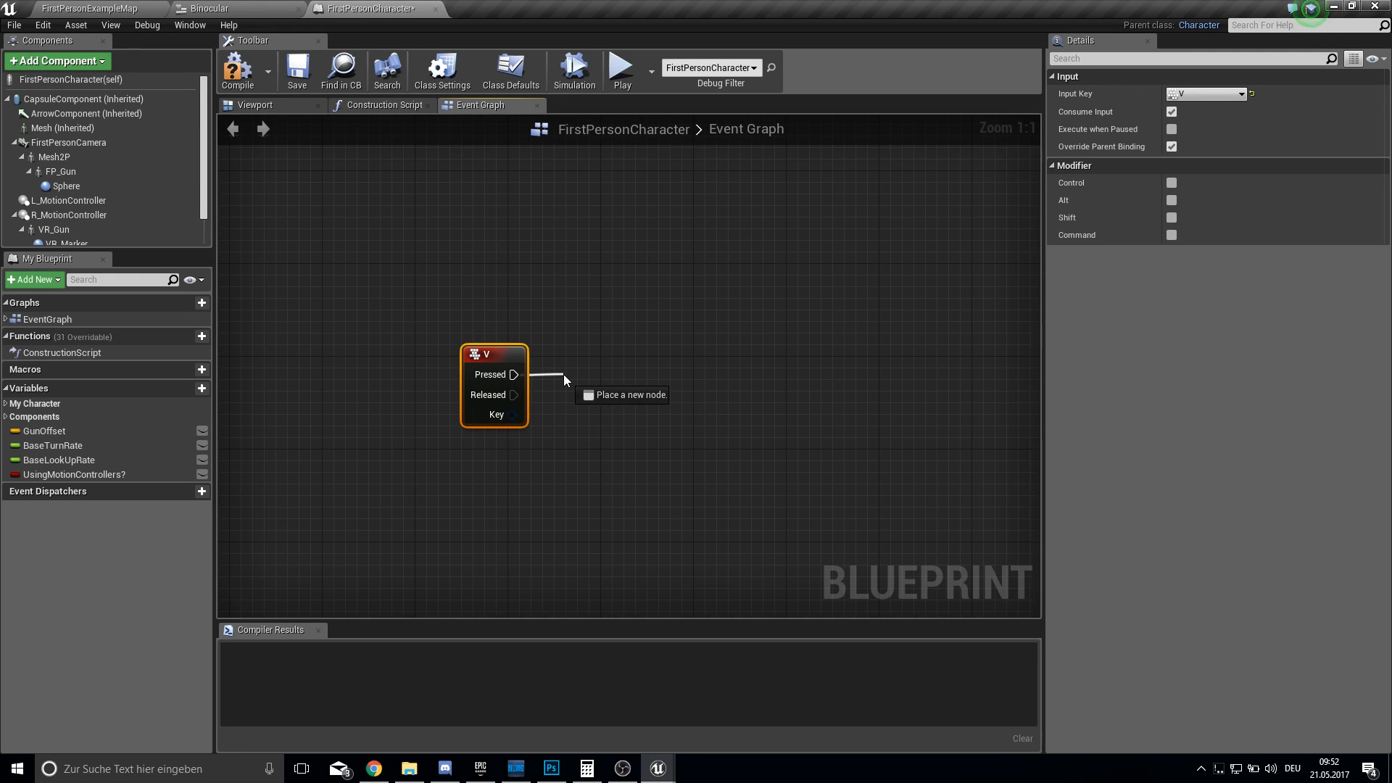
pyautogui.click(621, 394)
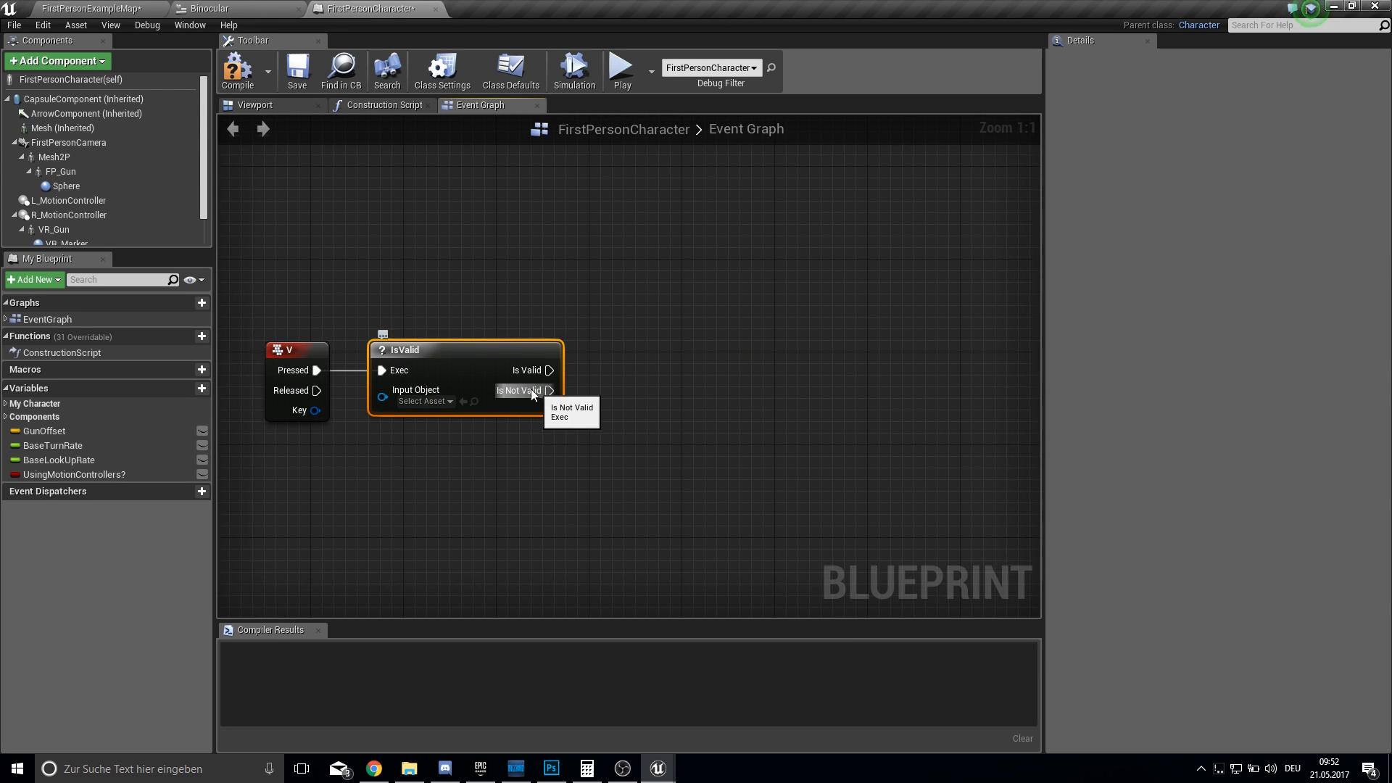
# Create a Binocular widget when invalid and promote its return value to BinocularRef.
pyautogui.write('create wi')
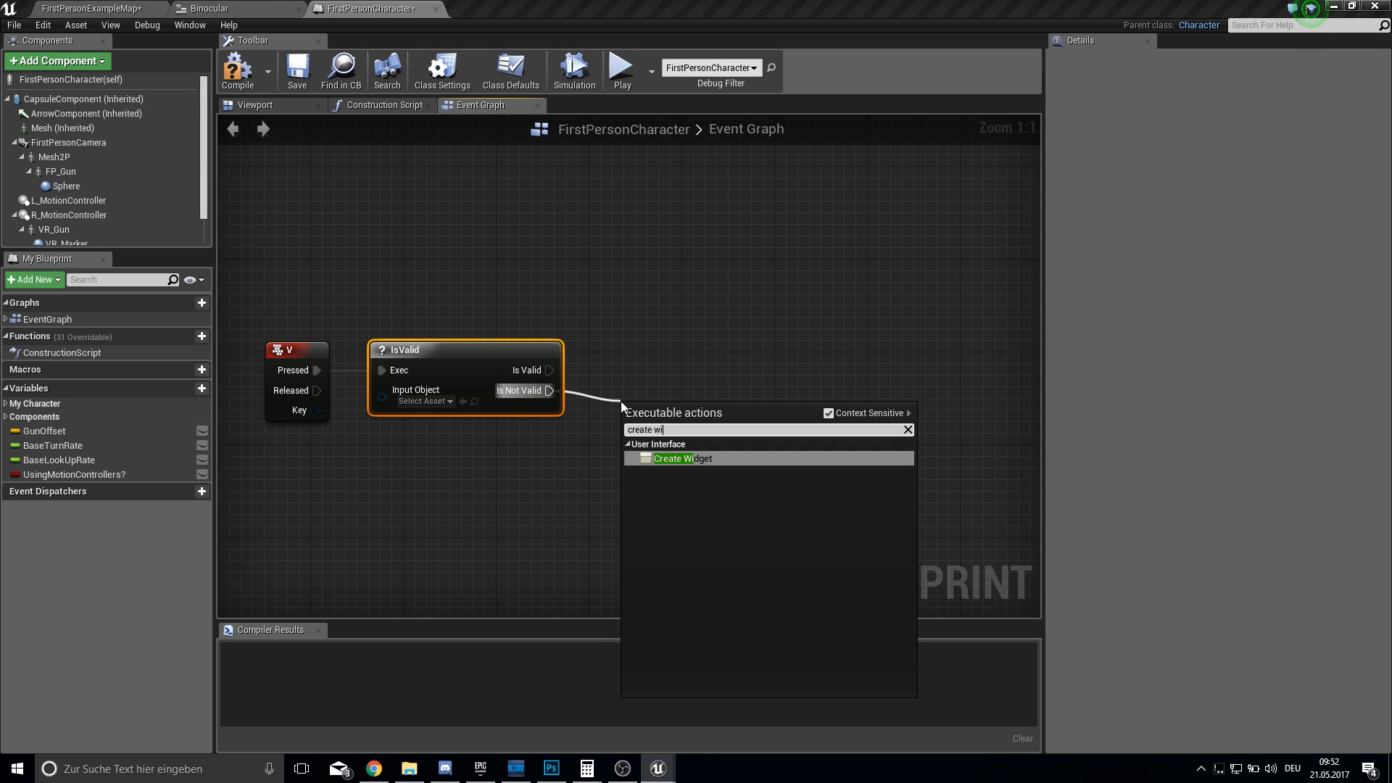
pyautogui.click(681, 458)
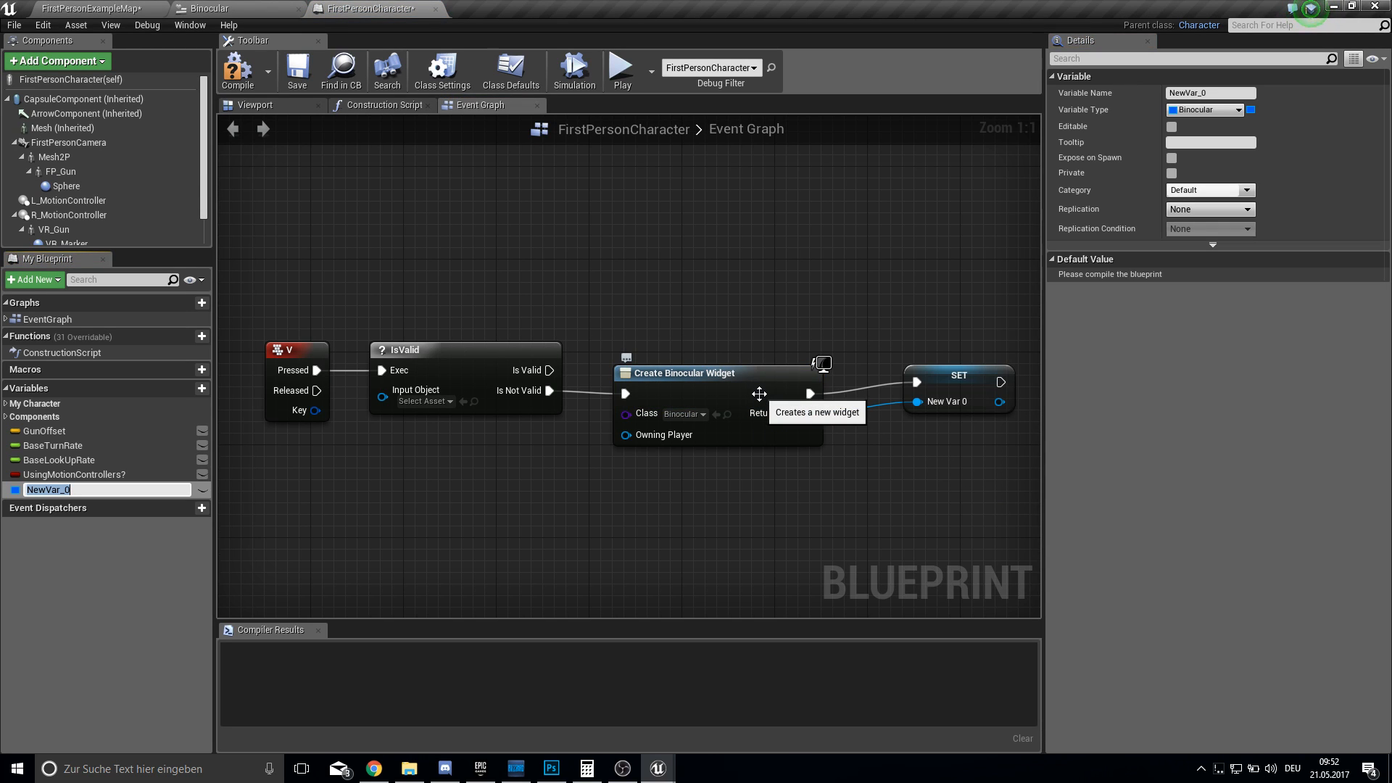
pyautogui.write('Bincol')
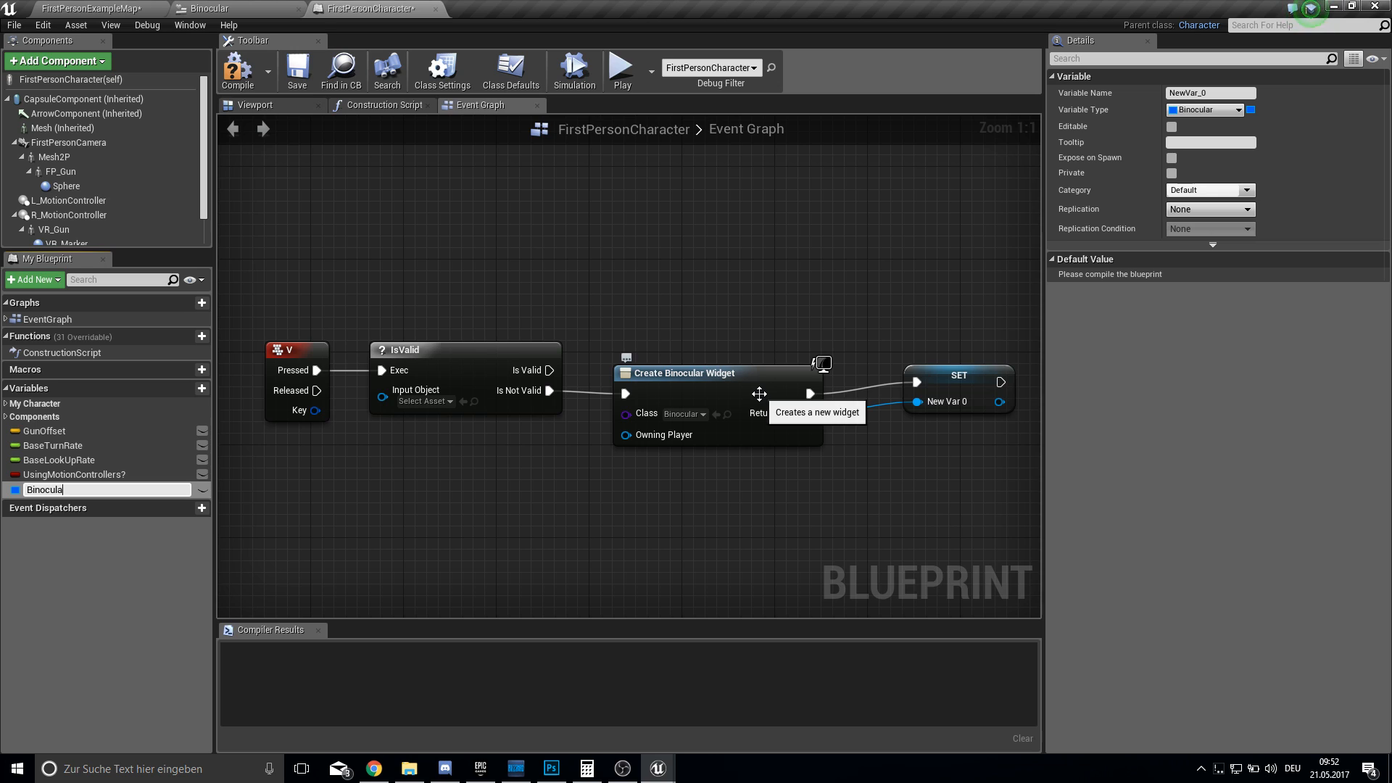
pyautogui.write('ref')
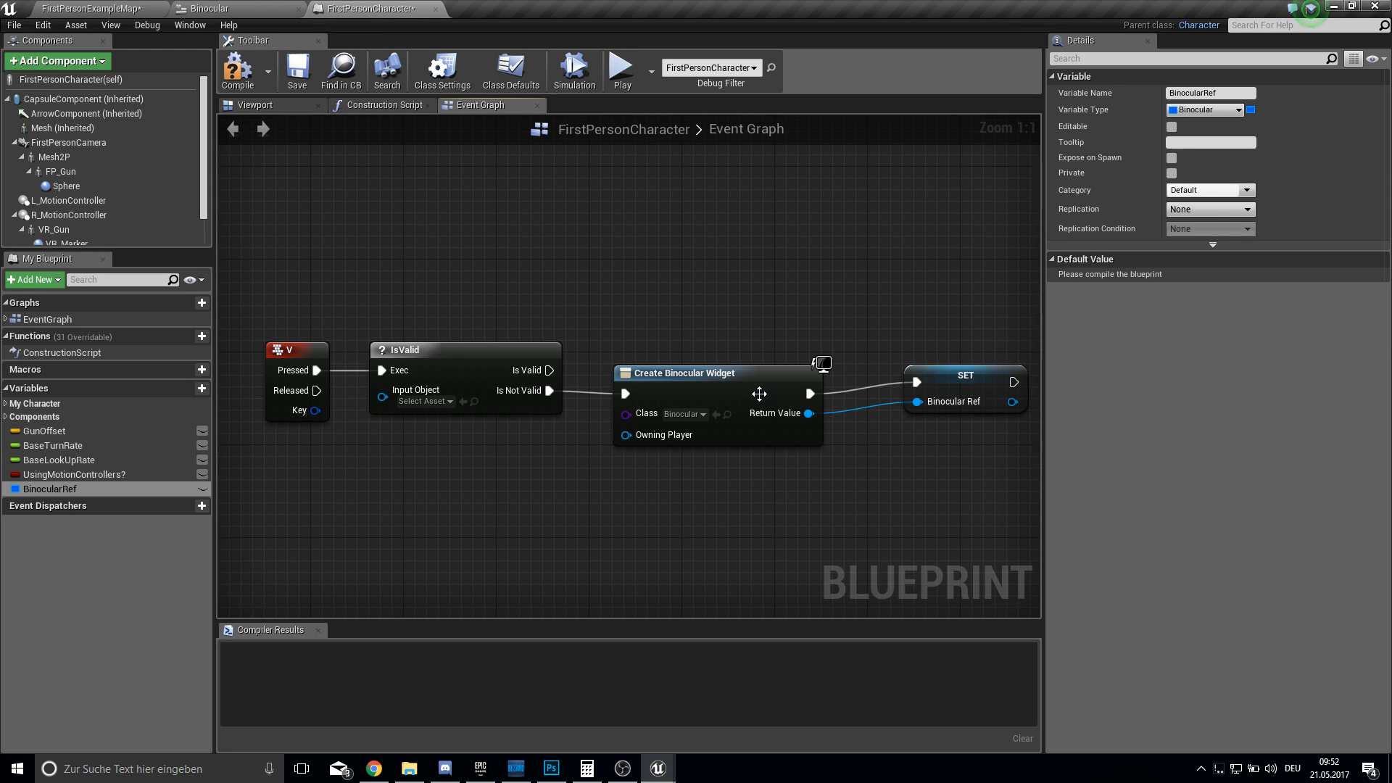
pyautogui.moveTo(965, 389); pyautogui.dragTo(895, 401)
pyautogui.write('add t')
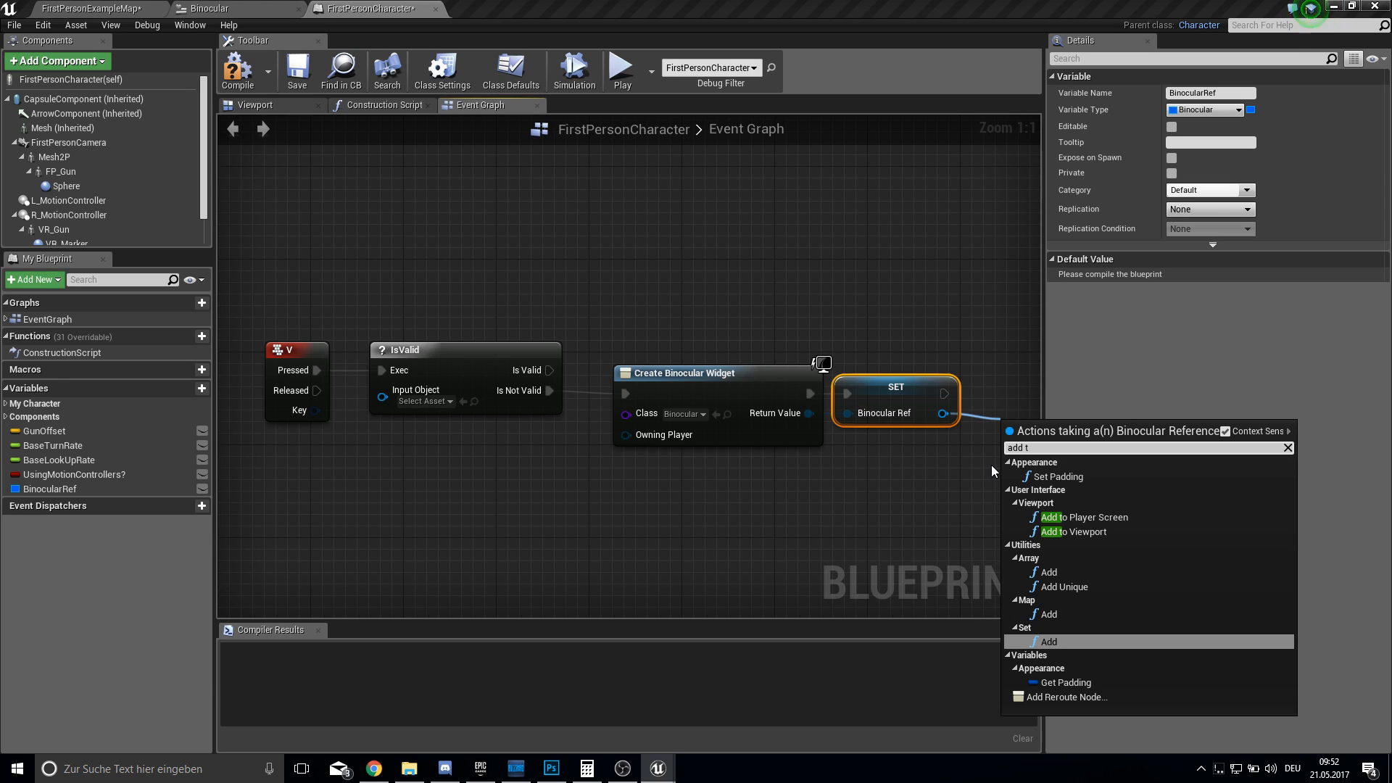
# Add the Binocular widget to the viewport and place Set Visibility on a Binocular Ref getter.
pyautogui.click(1080, 531)
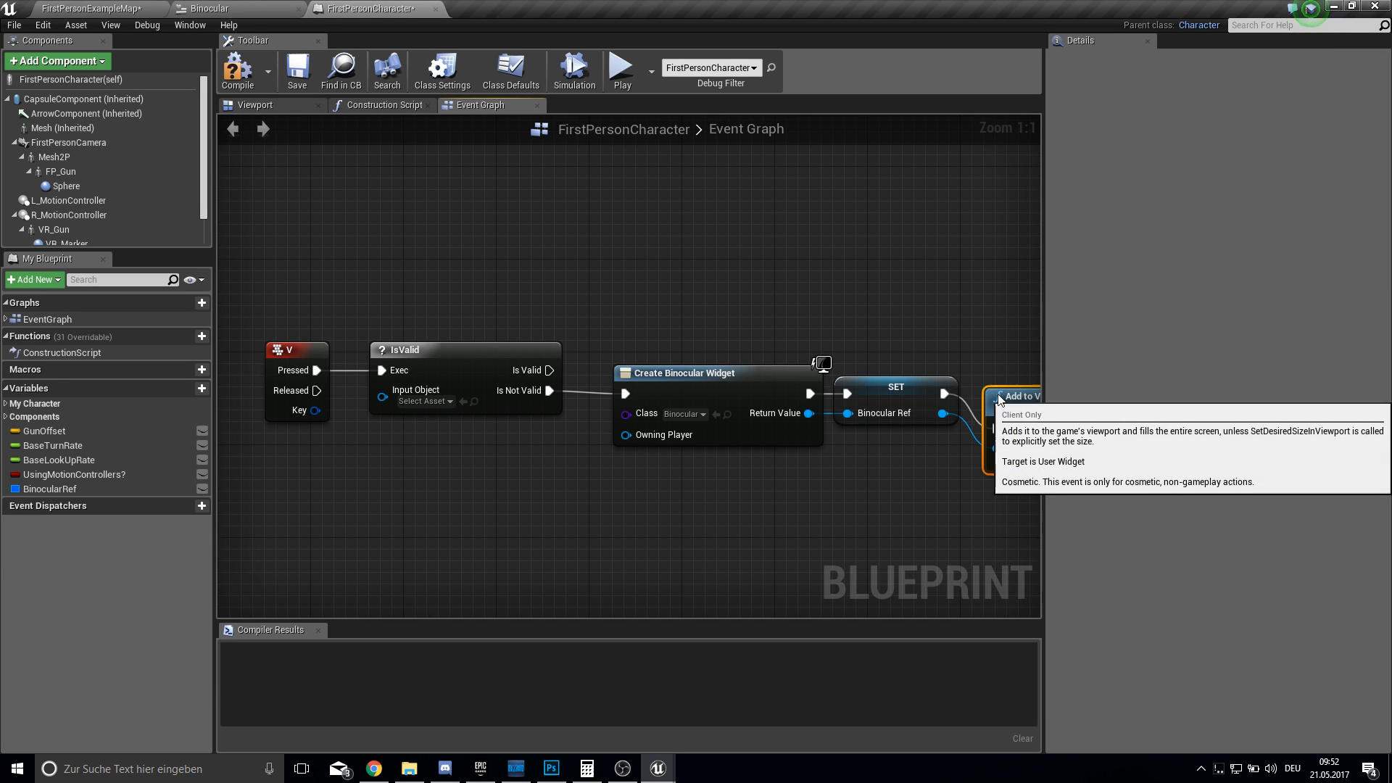
pyautogui.click(50, 488)
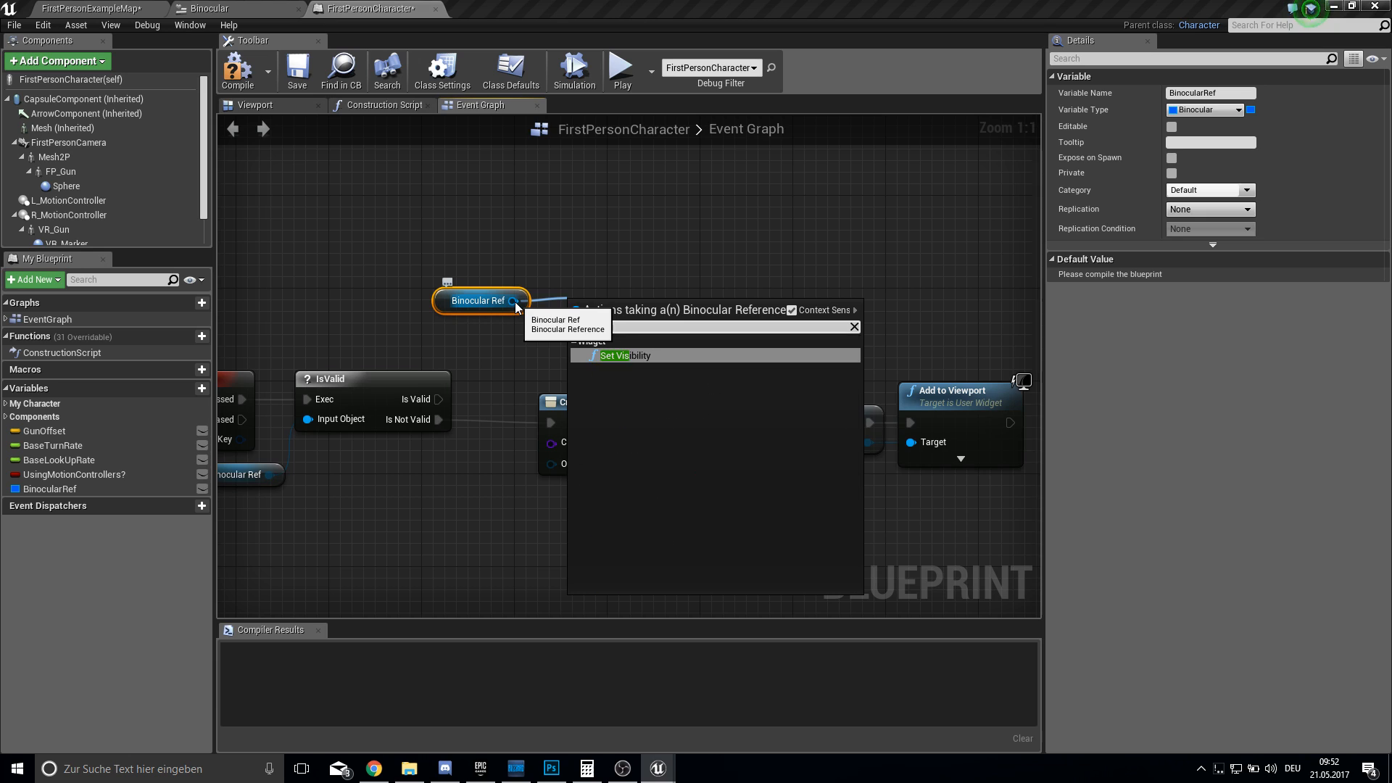
pyautogui.click(624, 355)
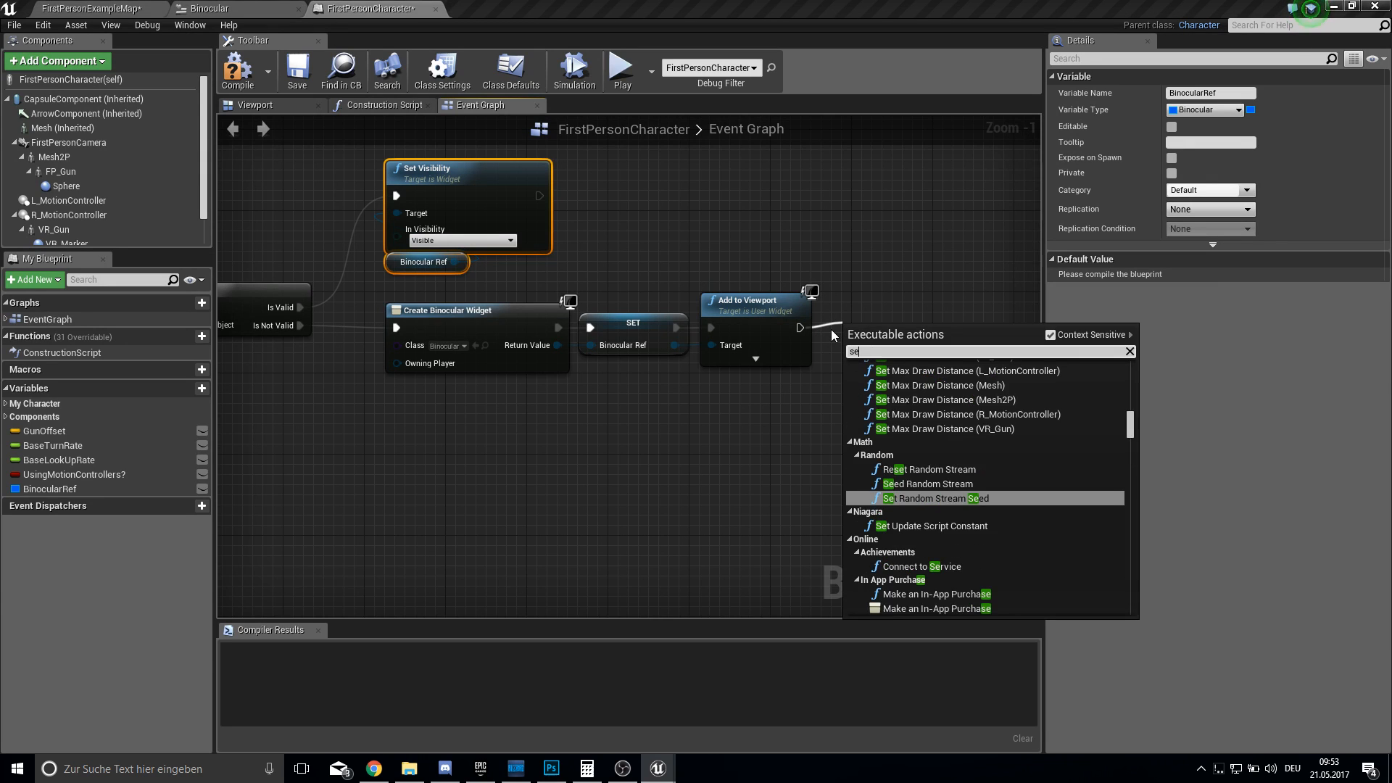
# Add a Switch on Int after Add to Viewport and add case pins up to 3.
pyautogui.write('select on')
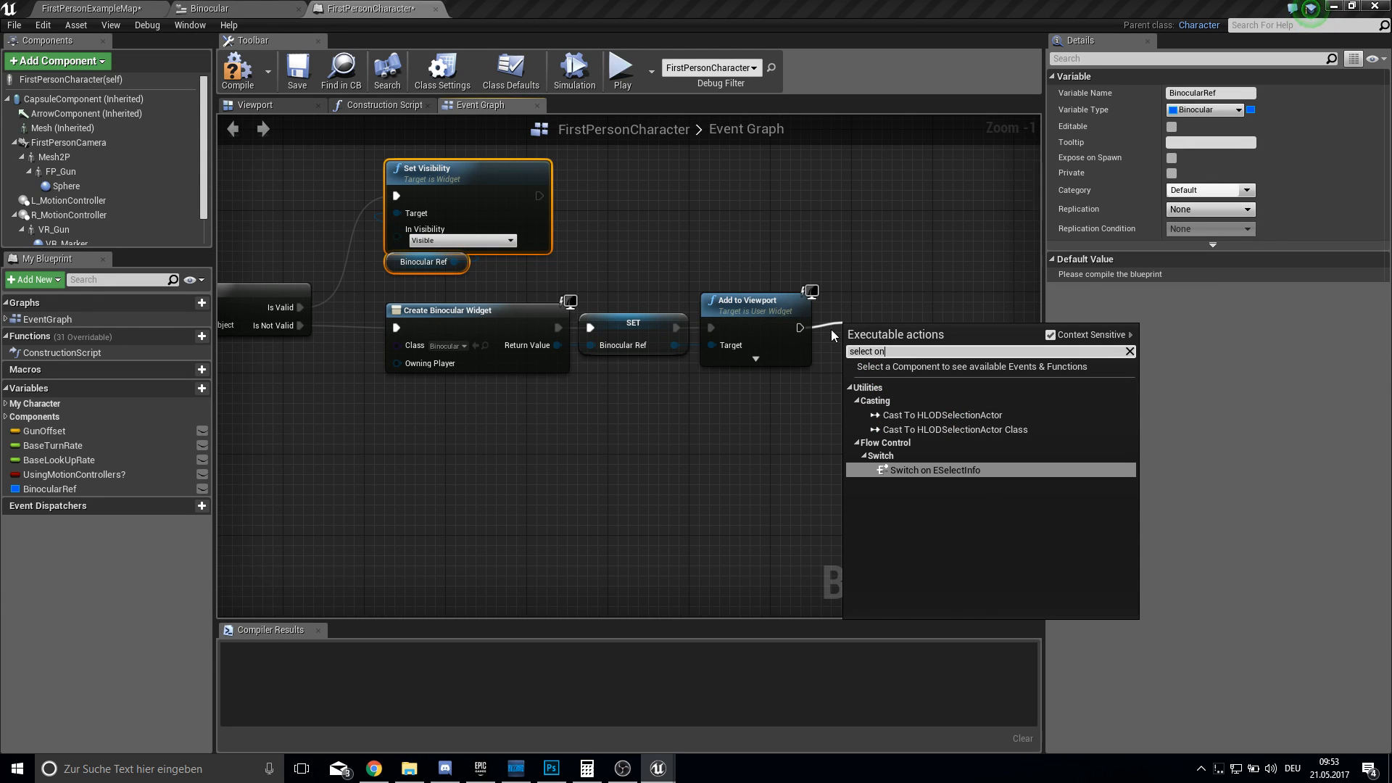
pyautogui.write('switch')
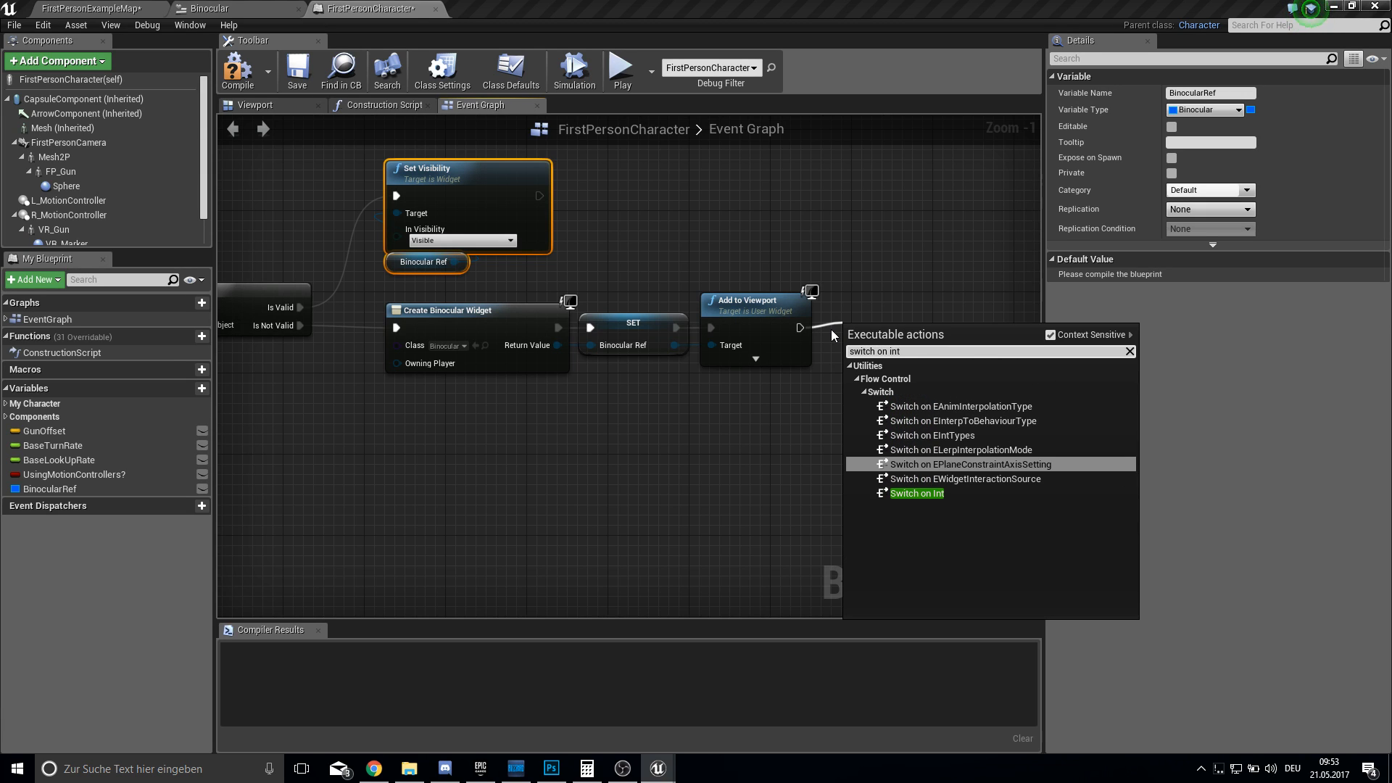
pyautogui.click(916, 493)
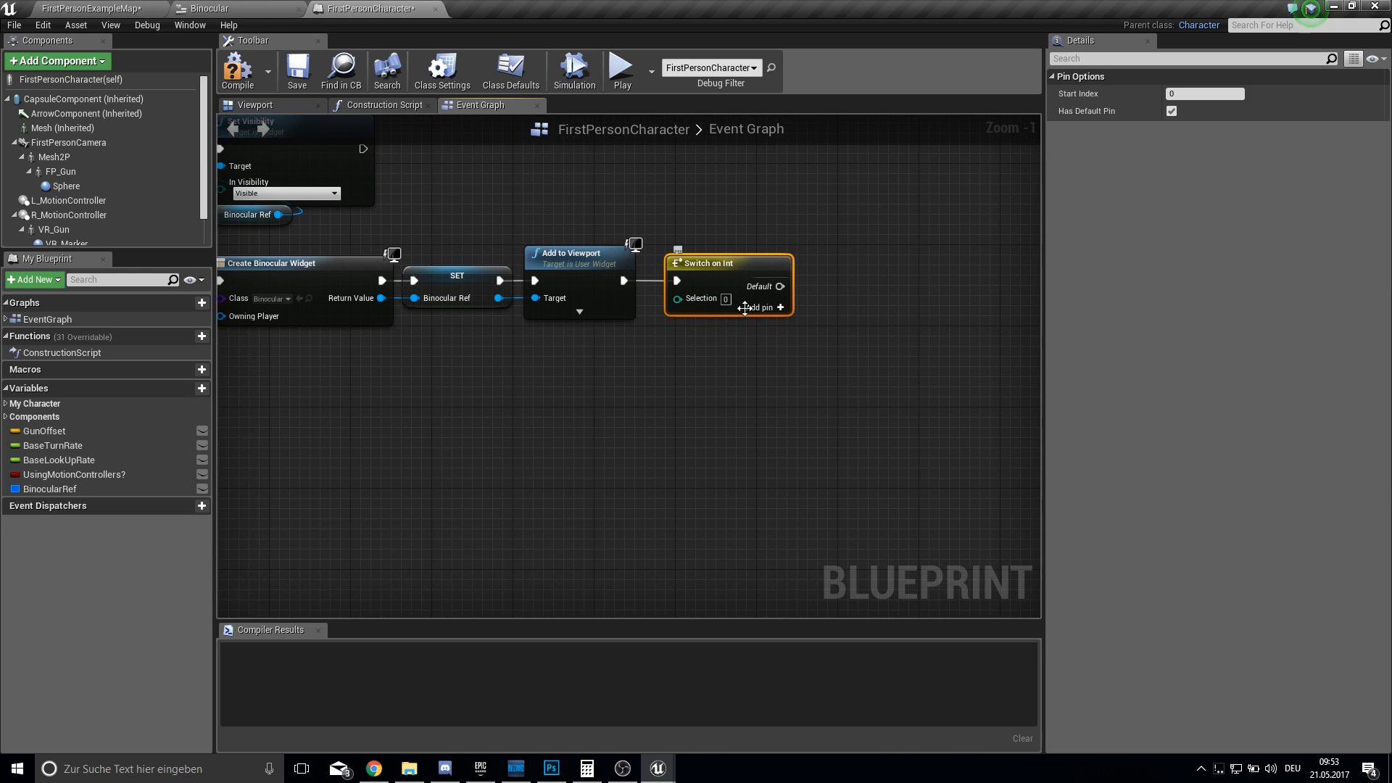
pyautogui.click(763, 308)
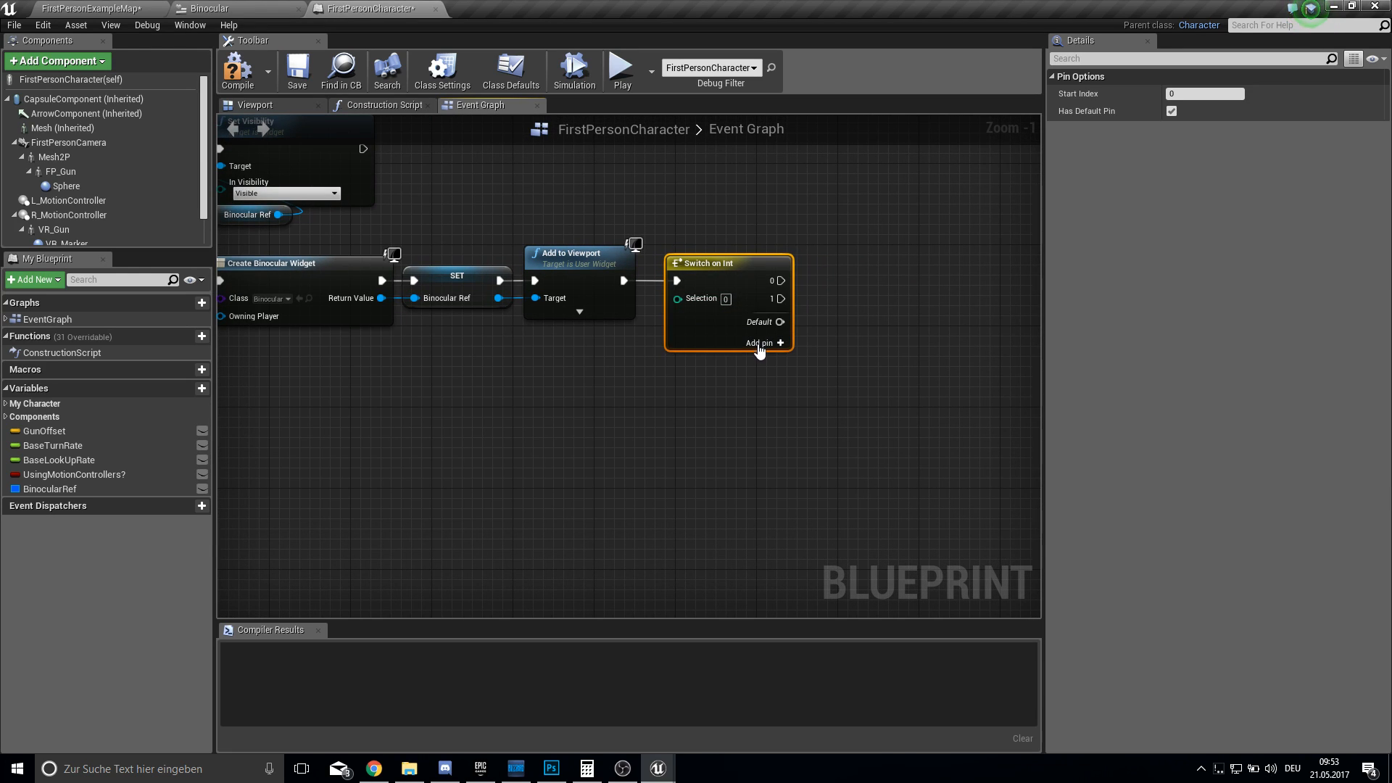
pyautogui.click(759, 343)
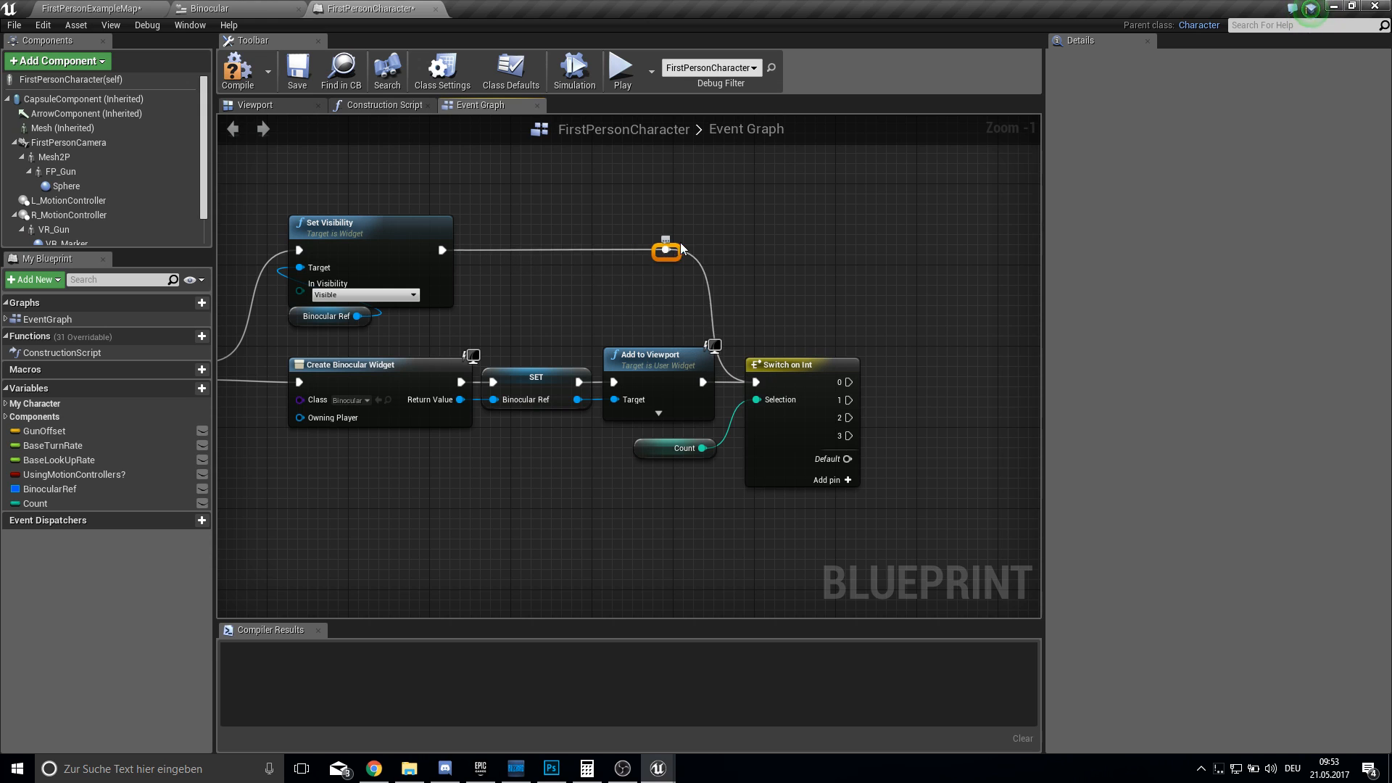
pyautogui.moveTo(297, 72)
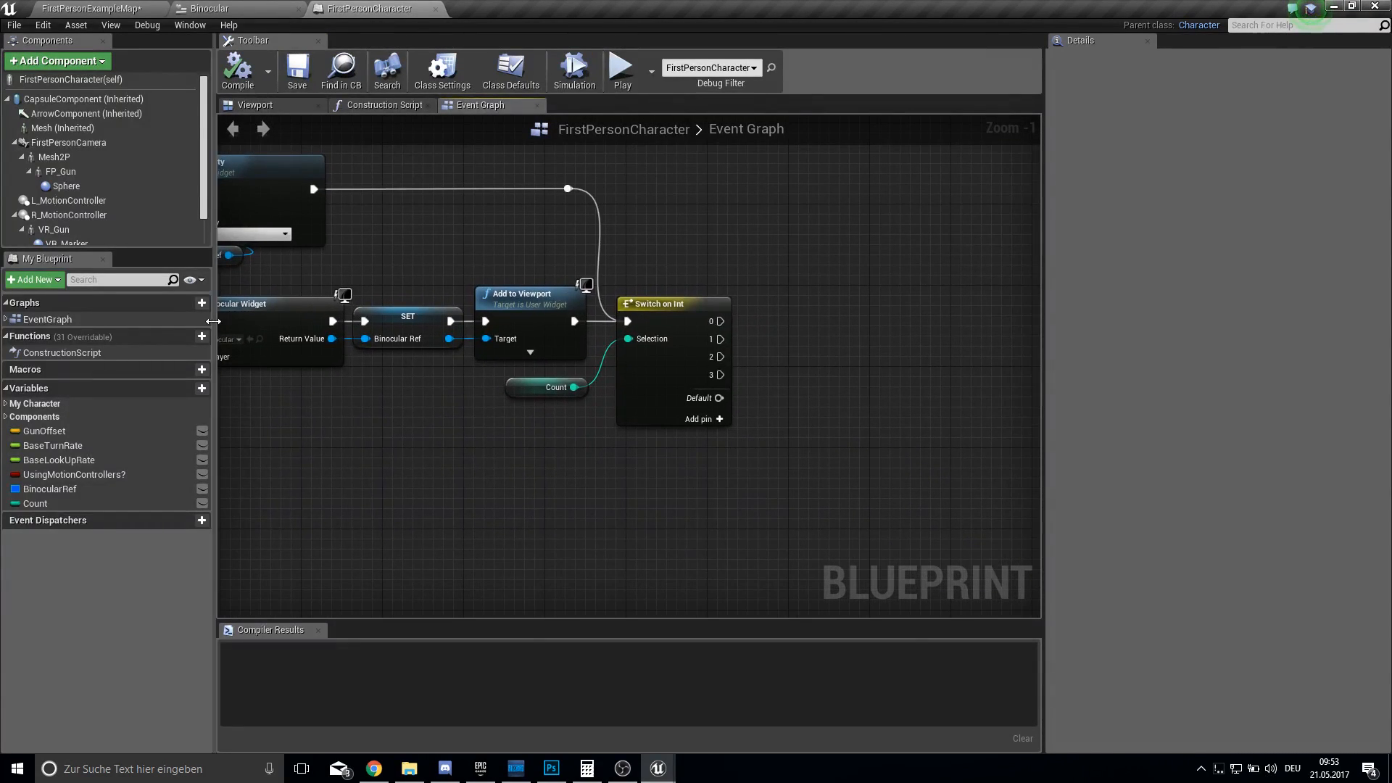
# Create the NewFieldOfView function with a float ZoomValue variable set from its input.
pyautogui.click(202, 337)
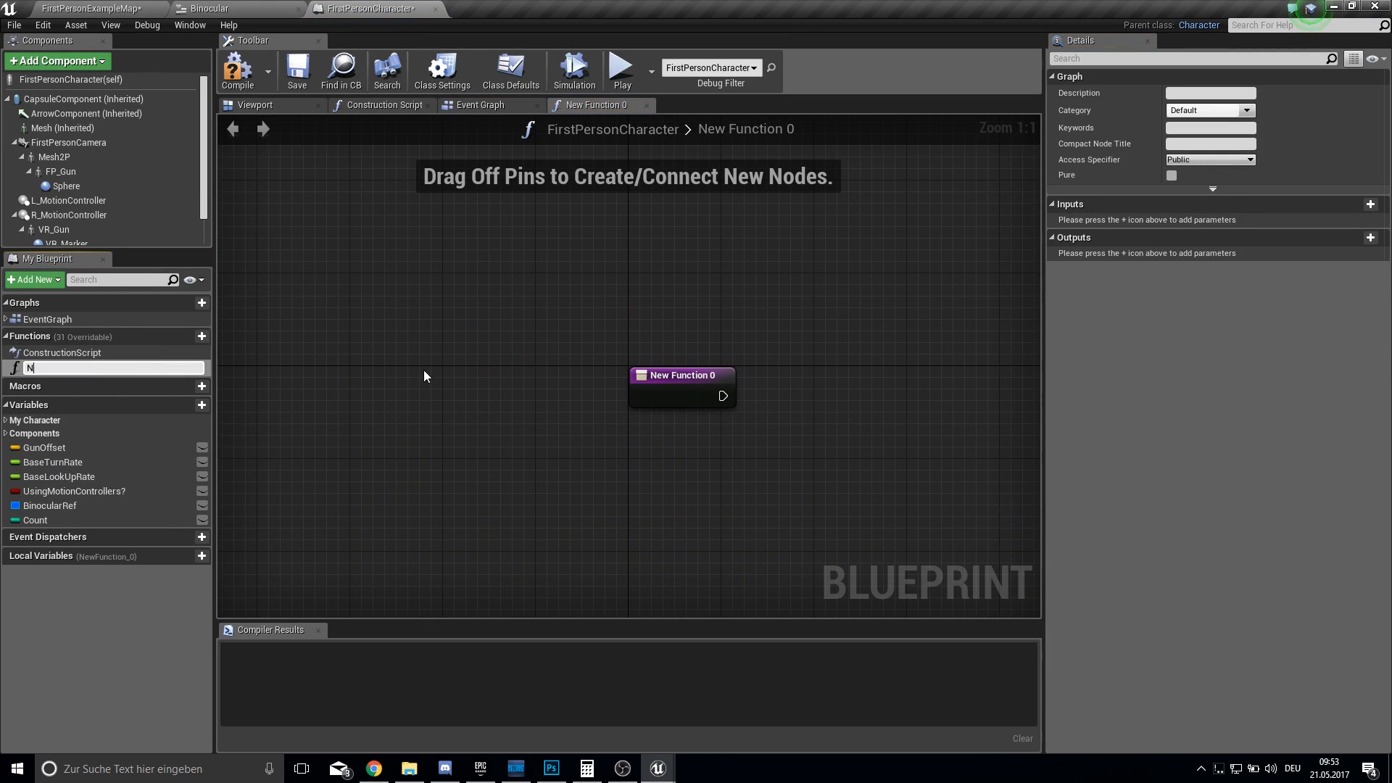
pyautogui.write('ewFiedlOfView')
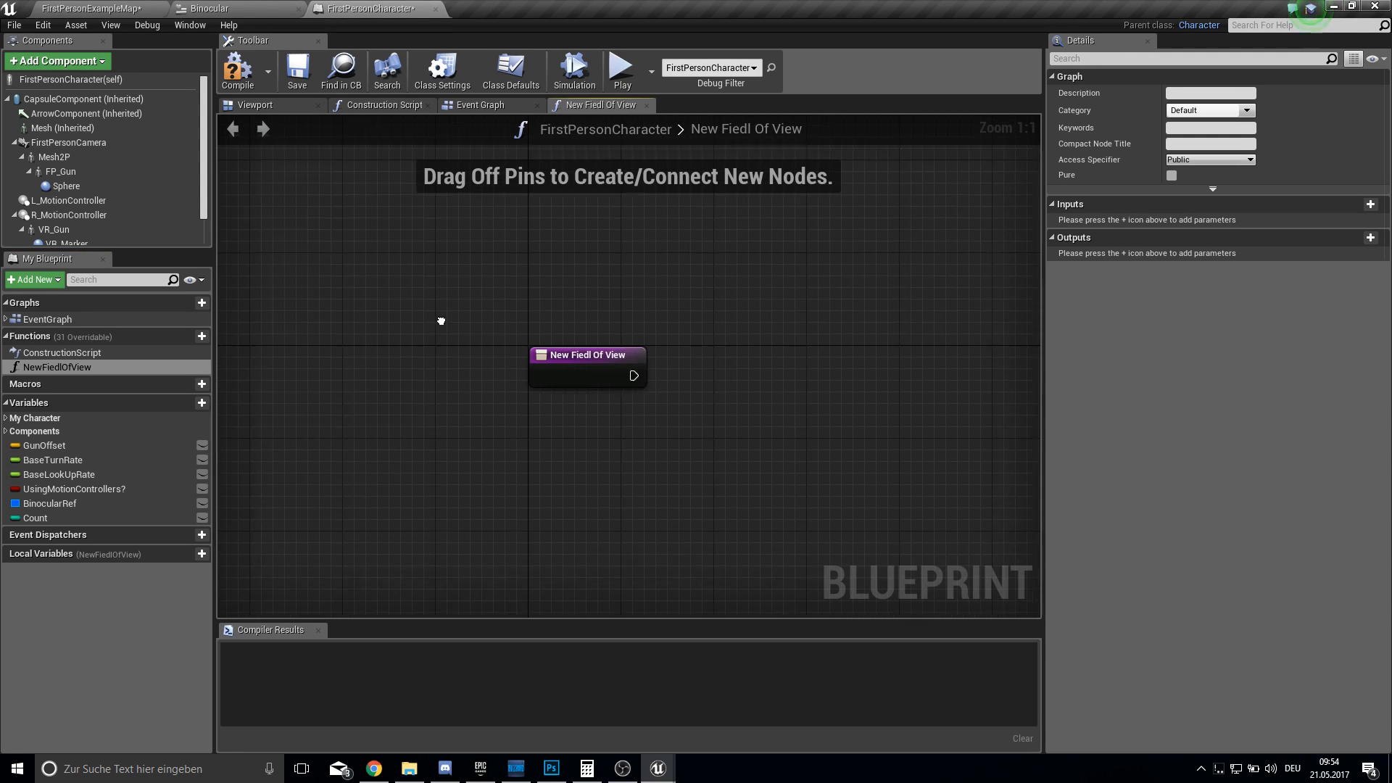
pyautogui.click(202, 402)
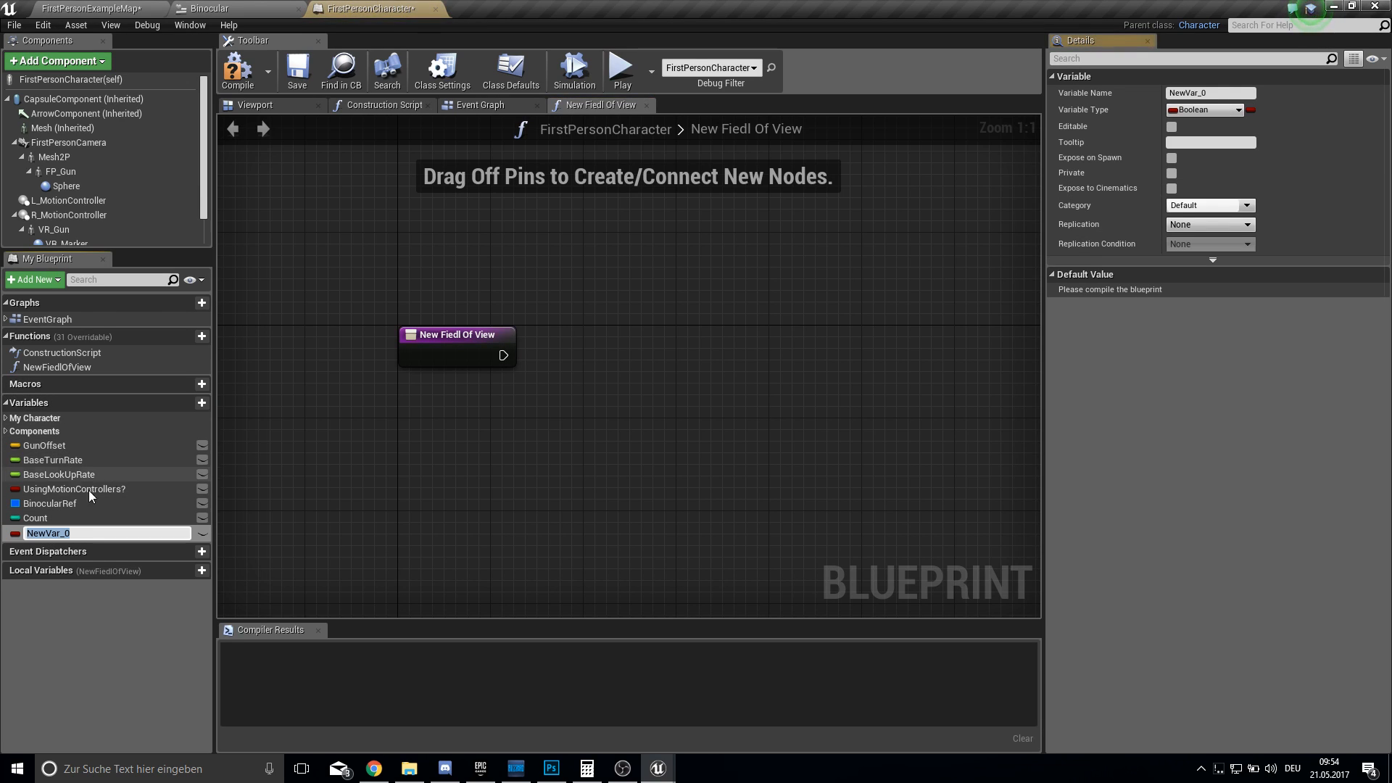
pyautogui.write('ZoomVa')
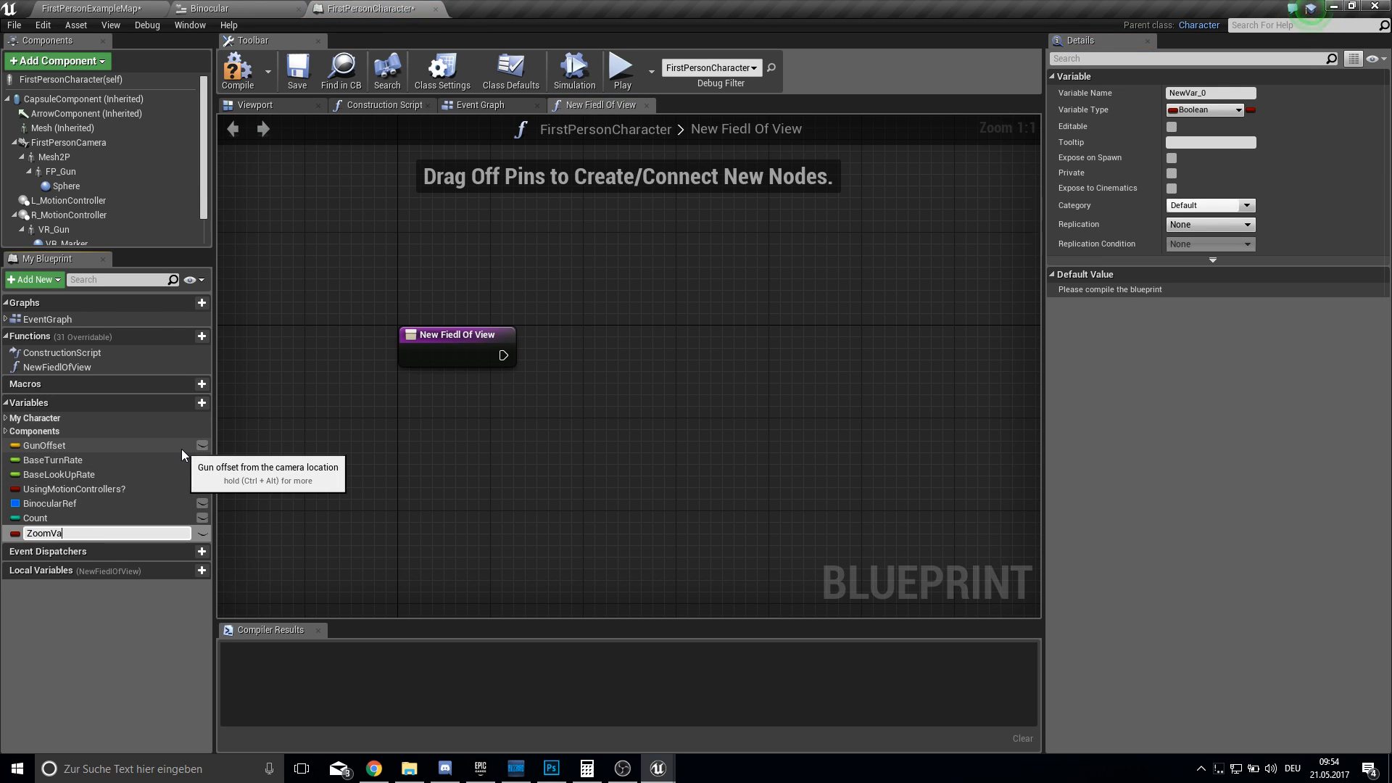
pyautogui.click(1204, 110)
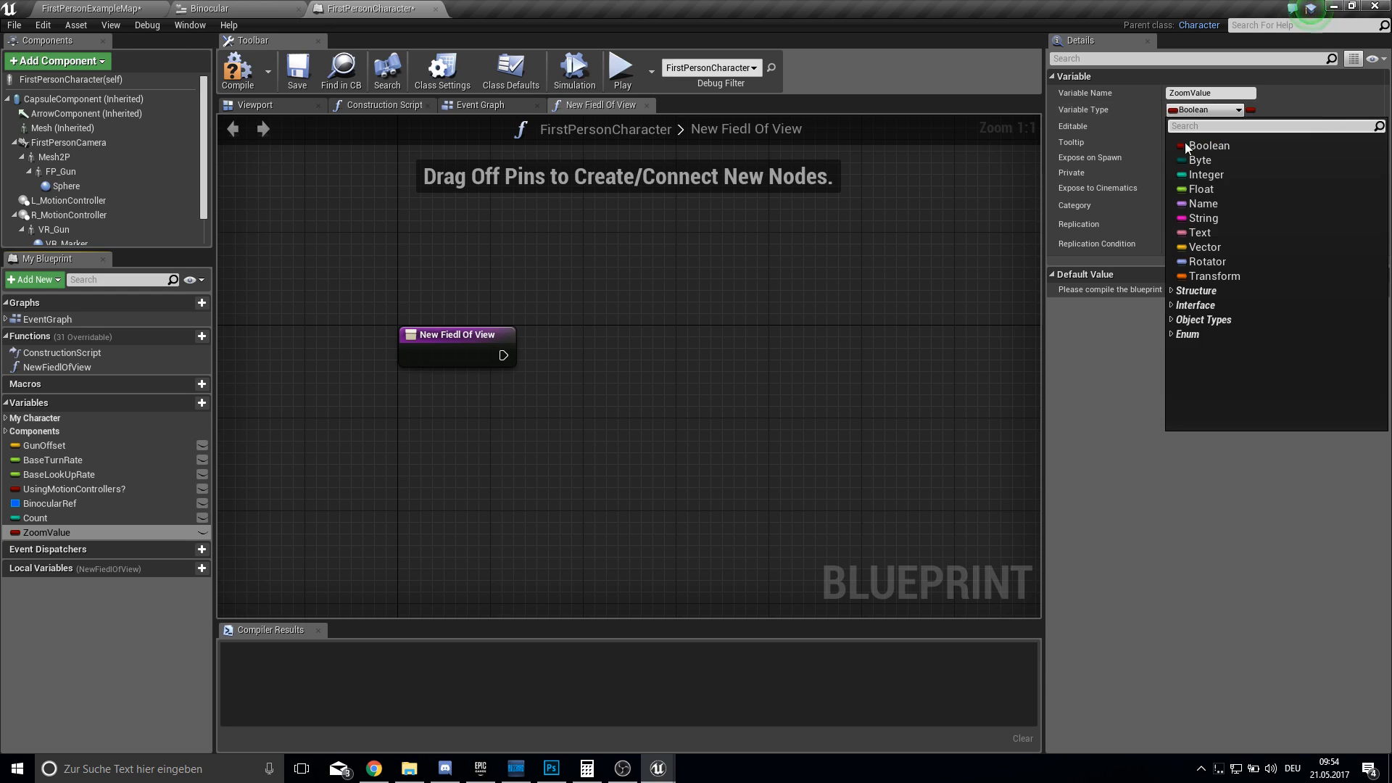
pyautogui.click(1200, 190)
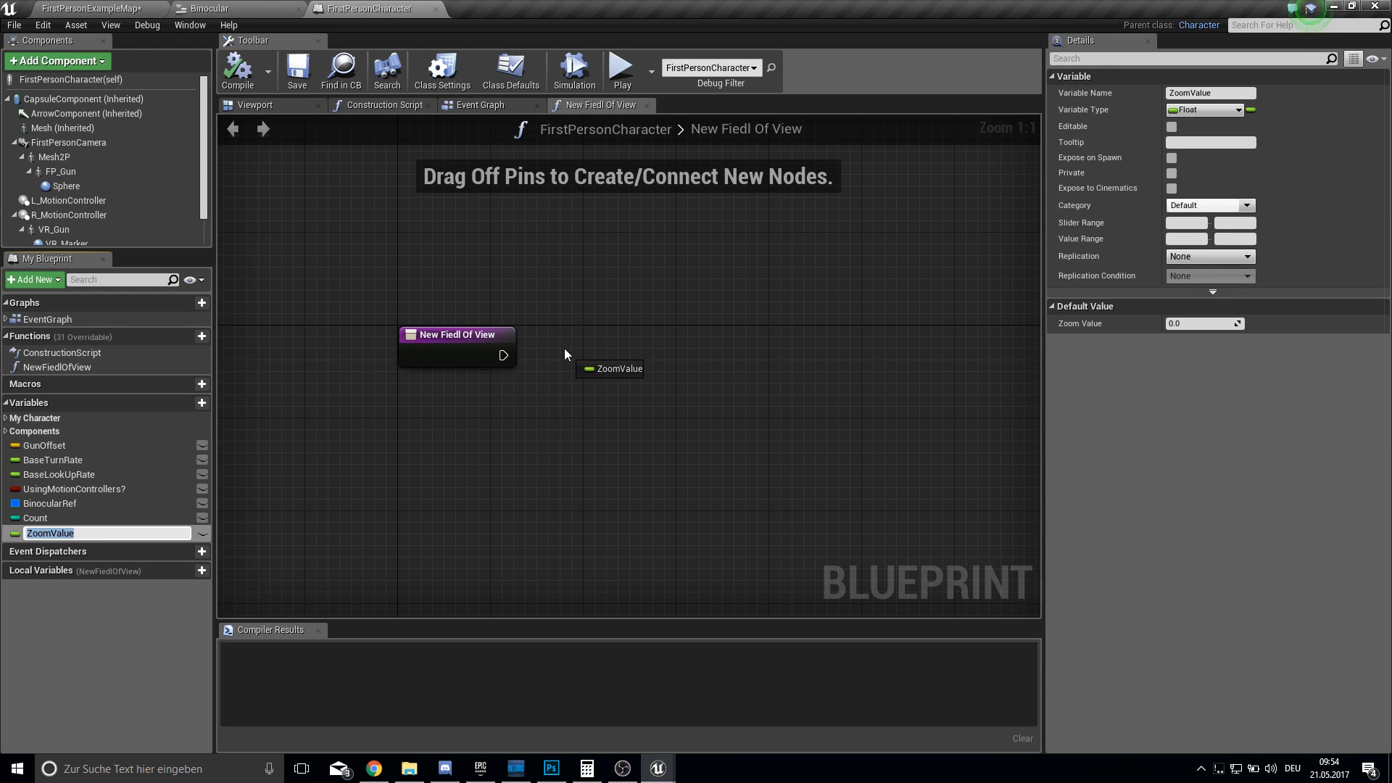
pyautogui.moveTo(610, 368); pyautogui.dragTo(628, 360)
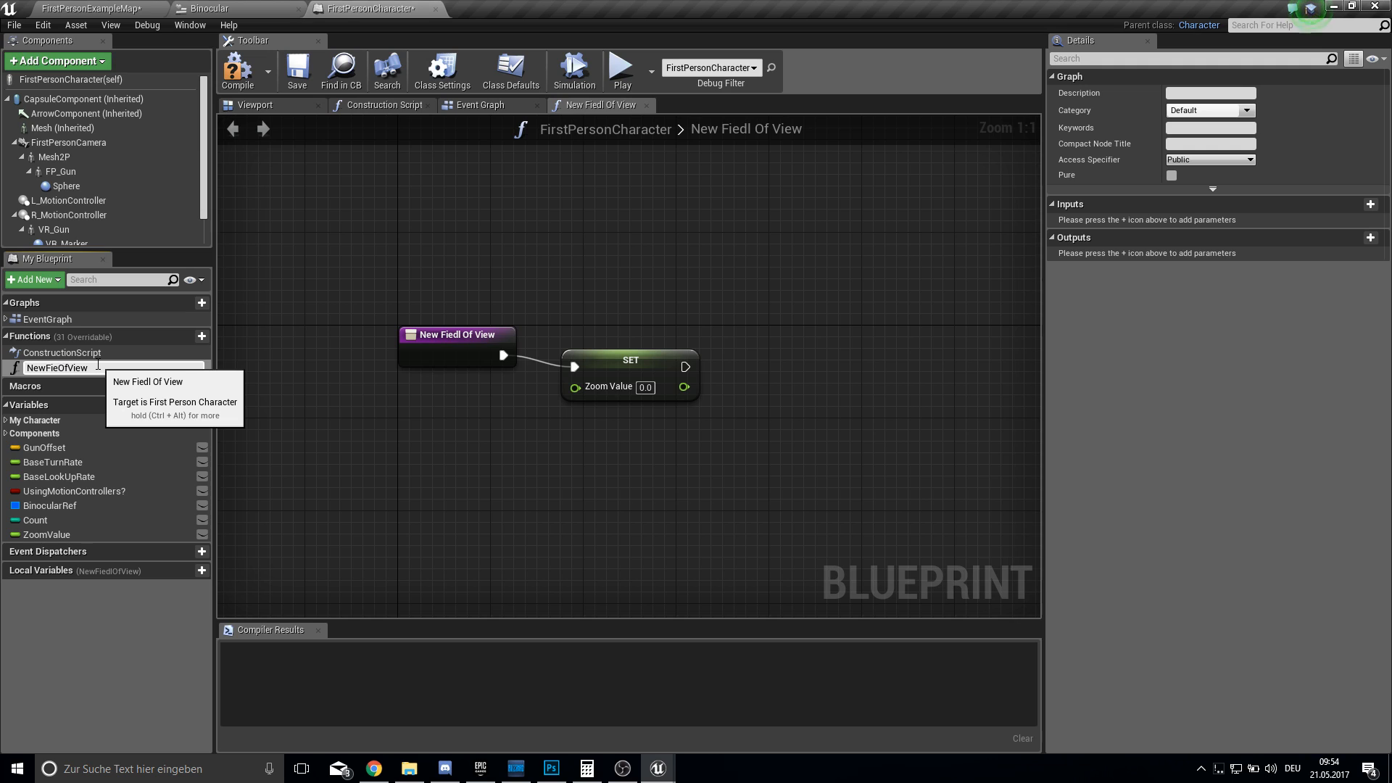
pyautogui.click(618, 360)
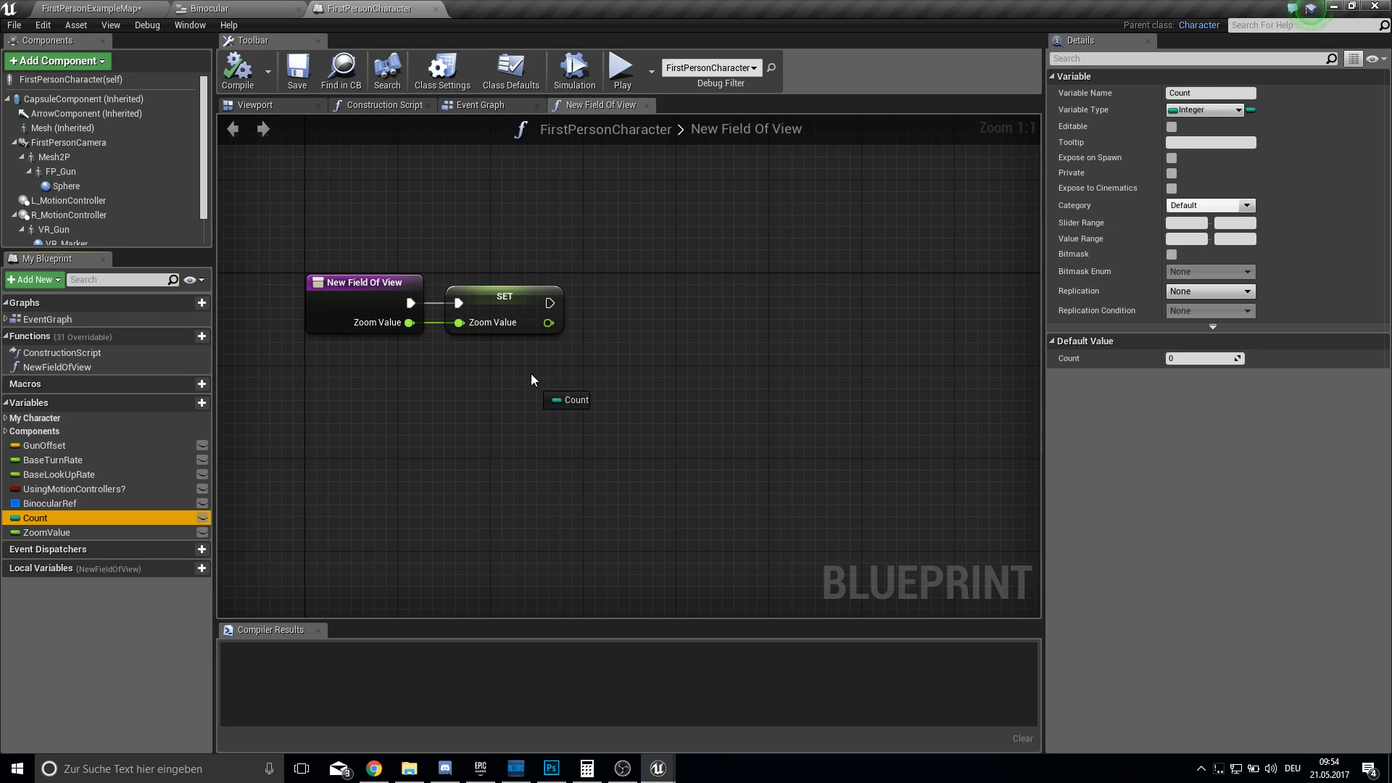
# Increment Count and add Set Field Of View on First Person Camera with a Zoom Value getter.
pyautogui.moveTo(587, 400); pyautogui.dragTo(677, 313)
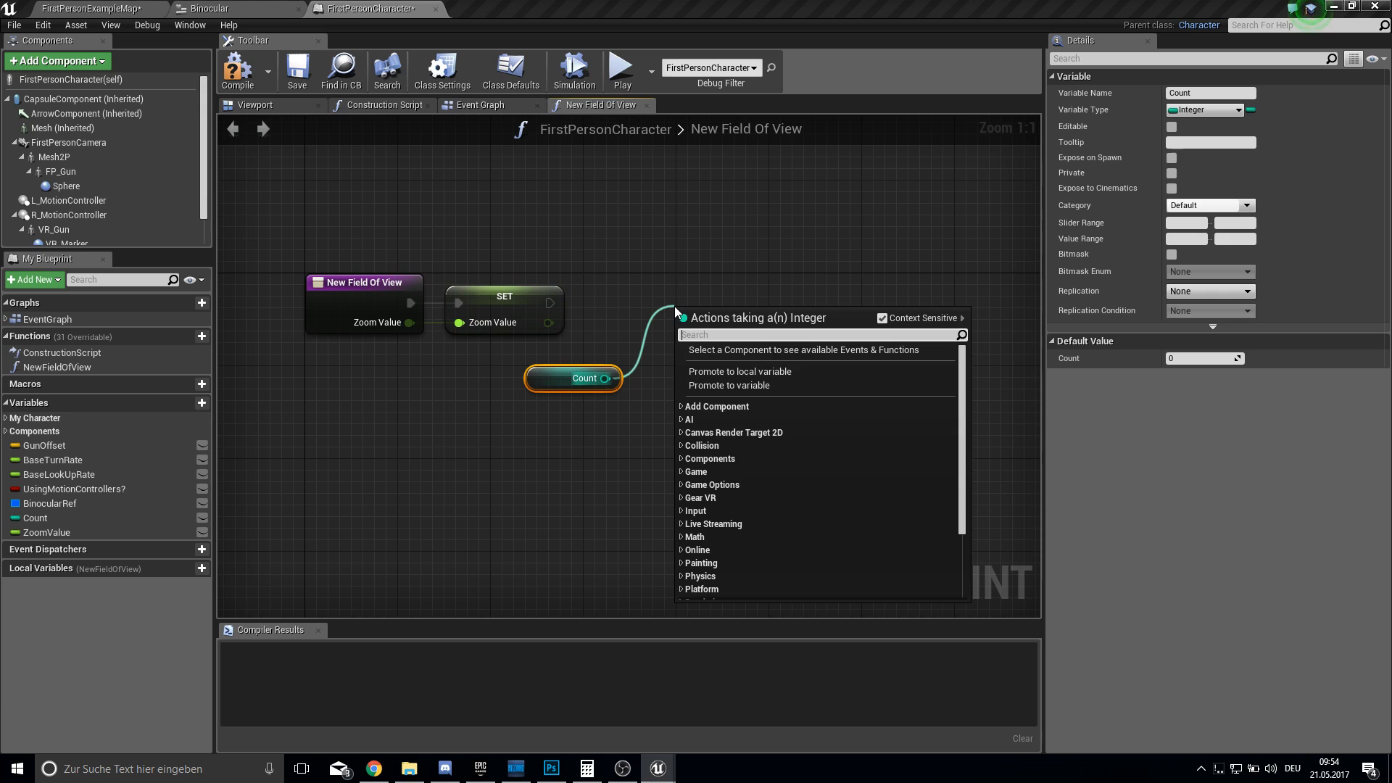
pyautogui.write('incr')
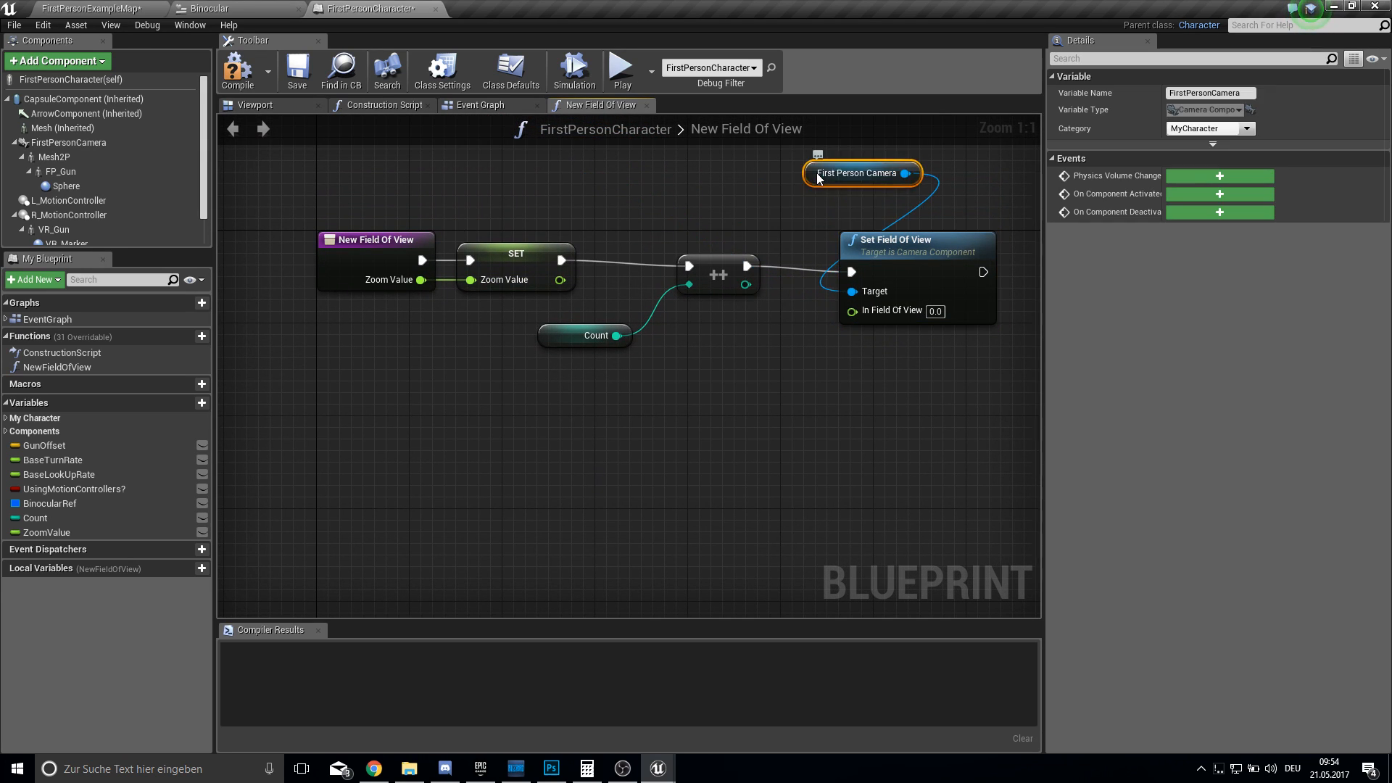
pyautogui.moveTo(858, 173); pyautogui.dragTo(918, 336)
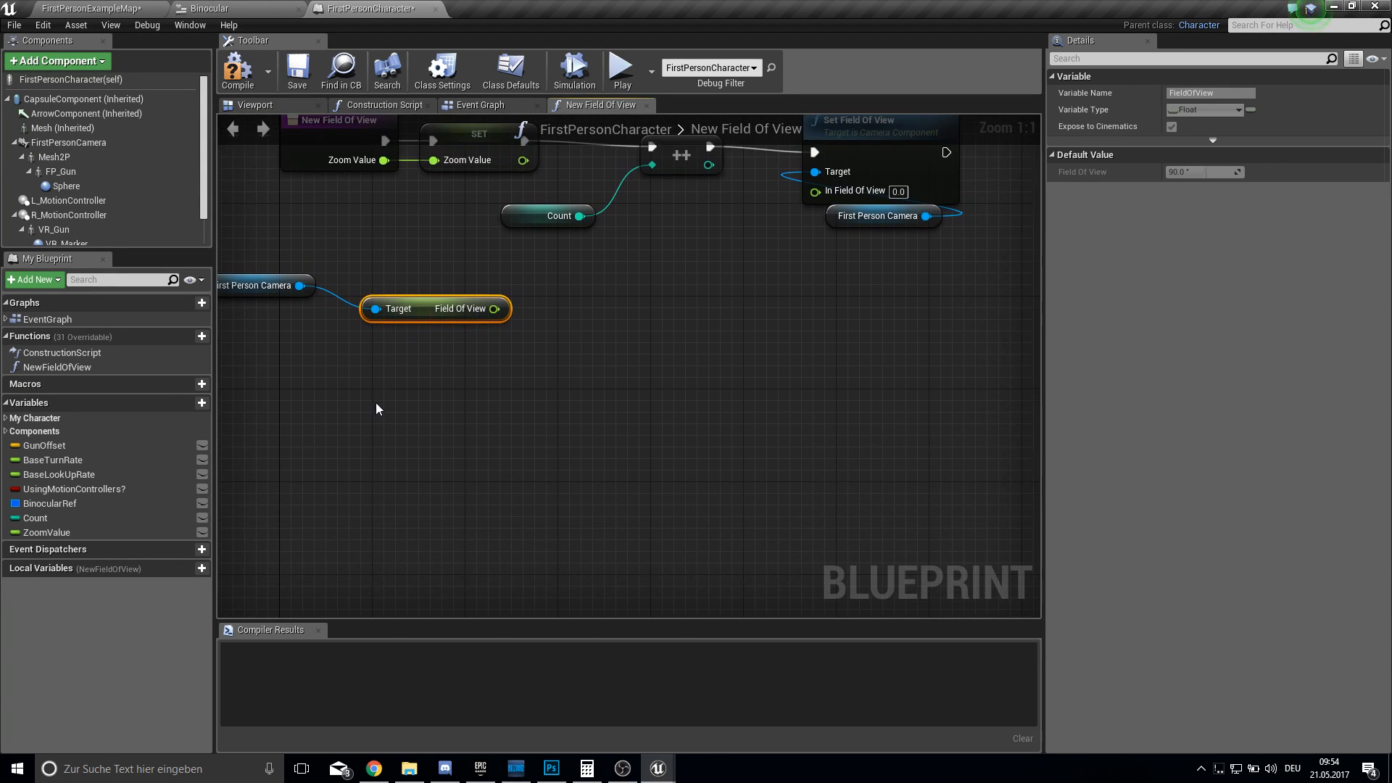
pyautogui.click(40, 532)
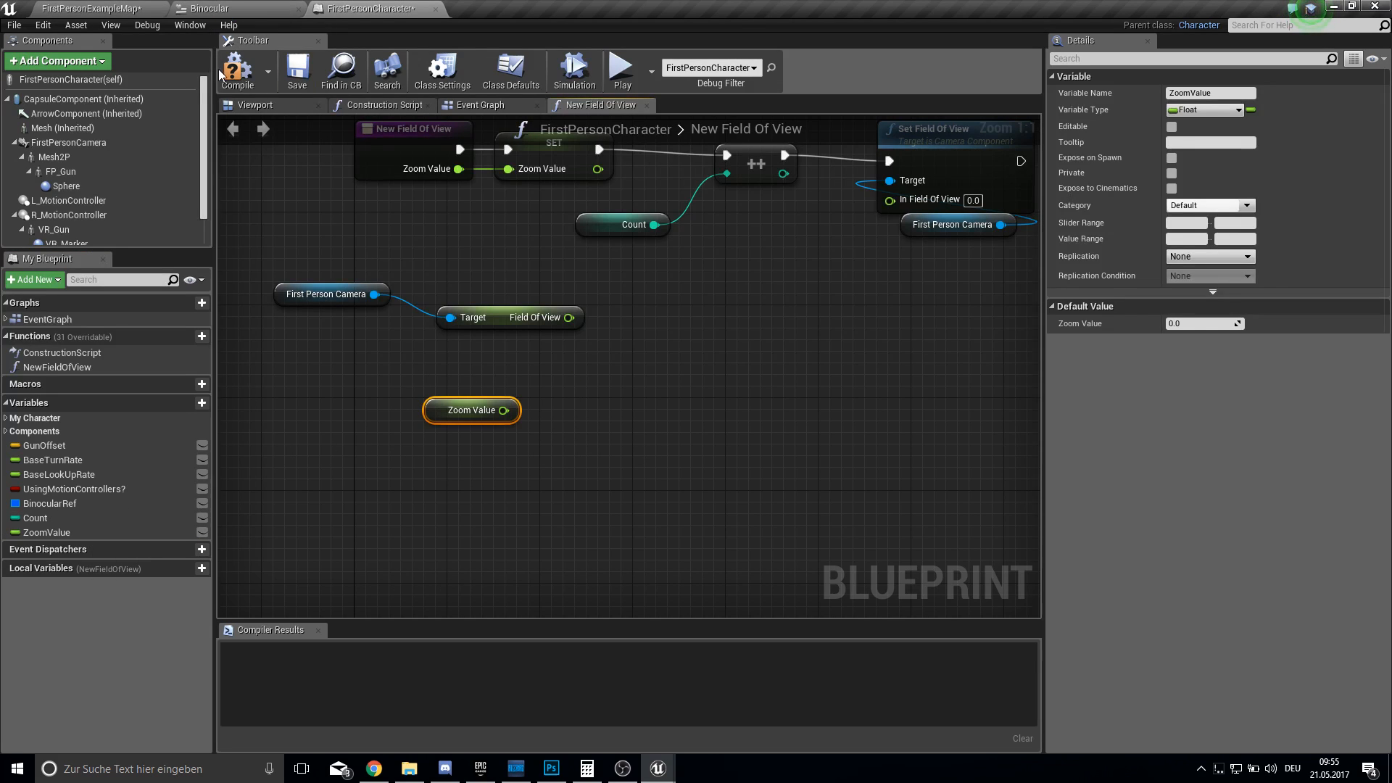
pyautogui.moveTo(472, 410); pyautogui.dragTo(494, 363)
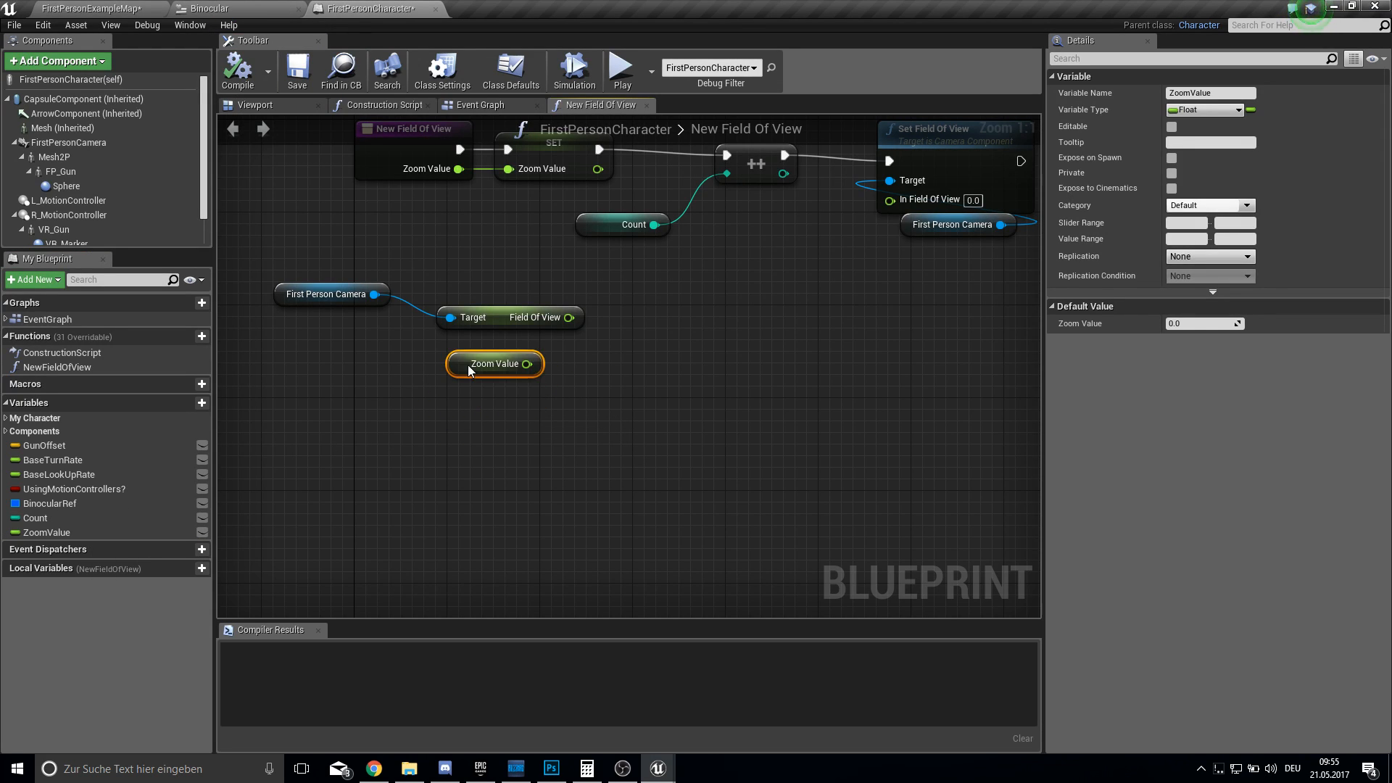
pyautogui.moveTo(494, 363); pyautogui.dragTo(541, 374)
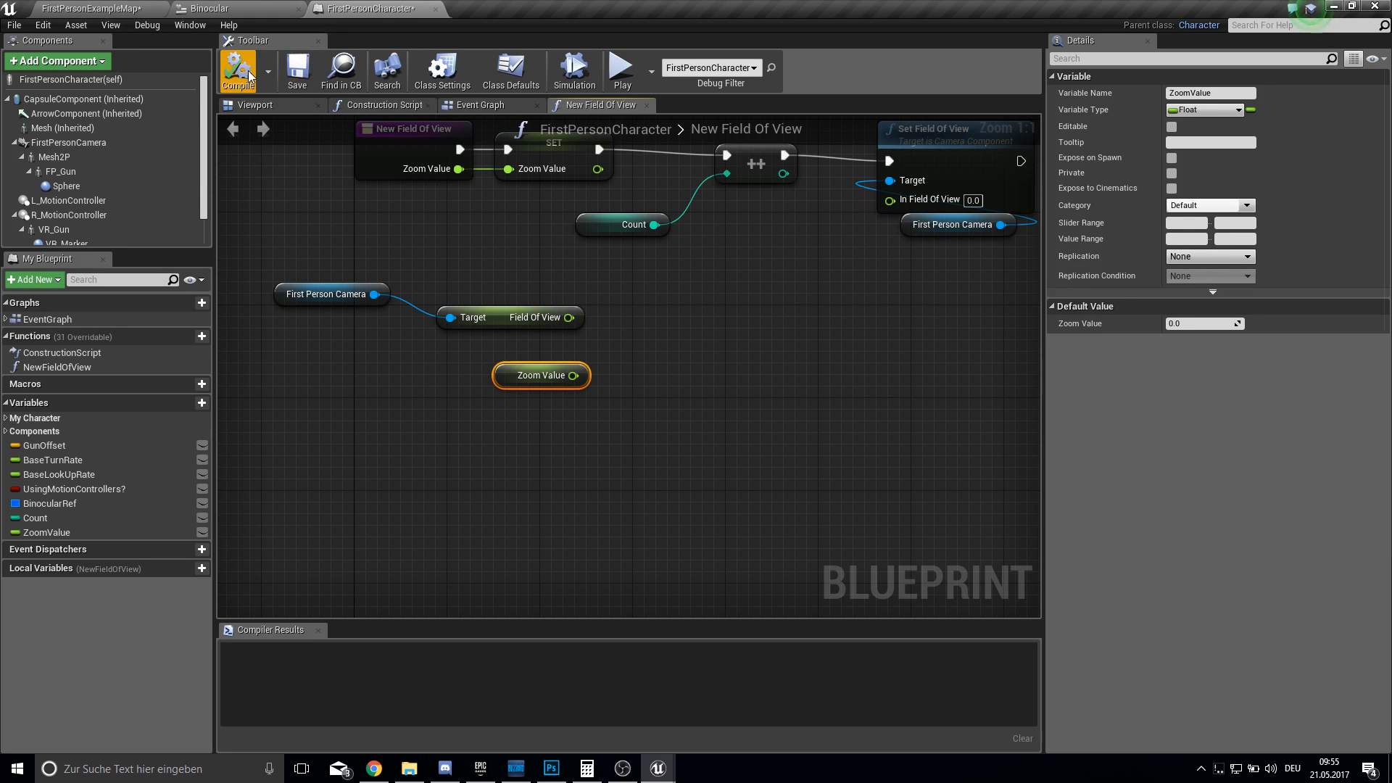
# Compile the blueprint and add a New Field Of View call on switch case 0.
pyautogui.click(479, 105)
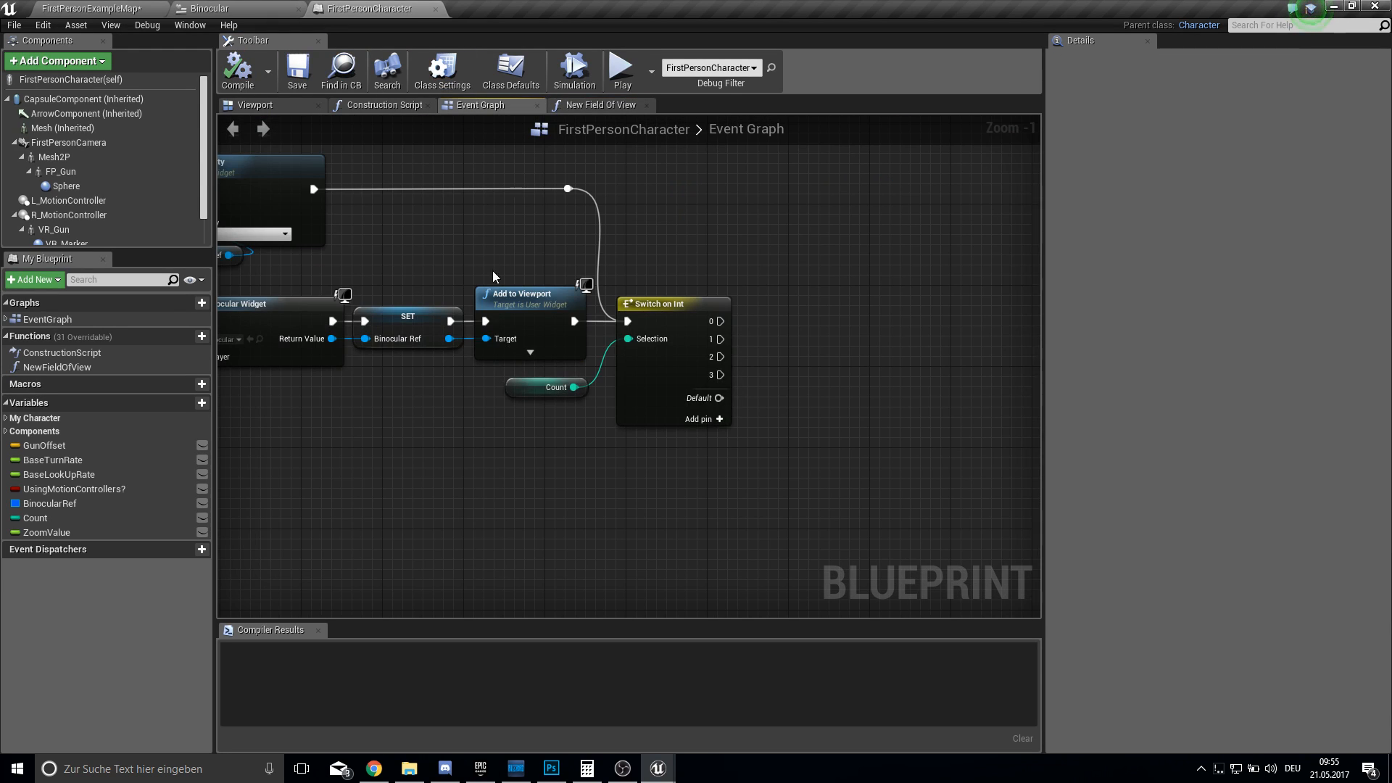
pyautogui.click(57, 367)
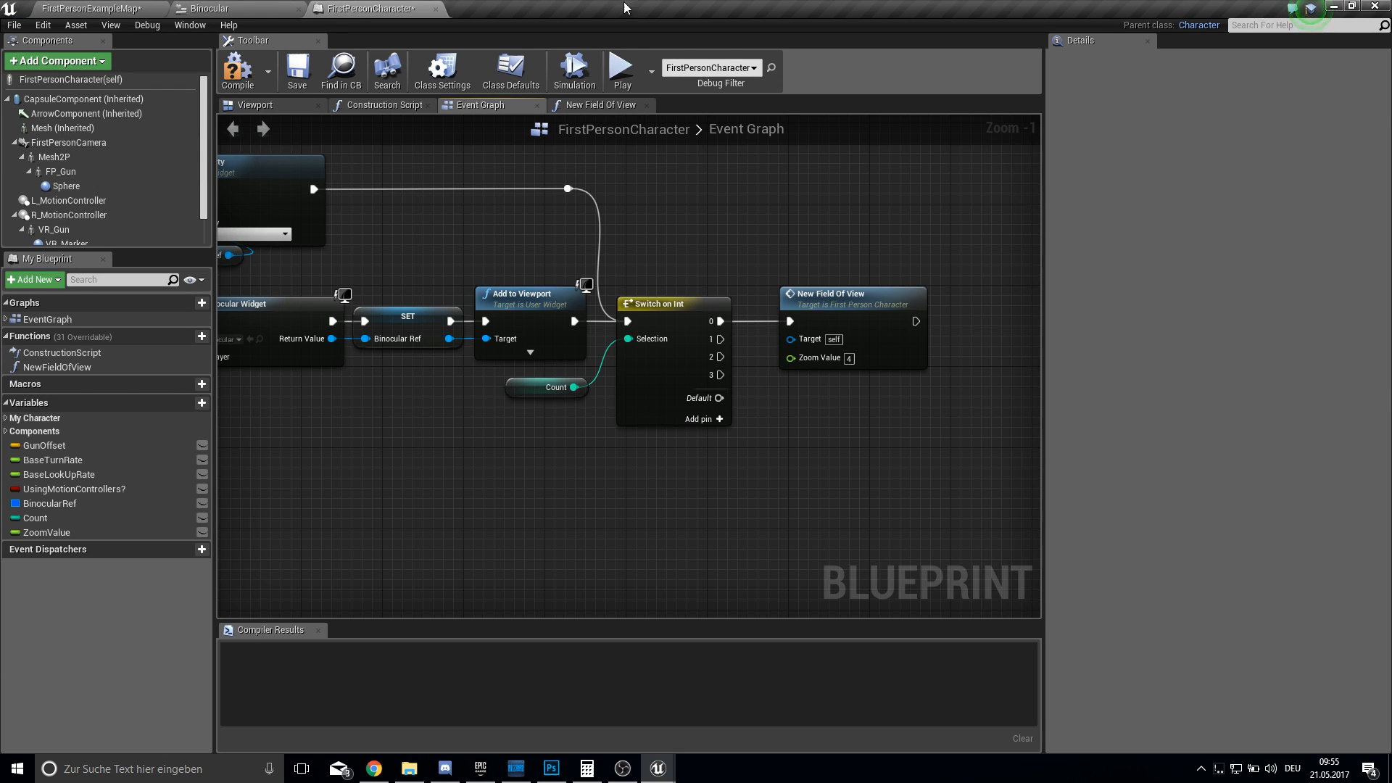
pyautogui.moveTo(1372, 764)
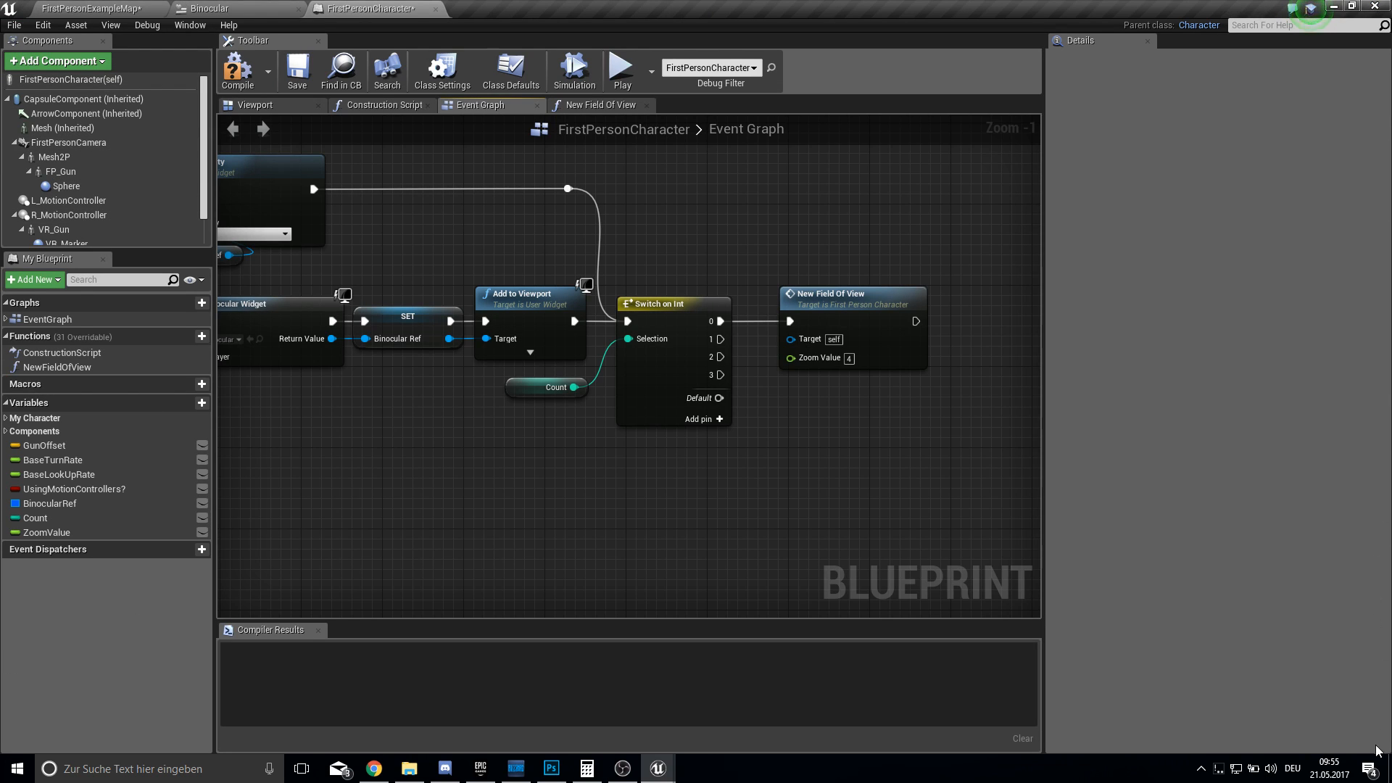
pyautogui.moveTo(638, 8)
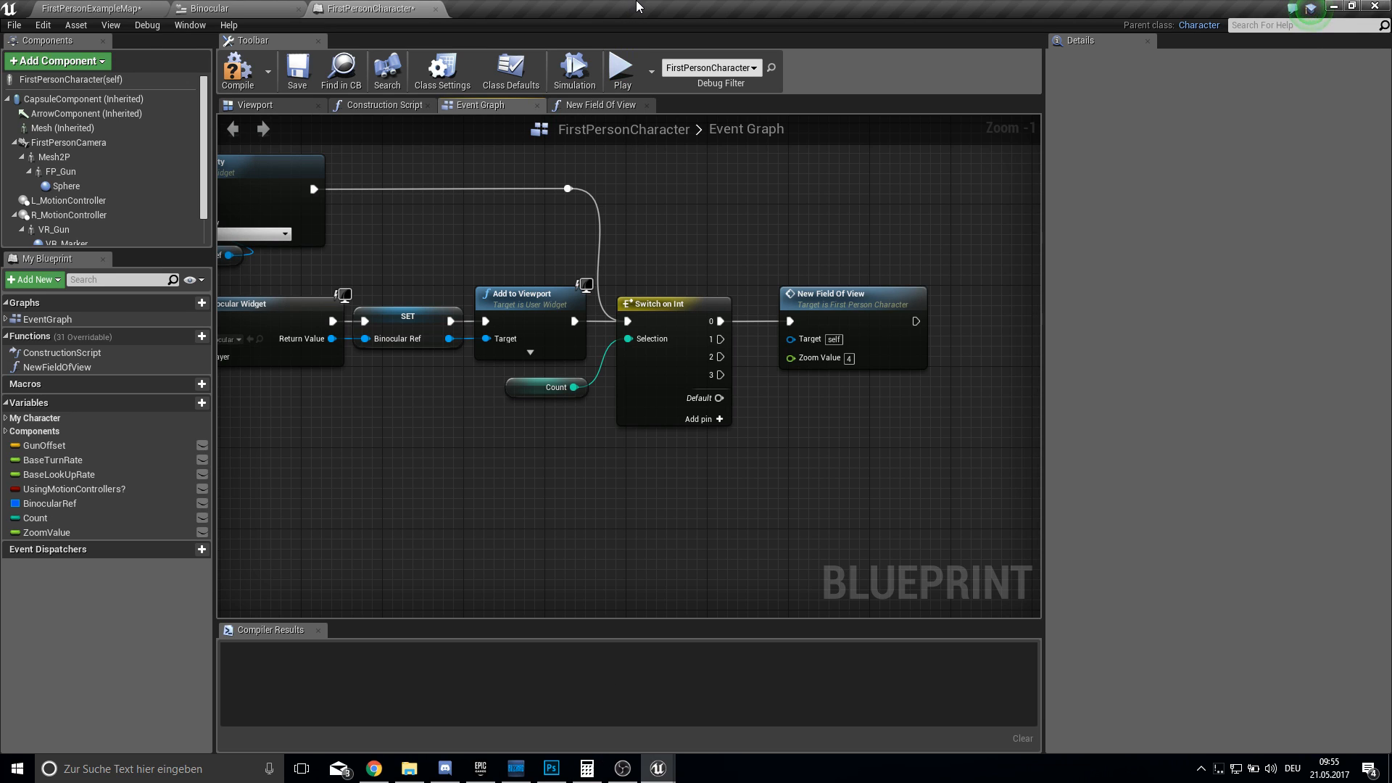
pyautogui.moveTo(672, 8)
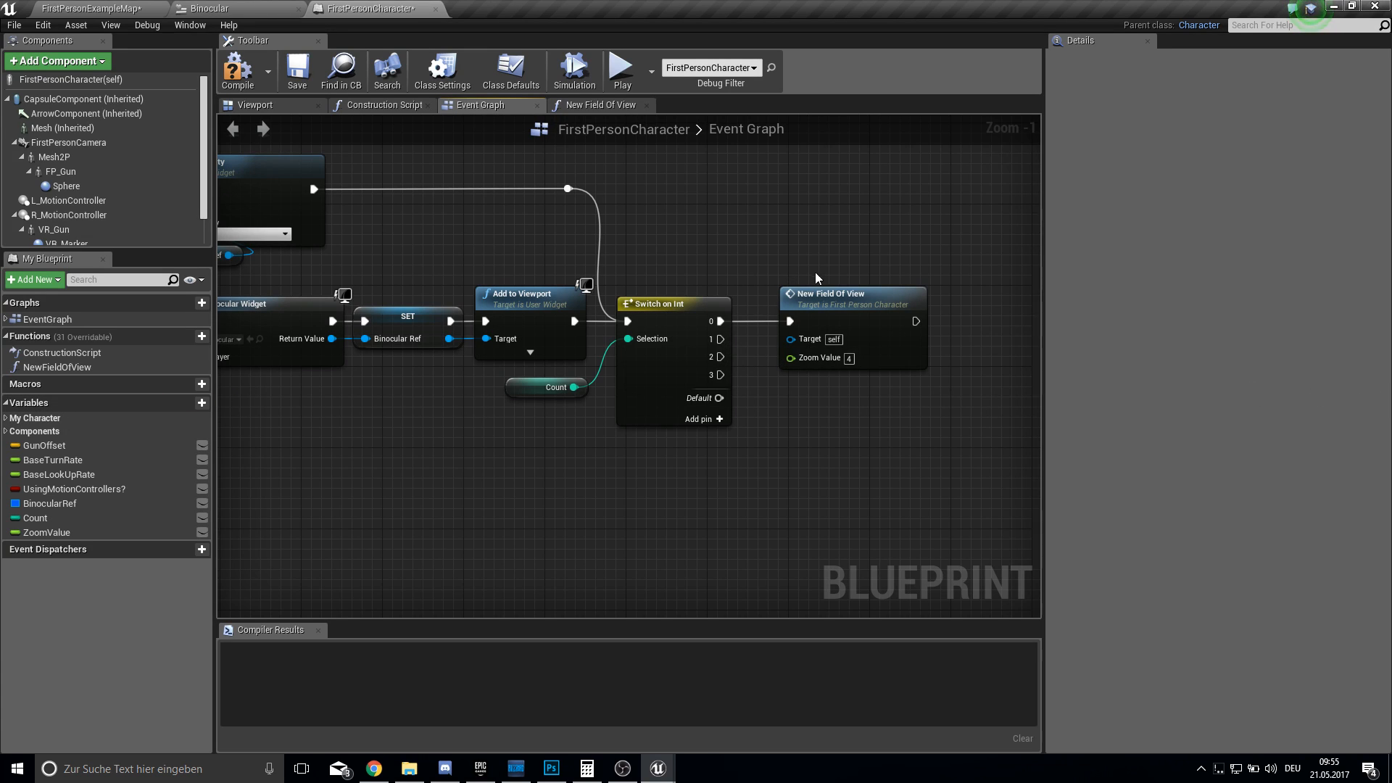
# Add a float division of Field Of View by Zoom Value in New Field Of View, then save.
pyautogui.click(598, 104)
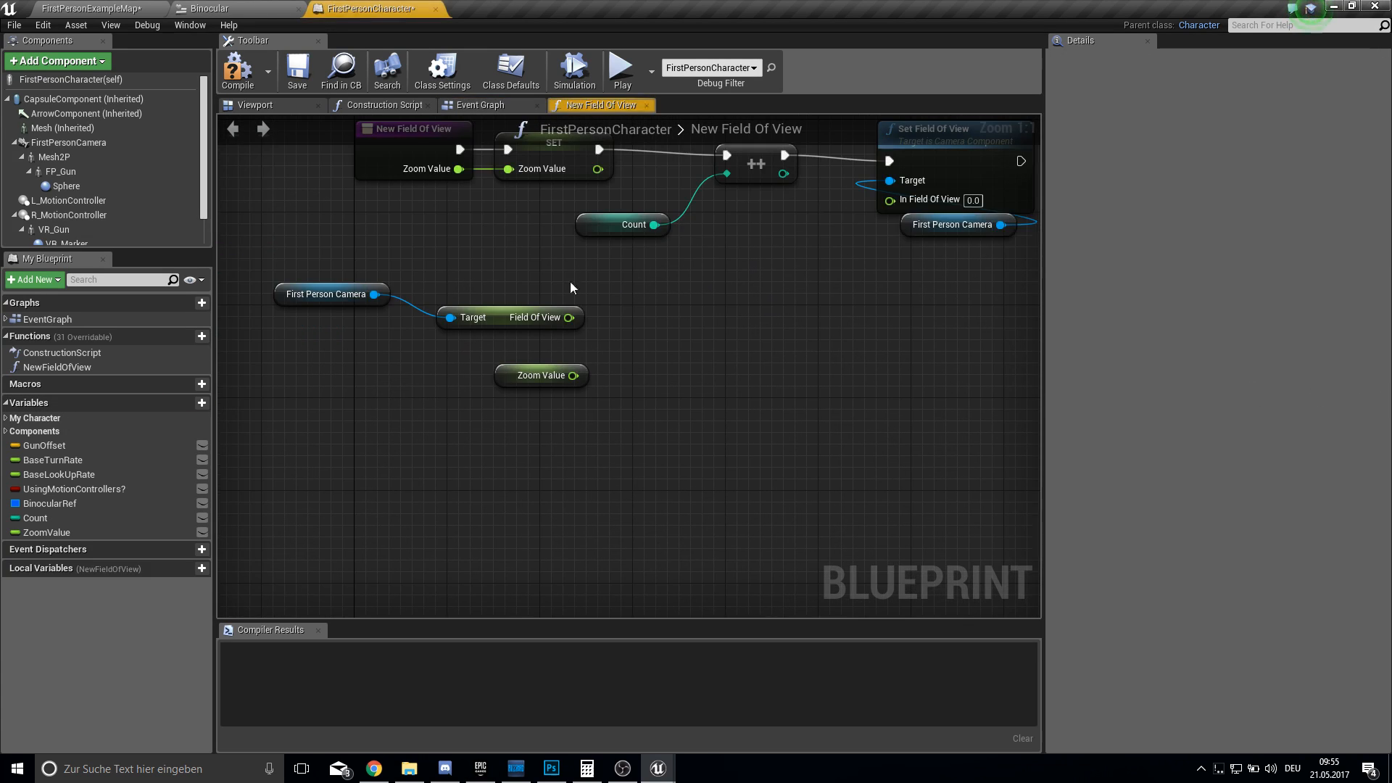
pyautogui.moveTo(568, 318)
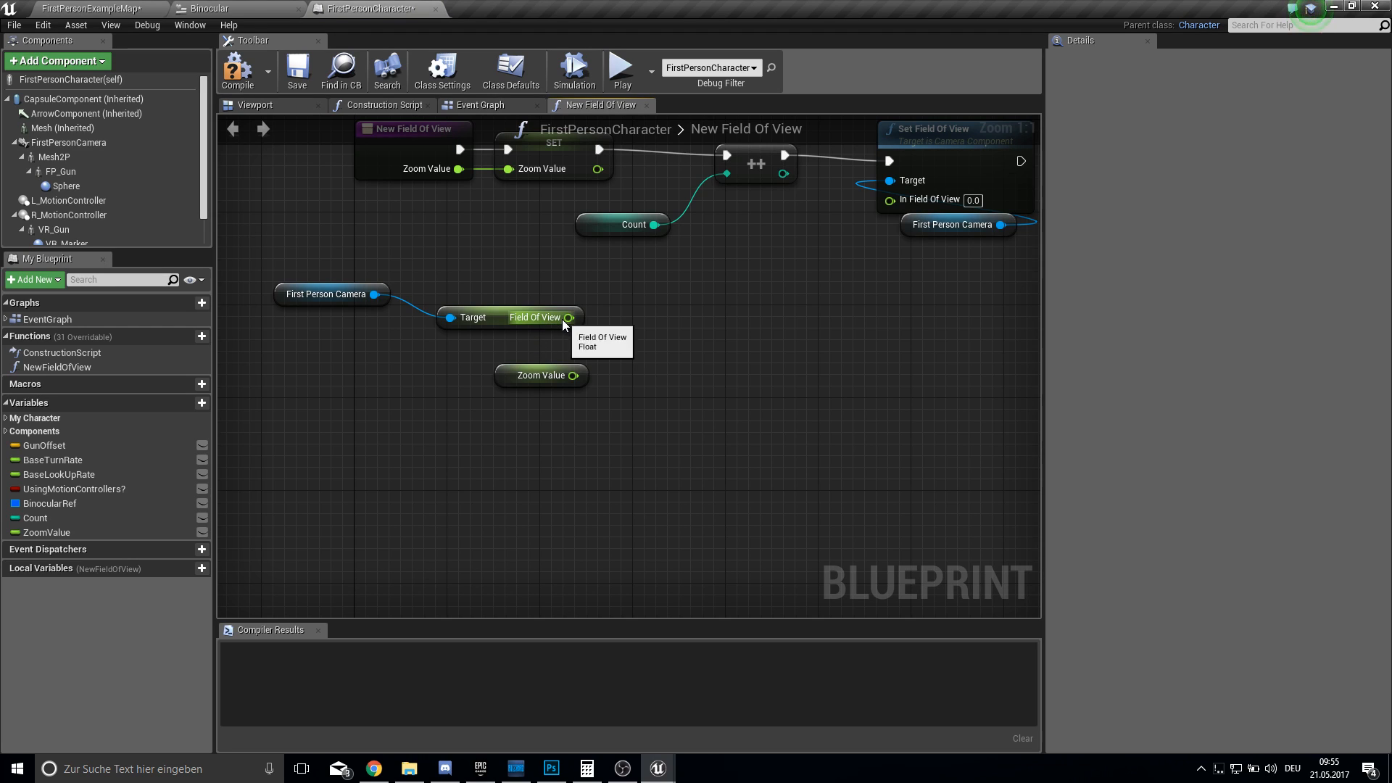
pyautogui.moveTo(569, 317); pyautogui.dragTo(656, 341)
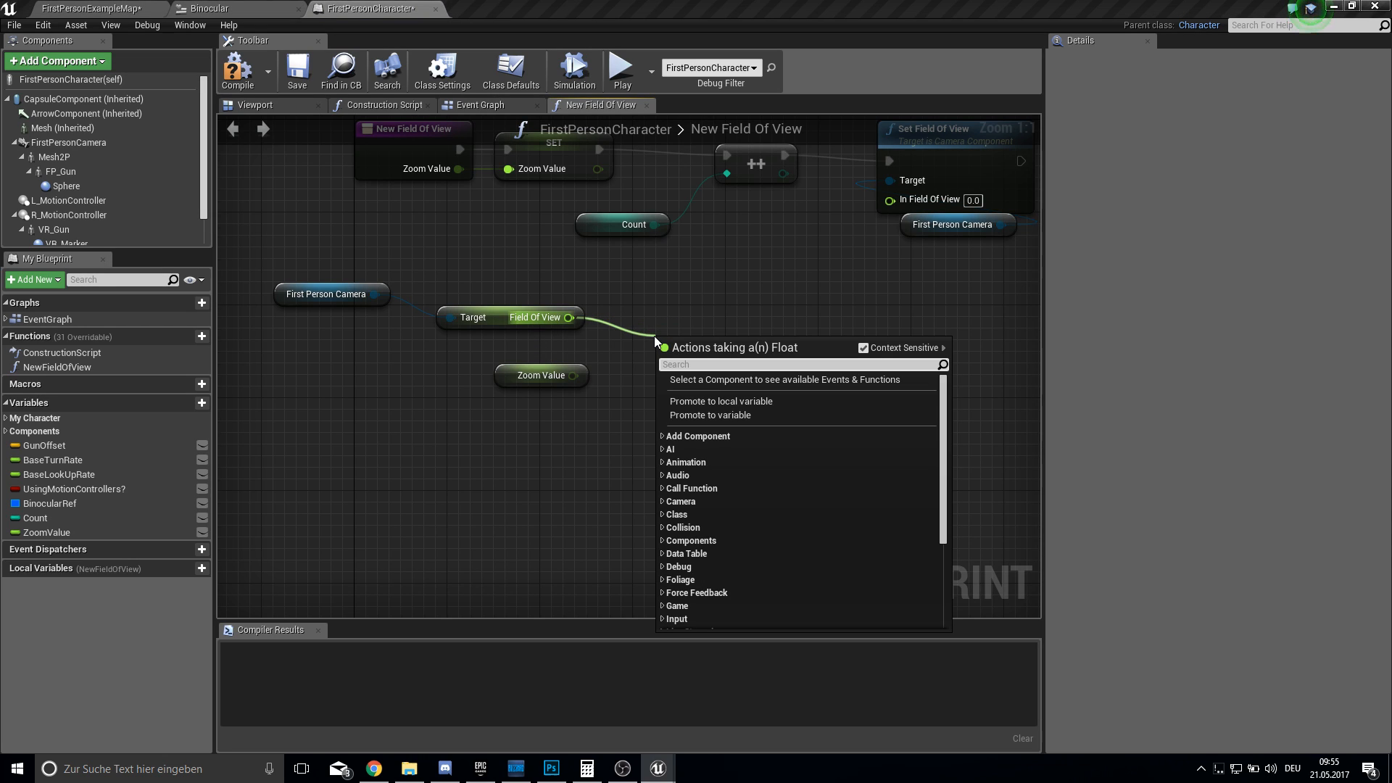
pyautogui.write('divi')
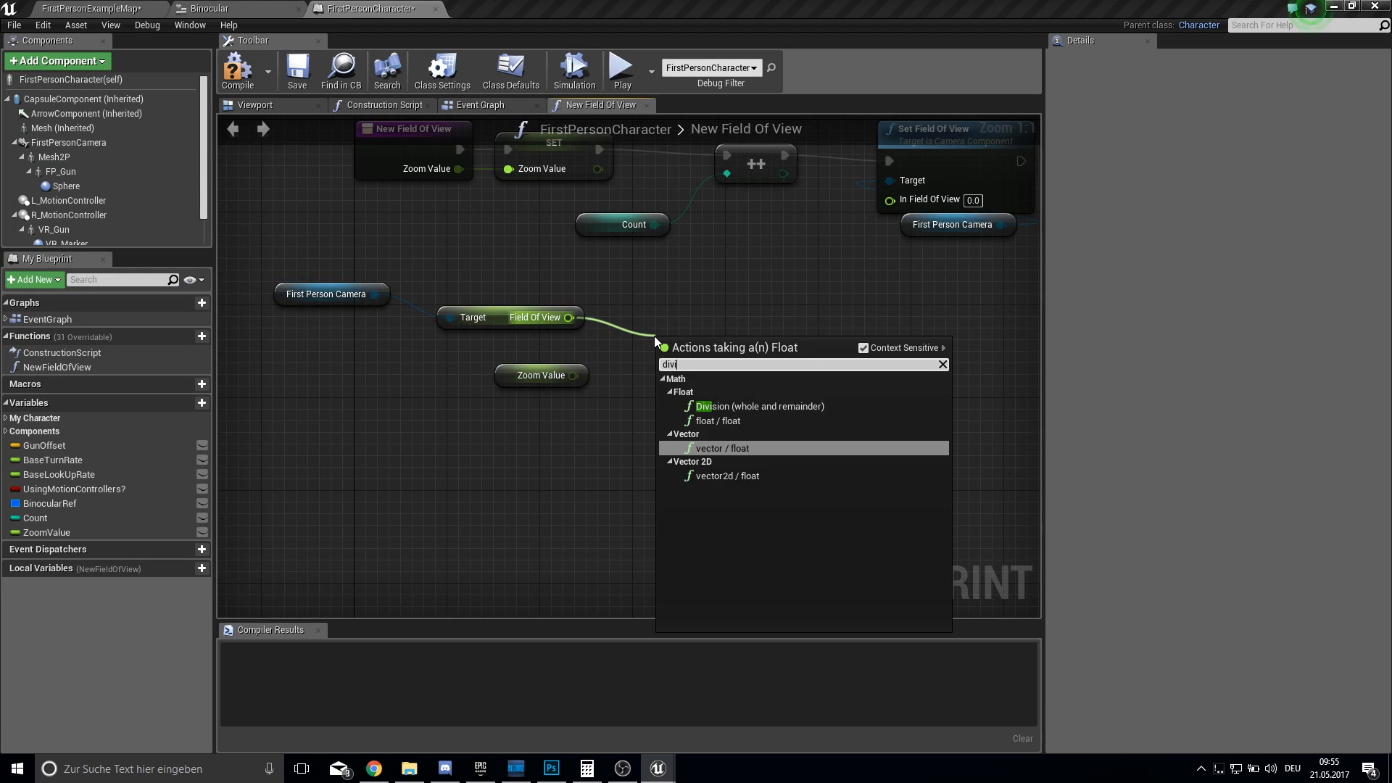
pyautogui.click(718, 420)
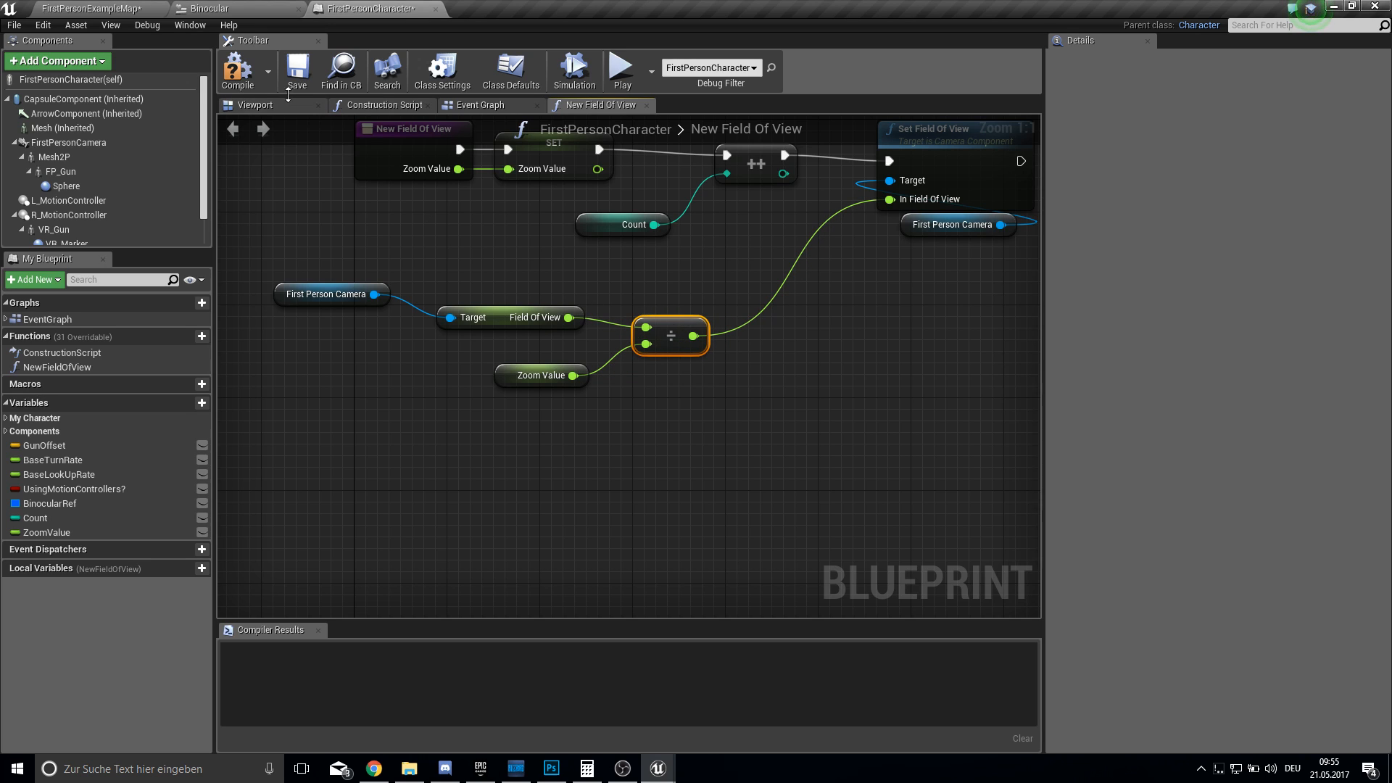
pyautogui.click(481, 105)
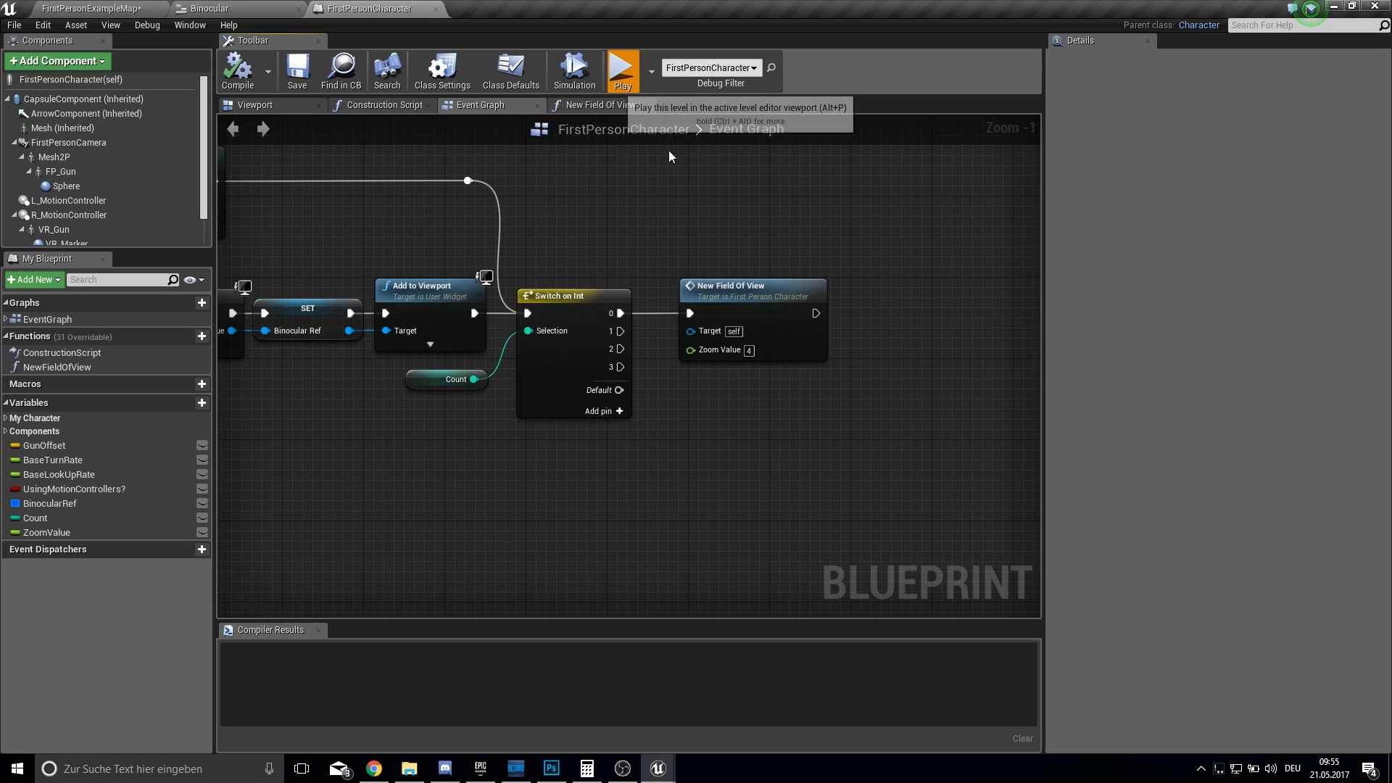
pyautogui.click(623, 65)
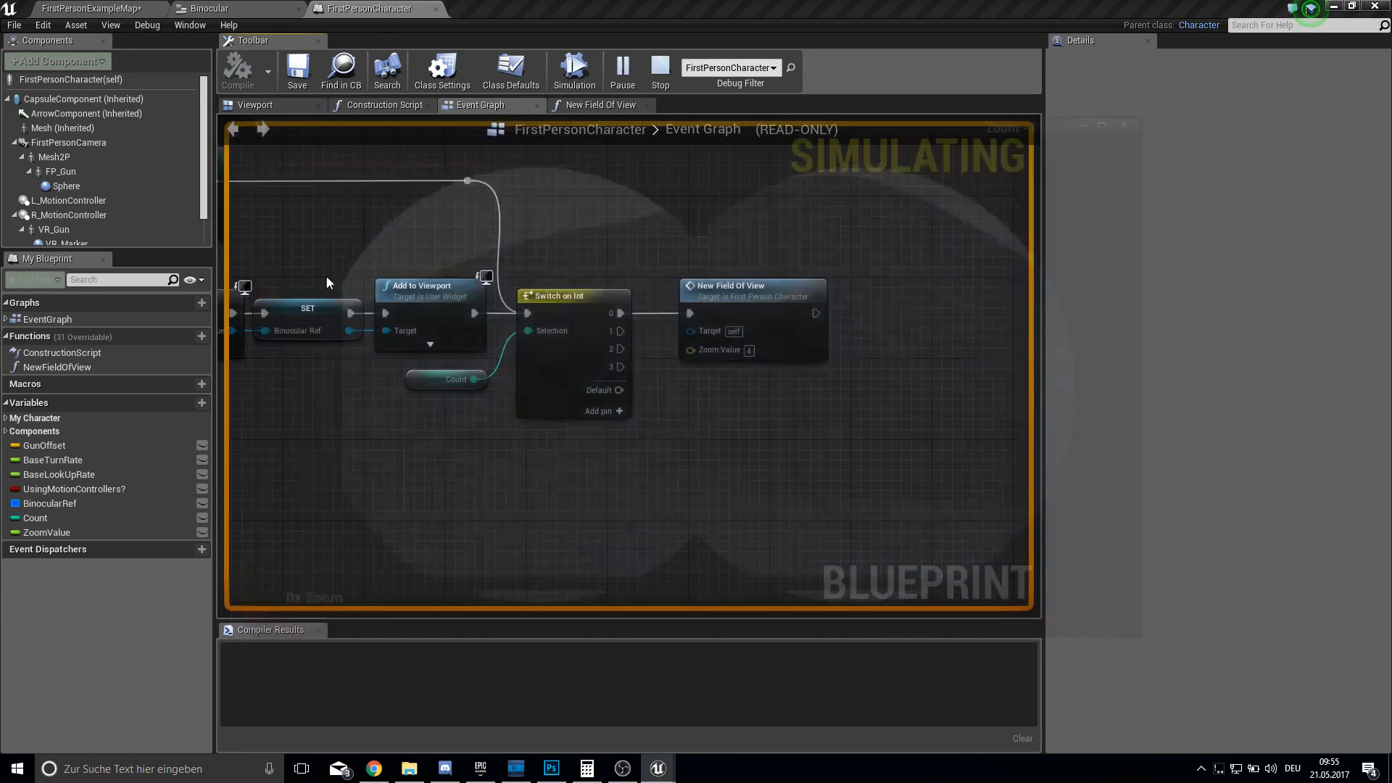
pyautogui.click(659, 65)
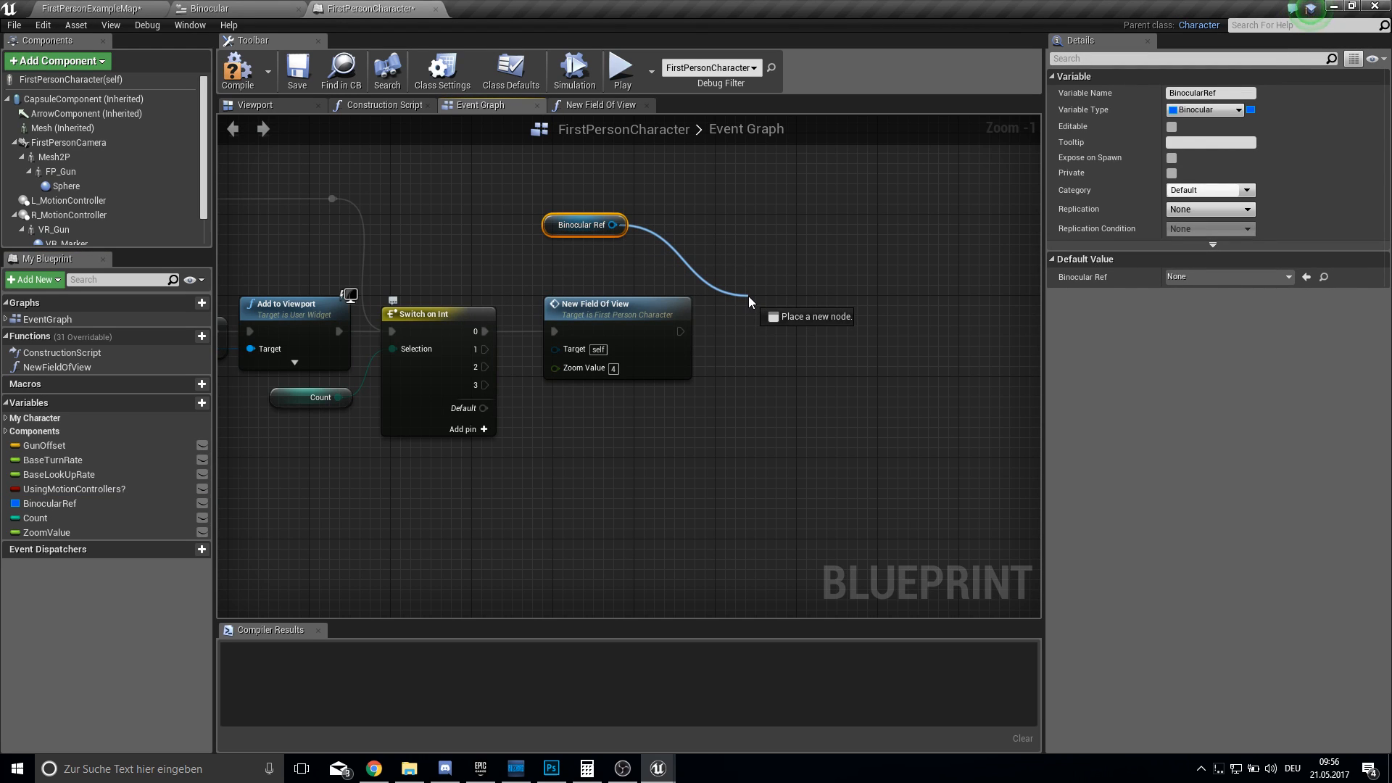
# Add a Set Zoom node off Binocular Ref, chained after New Field Of View.
pyautogui.click(749, 302)
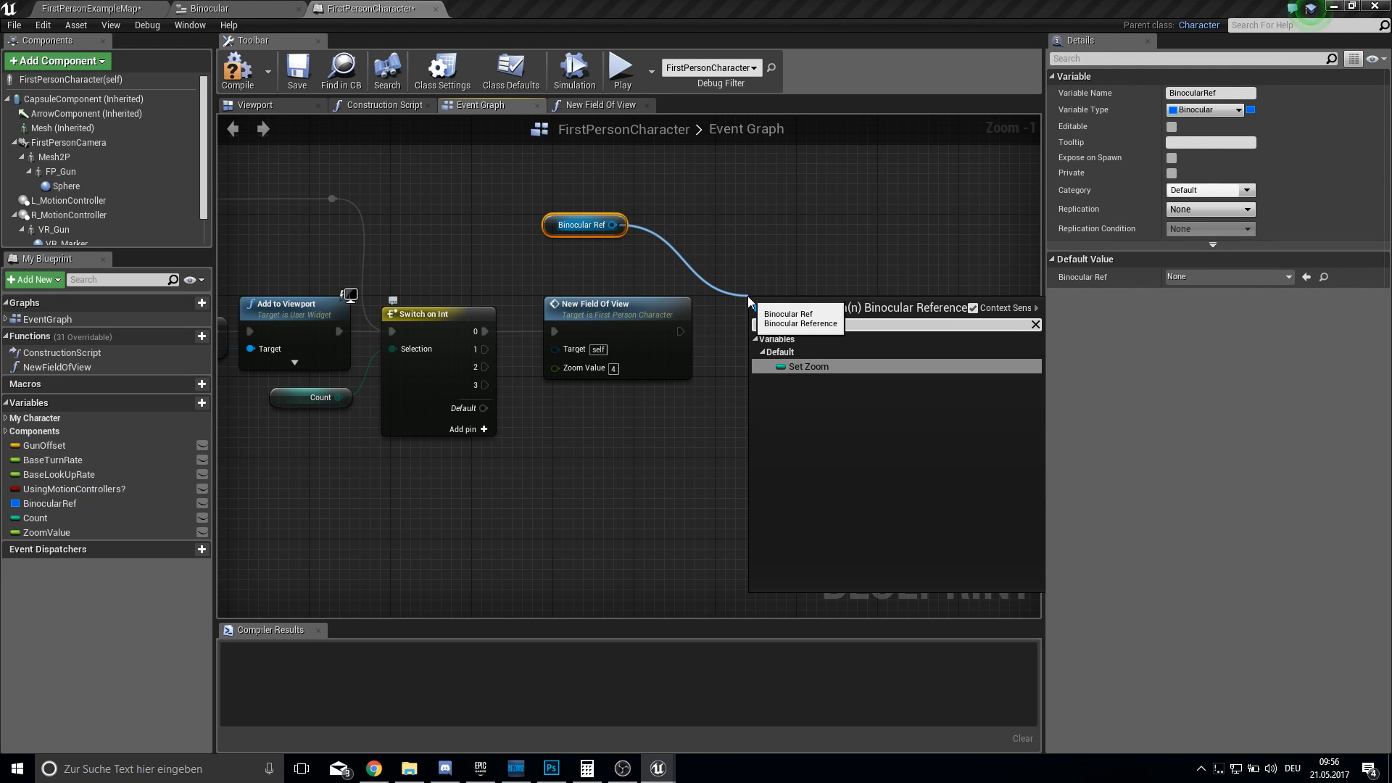
pyautogui.write('set')
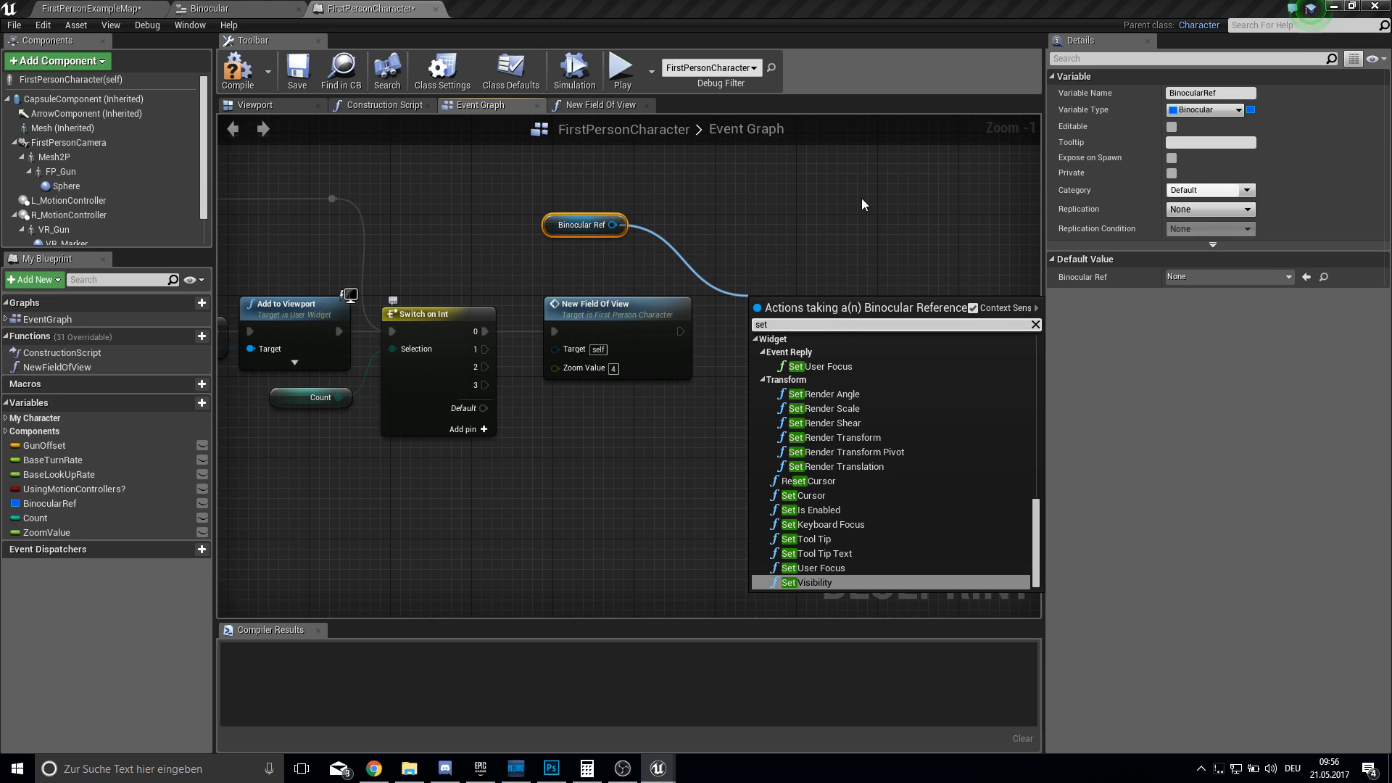
pyautogui.click(813, 582)
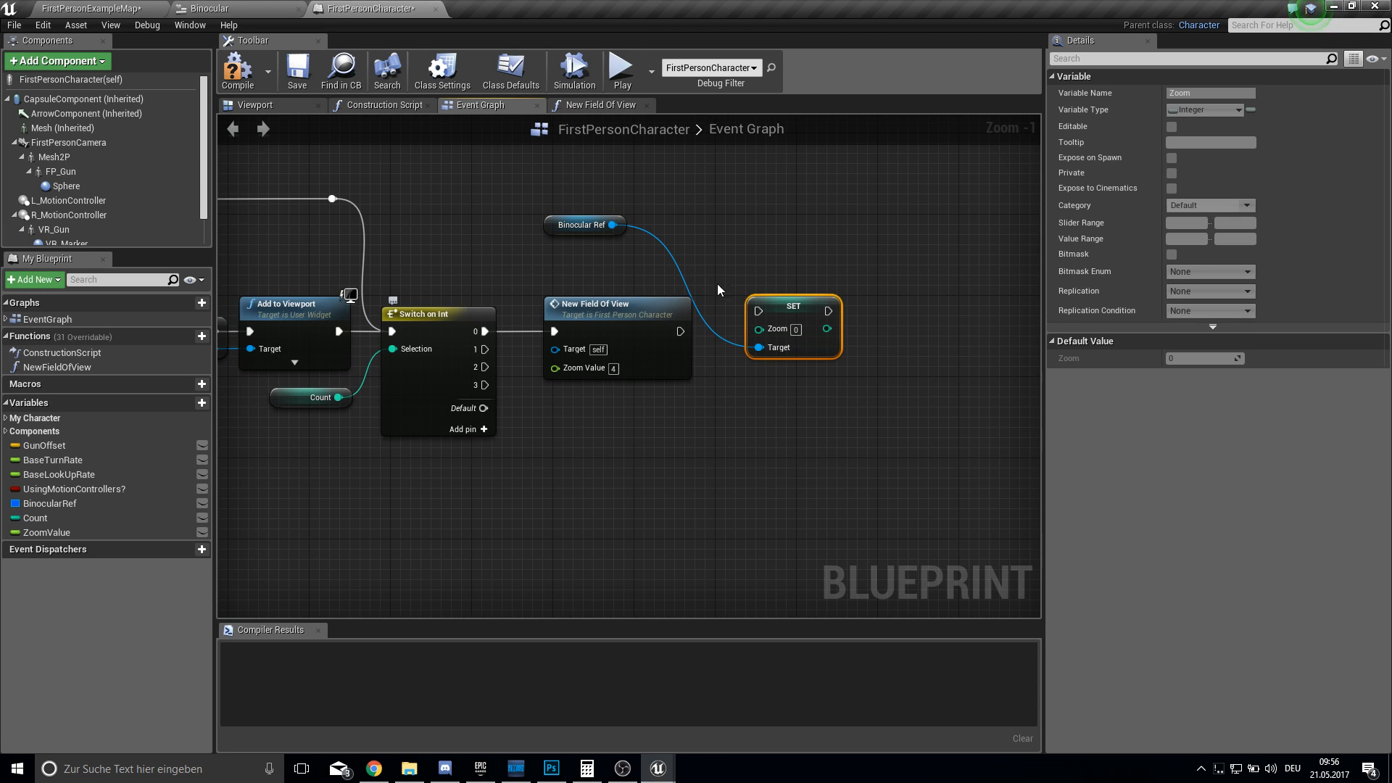
pyautogui.moveTo(781, 322)
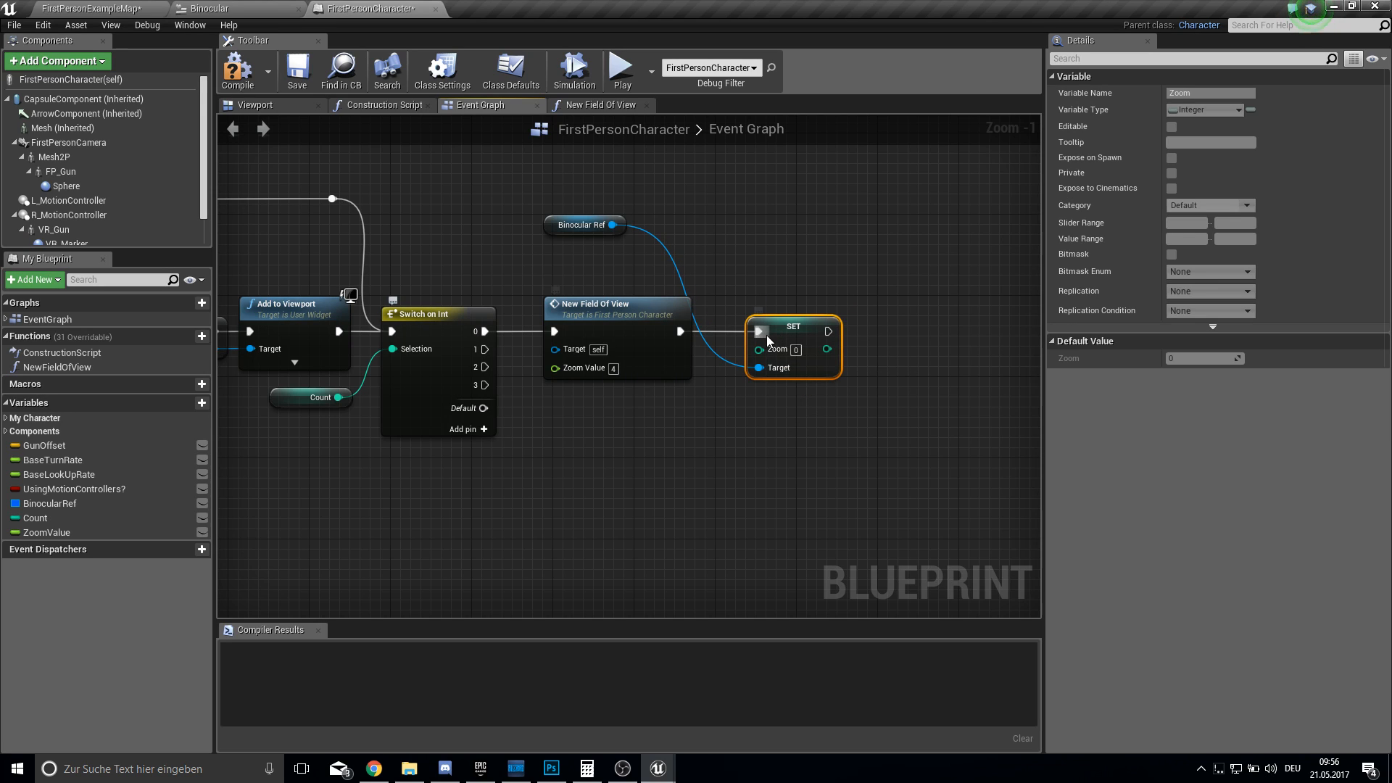
pyautogui.click(688, 249)
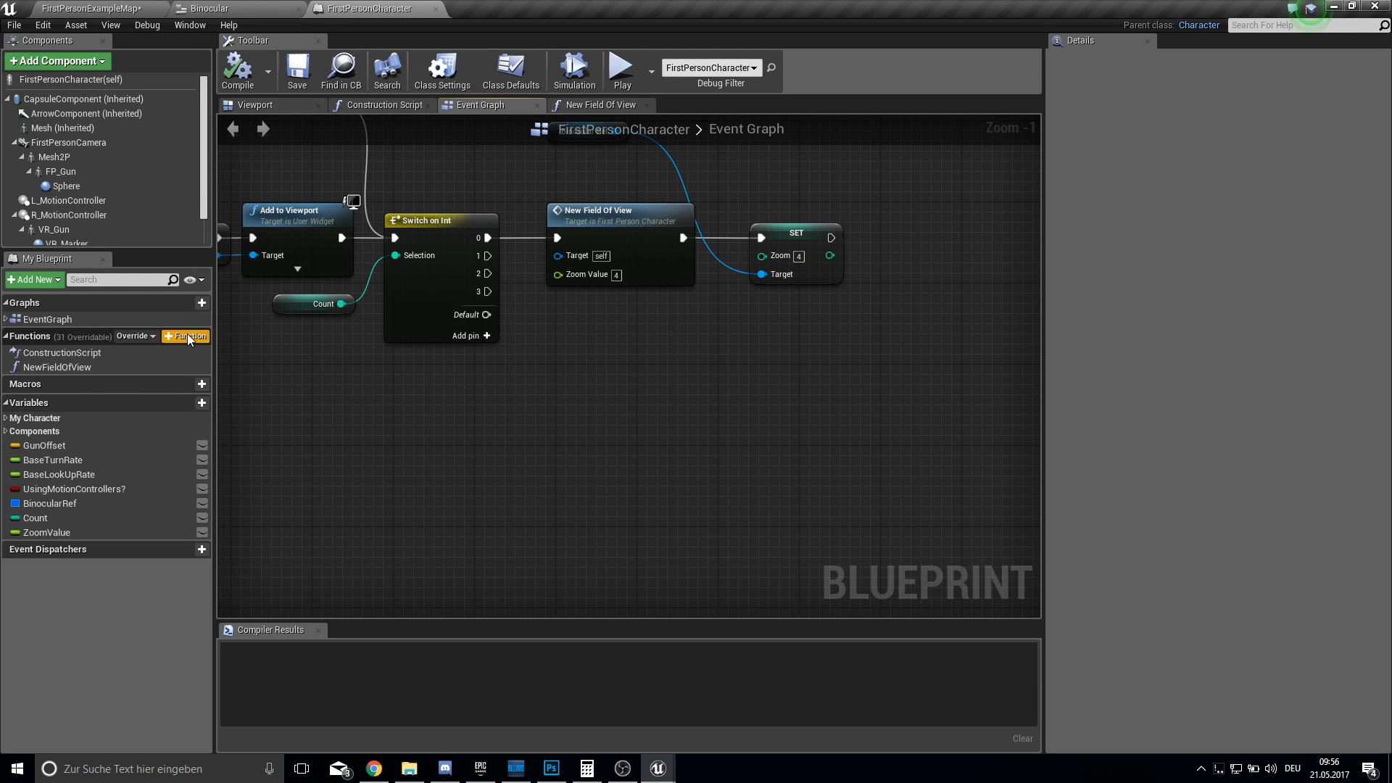
# Create the Set Field Of View Back function with a First Person Camera field-of-view getter.
pyautogui.click(185, 335)
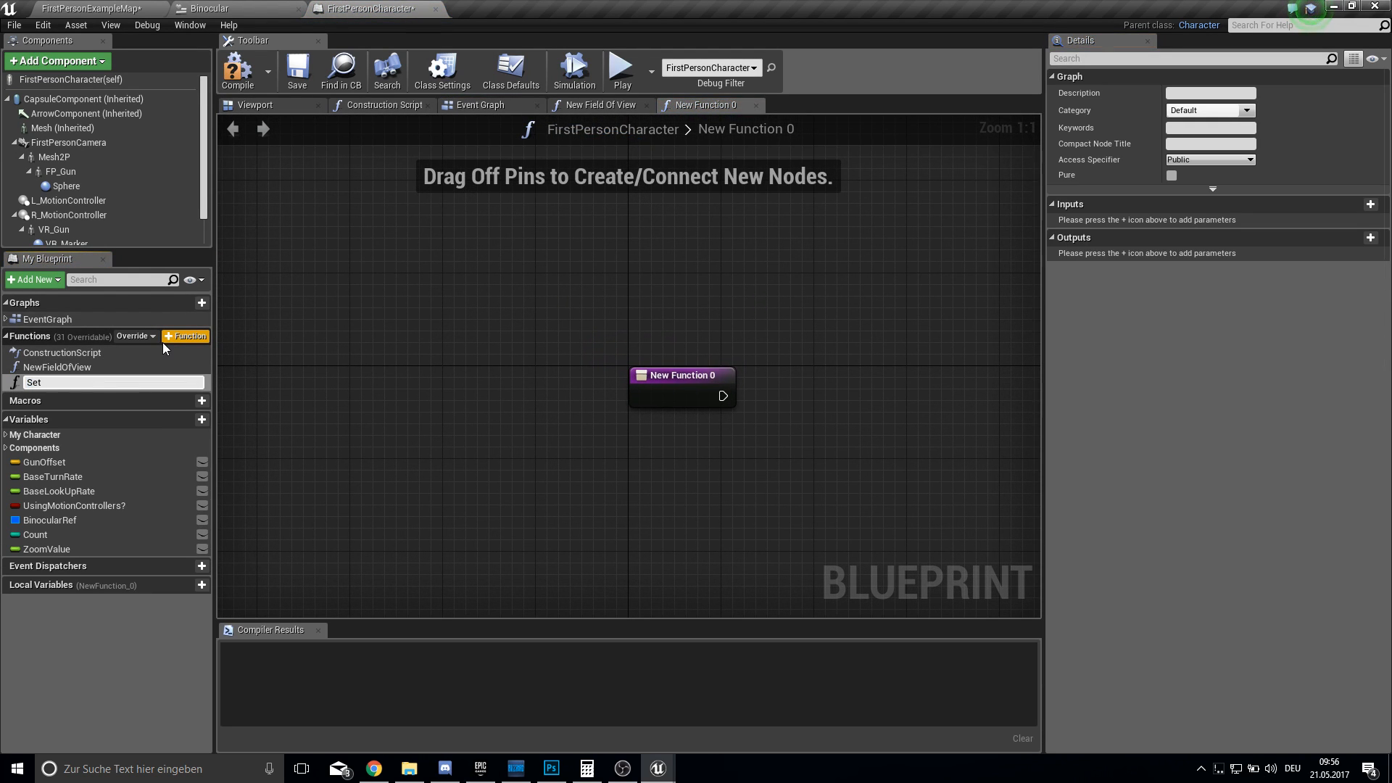
pyautogui.write('FieldOfViewBack')
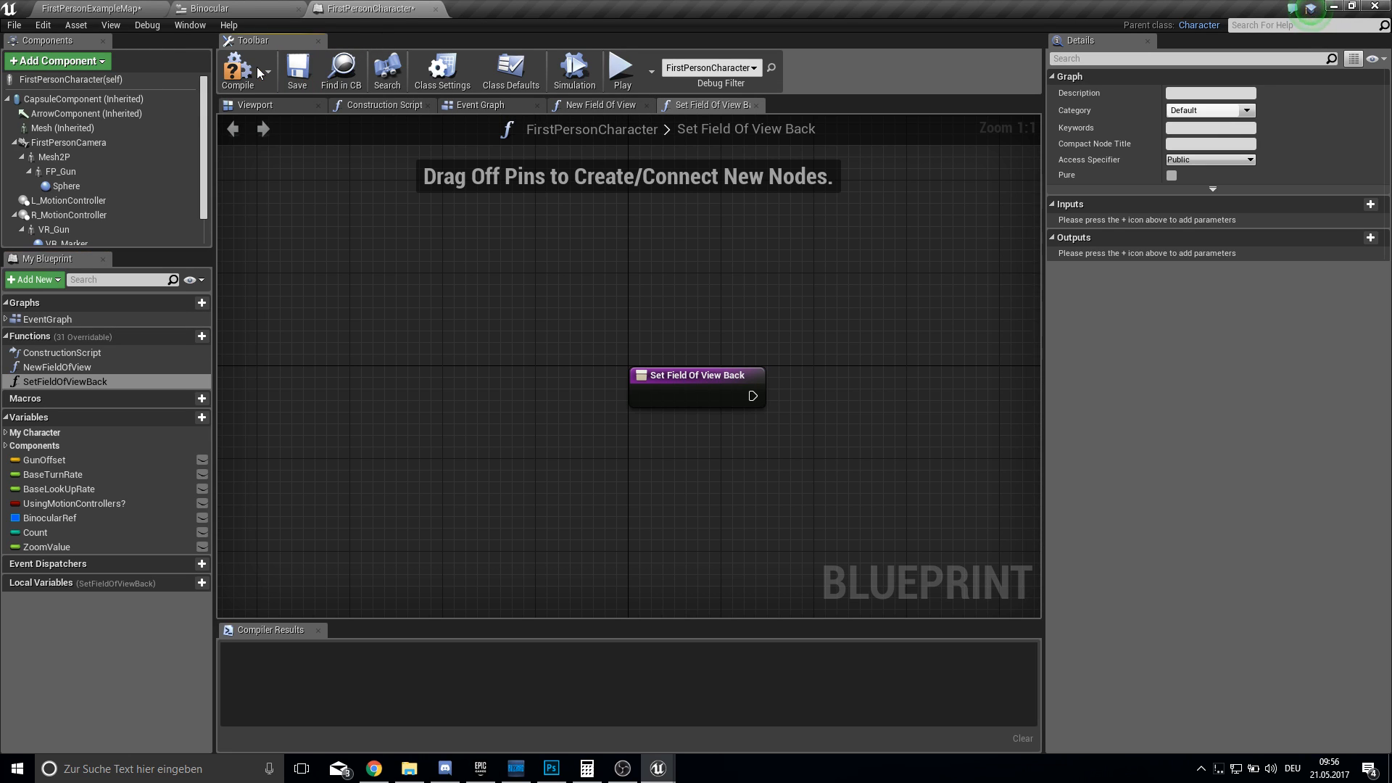
pyautogui.click(238, 66)
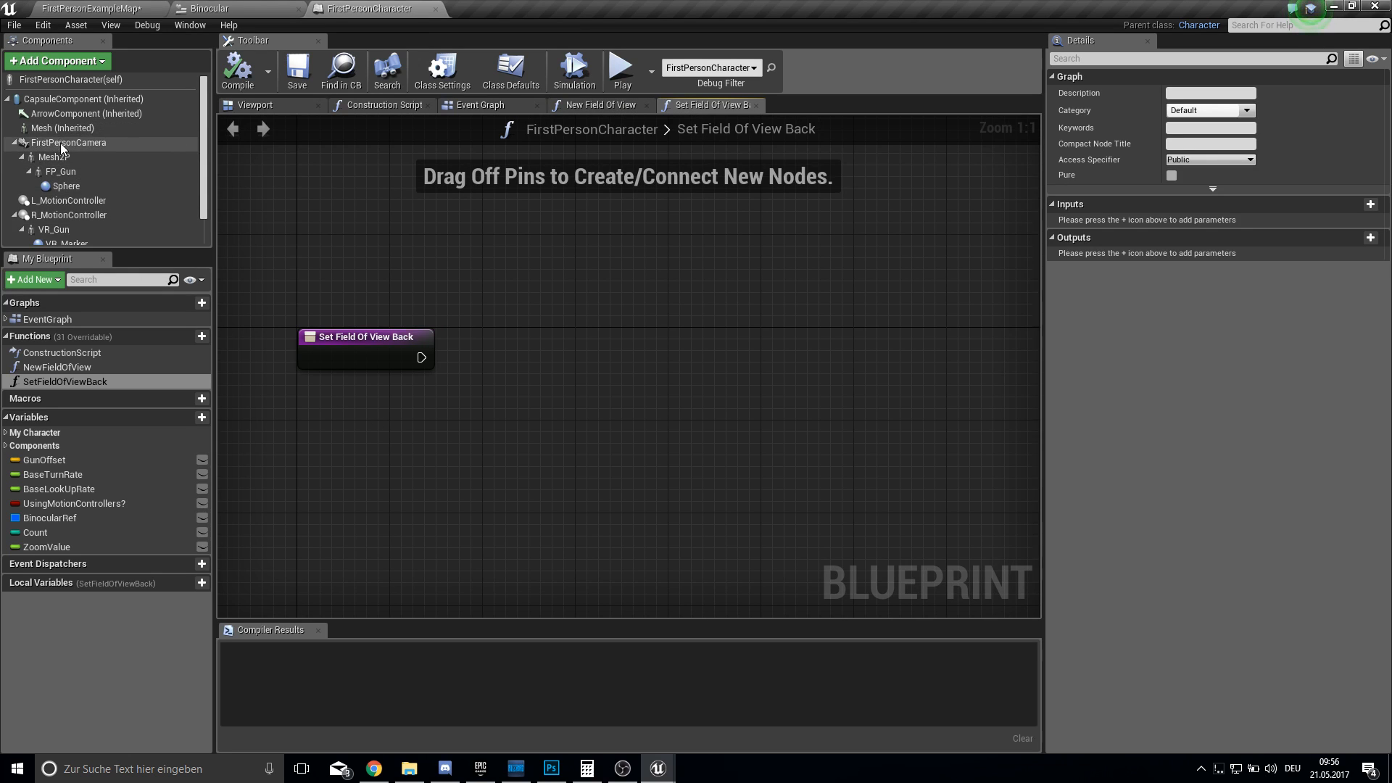
pyautogui.moveTo(69, 143); pyautogui.dragTo(495, 452)
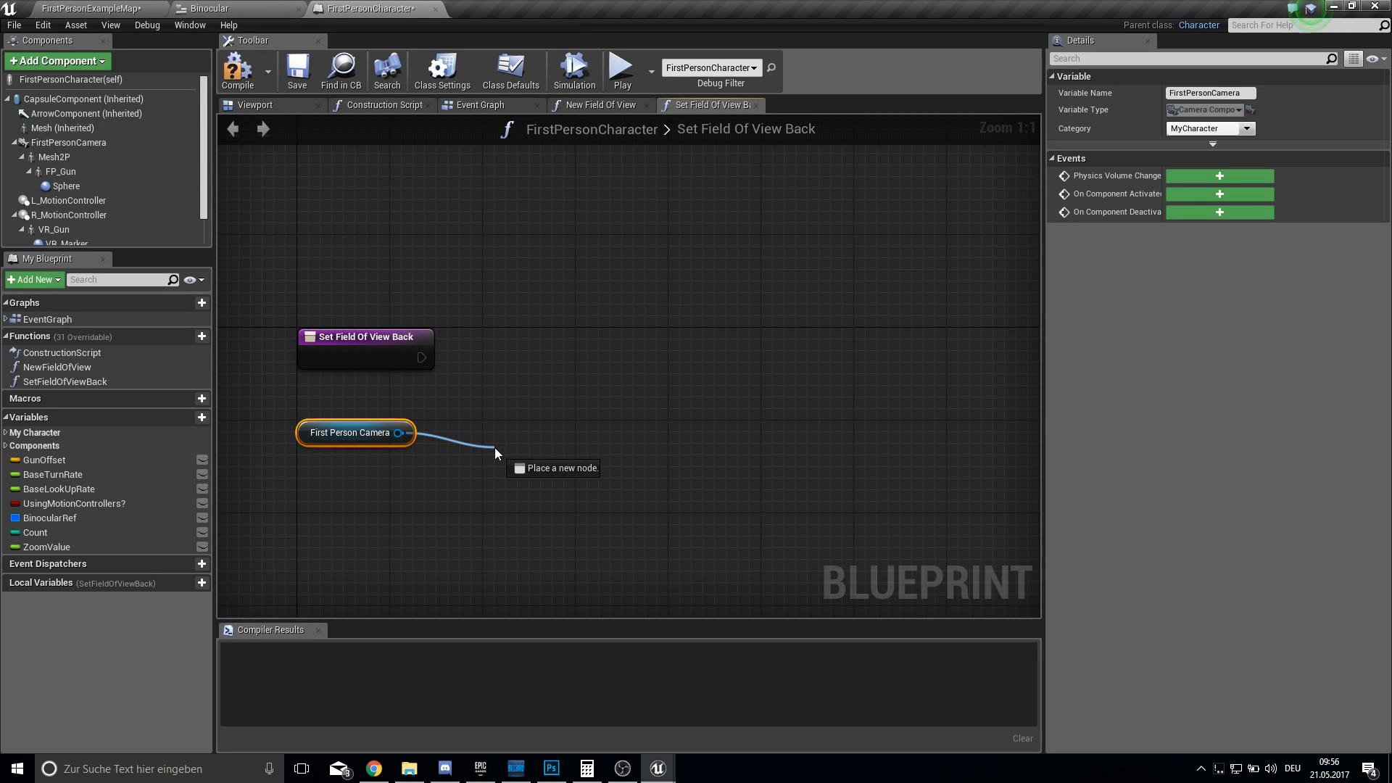
pyautogui.write('get fiel')
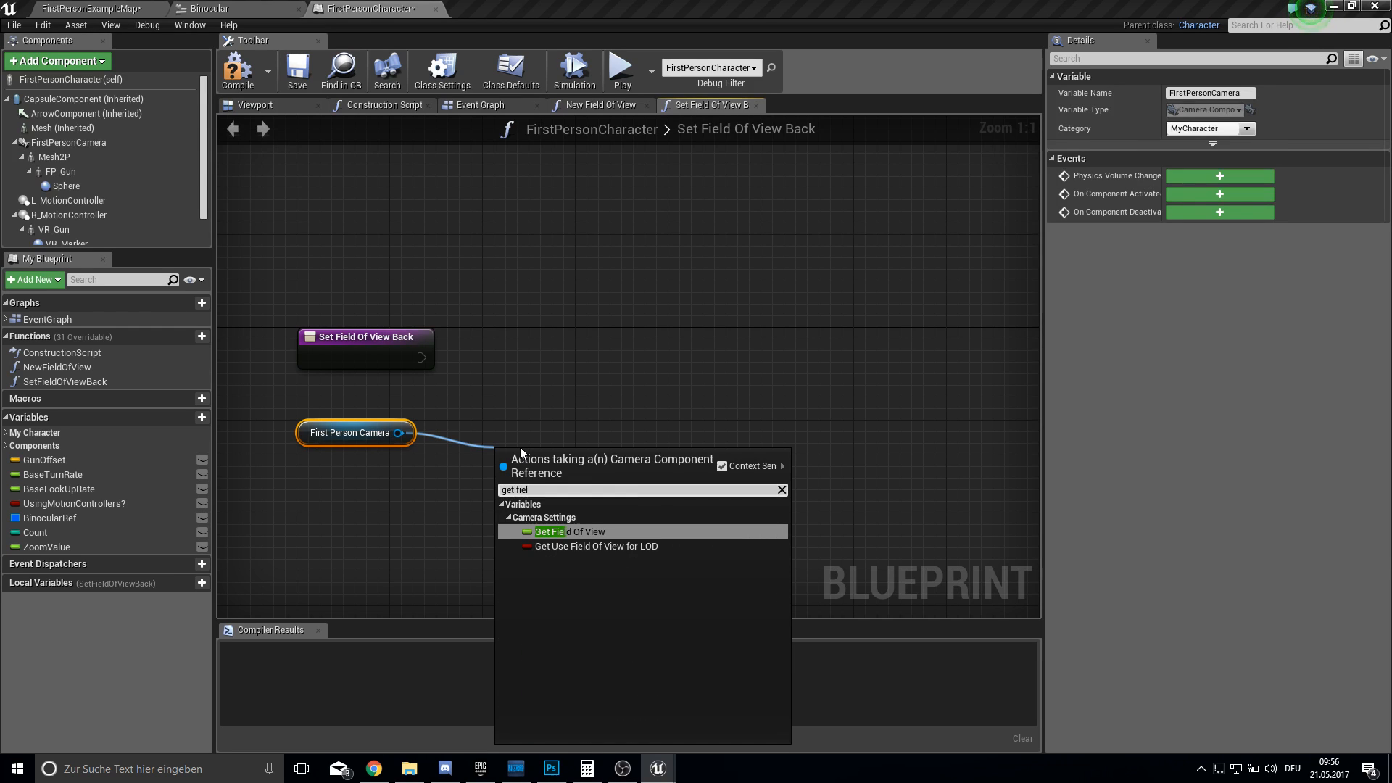
pyautogui.click(563, 531)
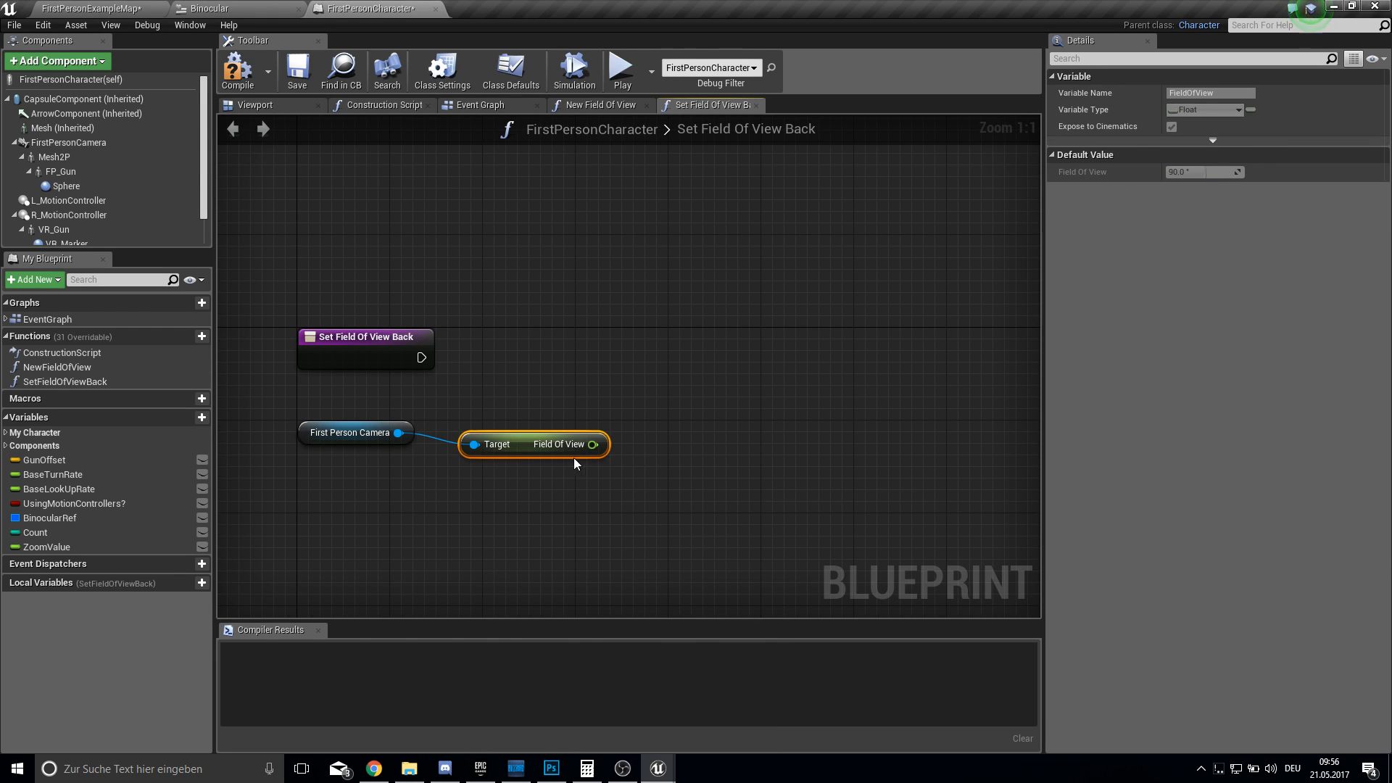
# Multiply the camera's field of view by Zoom Value and save the blueprint.
pyautogui.moveTo(593, 444); pyautogui.dragTo(632, 471)
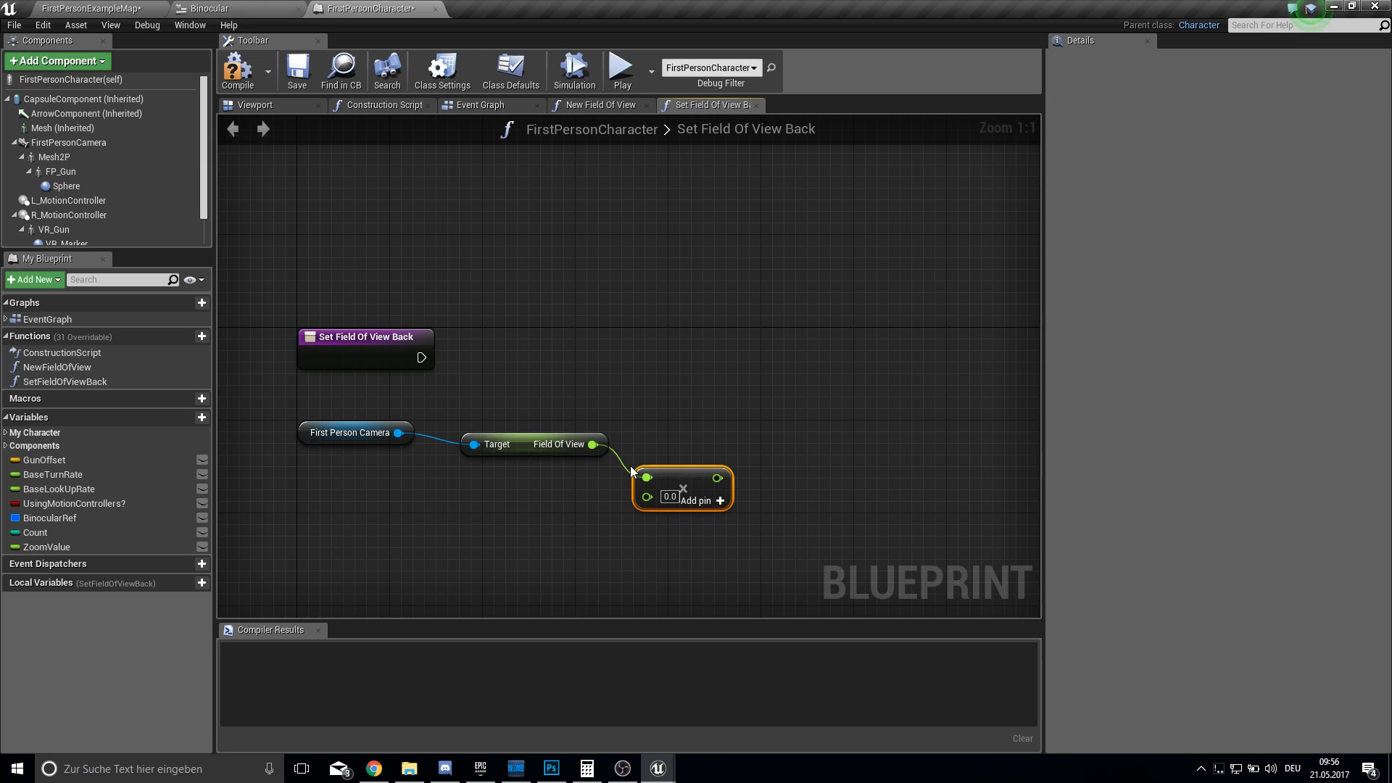
pyautogui.click(39, 546)
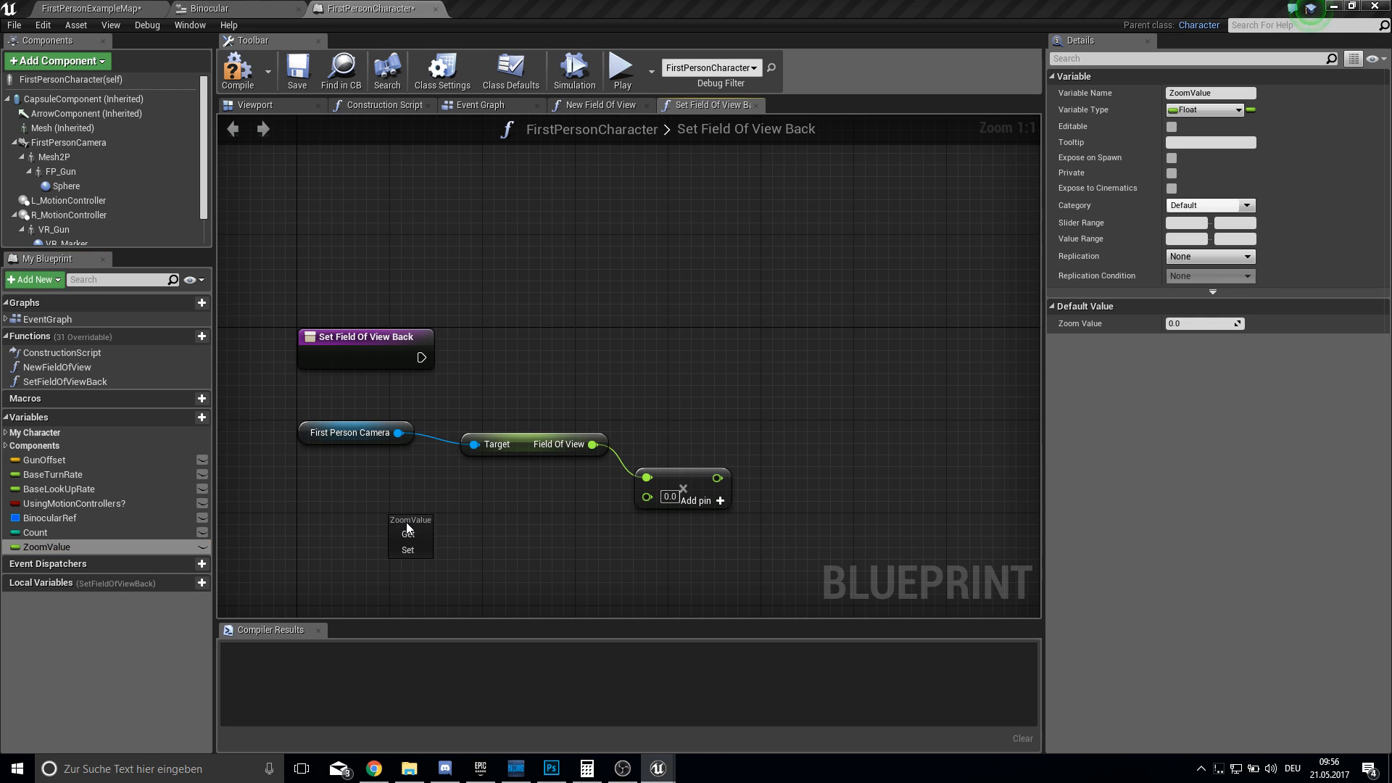
pyautogui.click(406, 532)
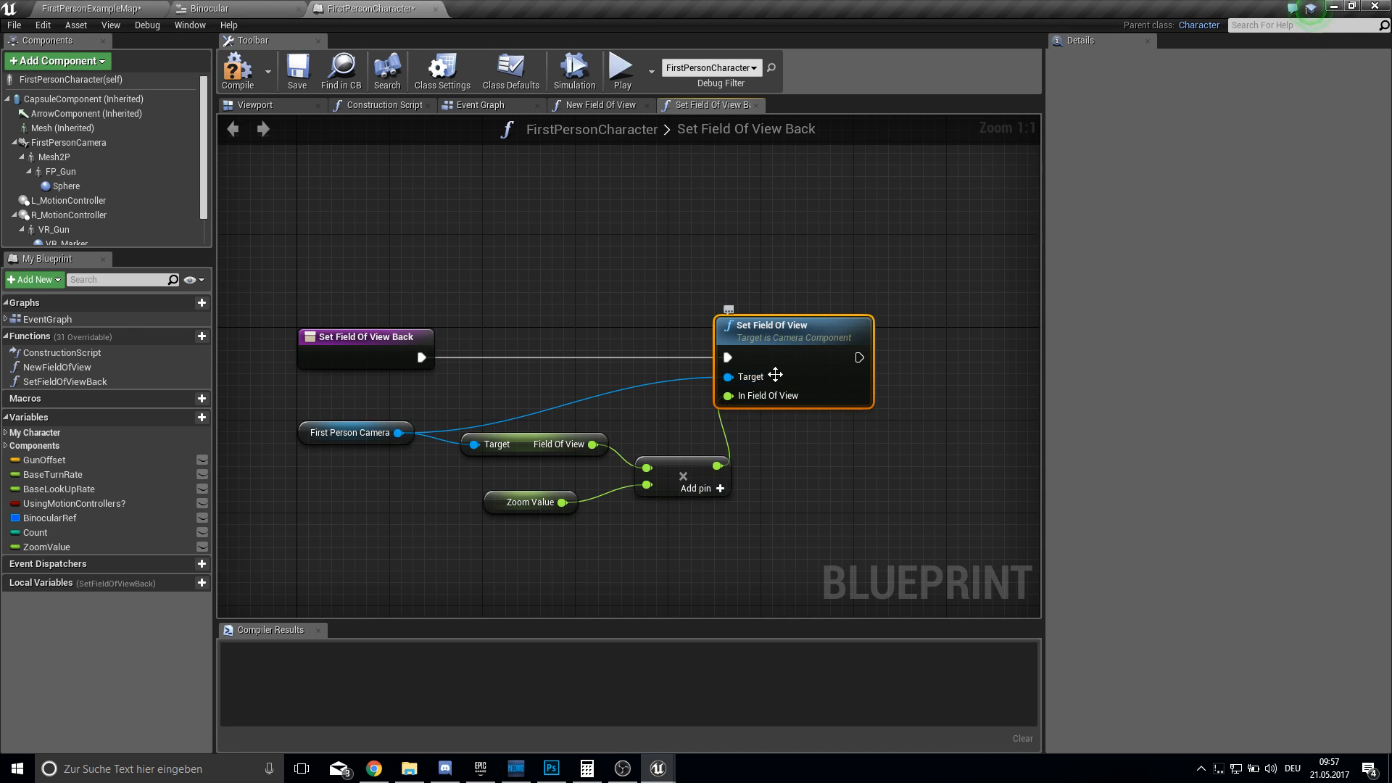
pyautogui.click(296, 70)
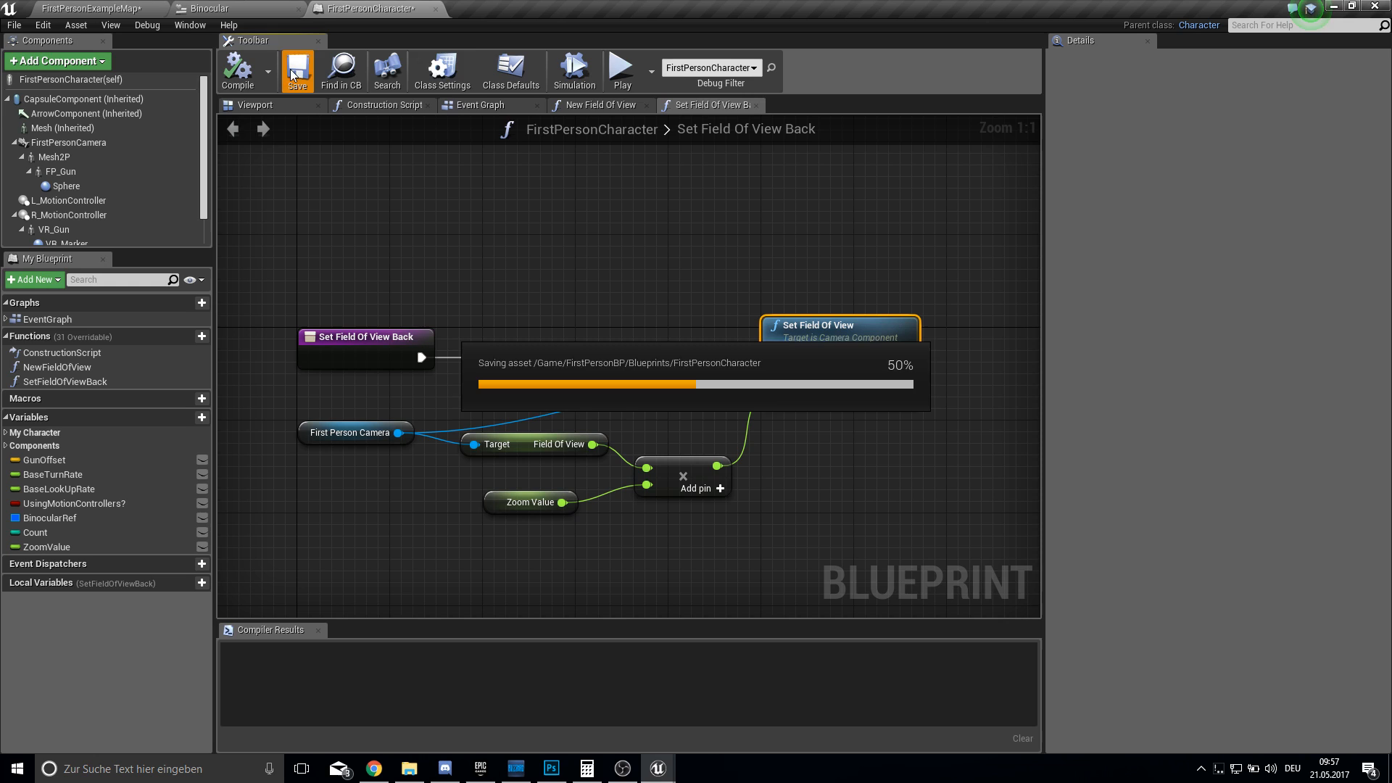
pyautogui.click(479, 105)
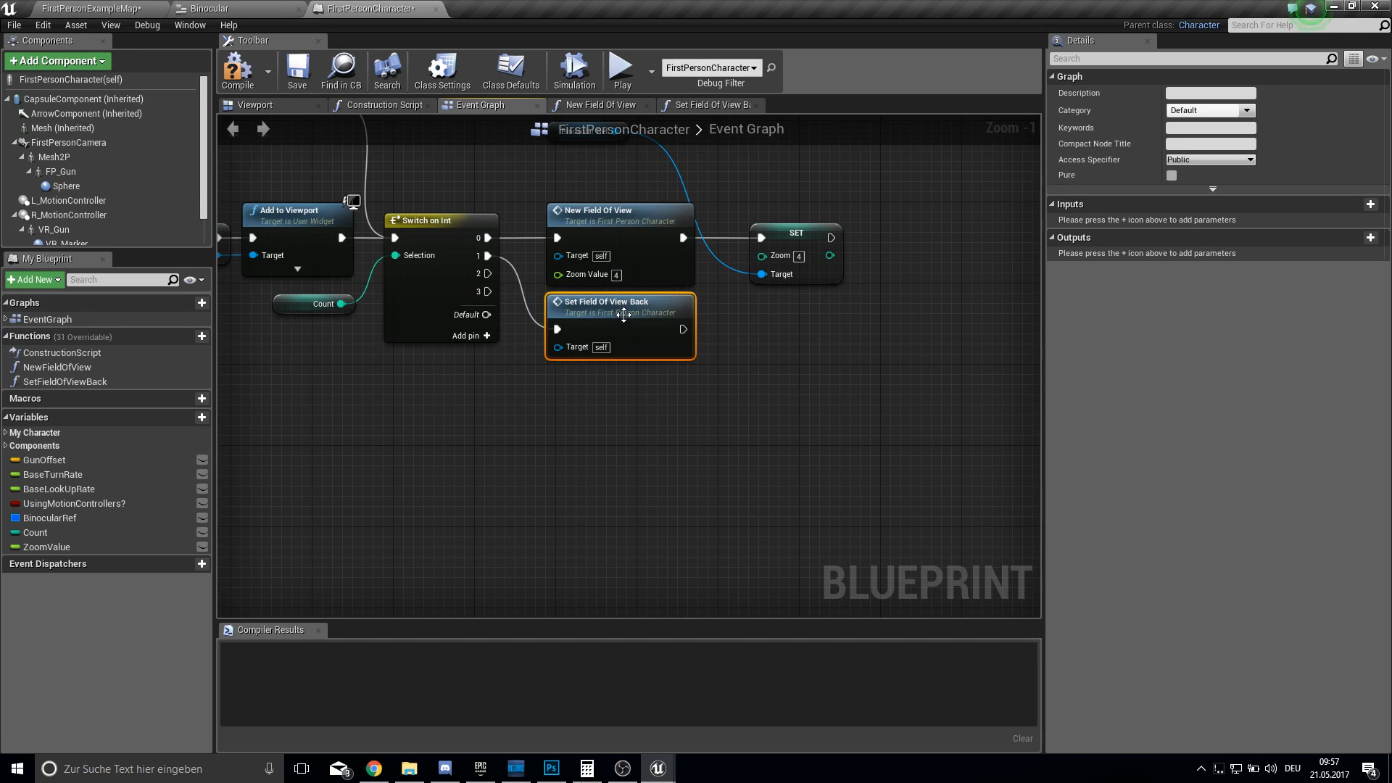
# Chain a New Field Of View call after Set Field Of View Back on switch pin 1.
pyautogui.click(57, 367)
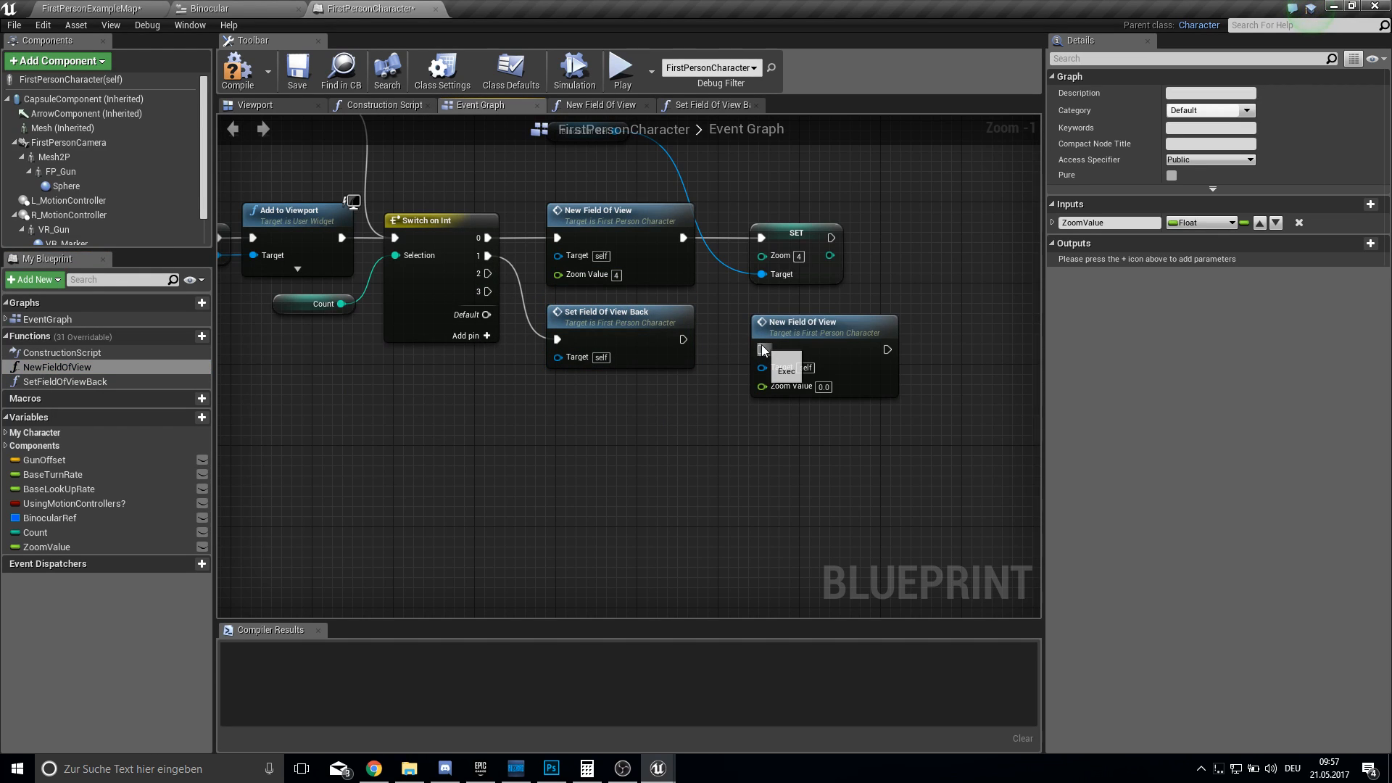
pyautogui.click(820, 322)
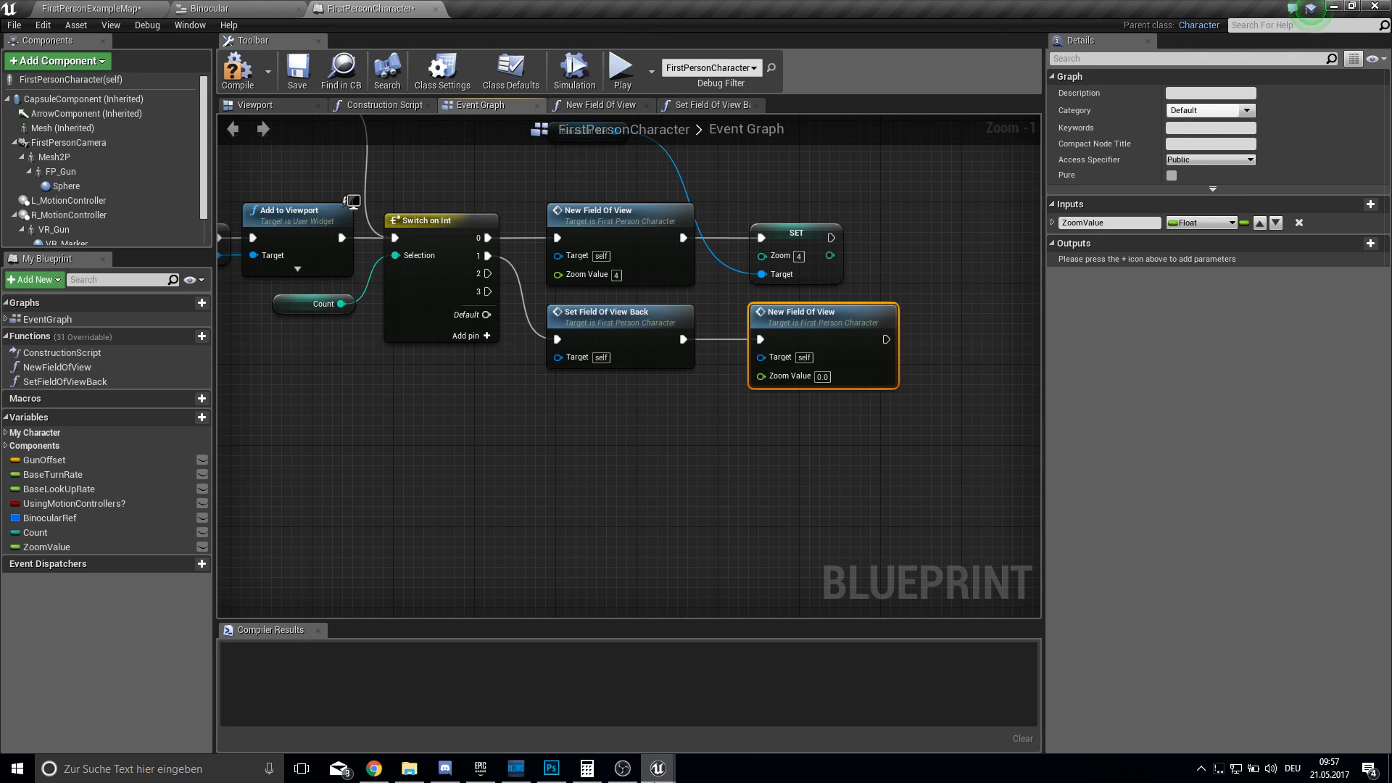
pyautogui.moveTo(1258, 399)
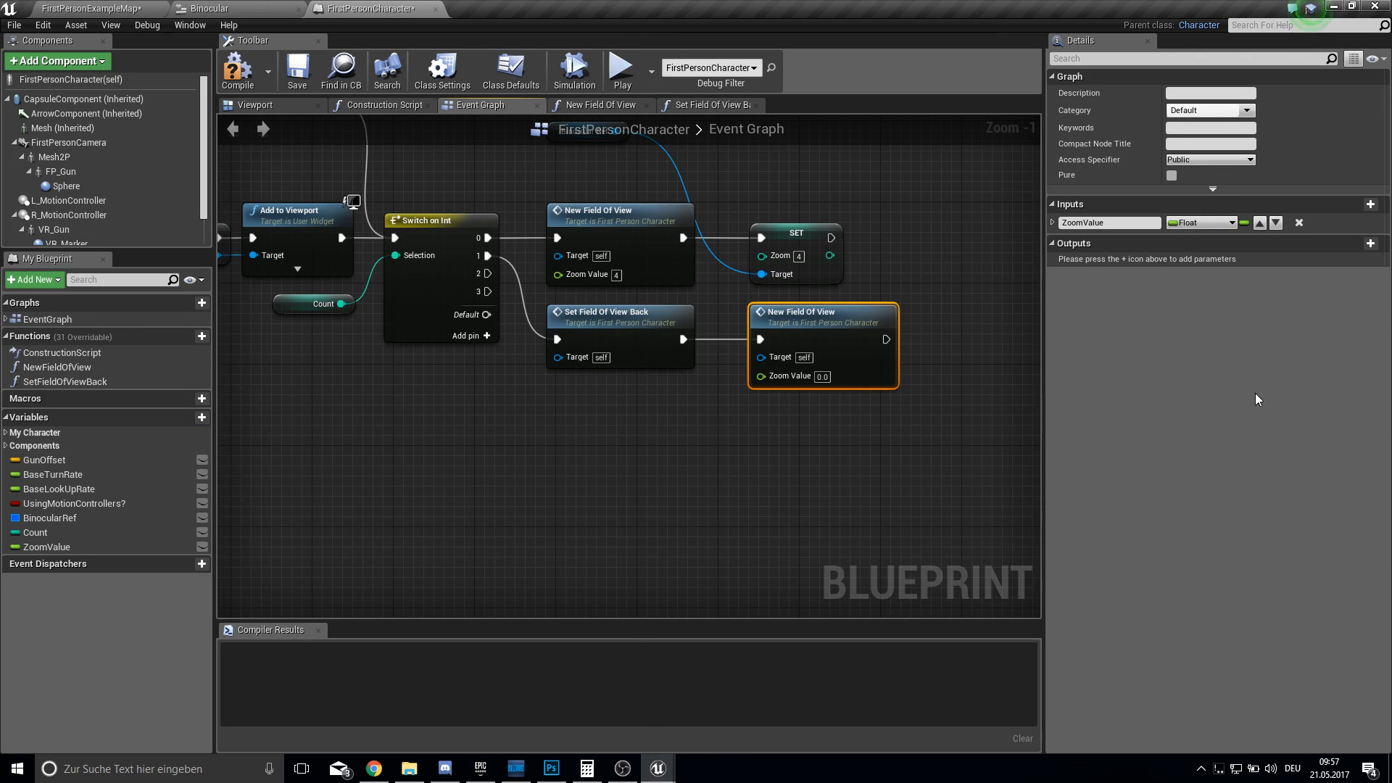
pyautogui.moveTo(385, 42)
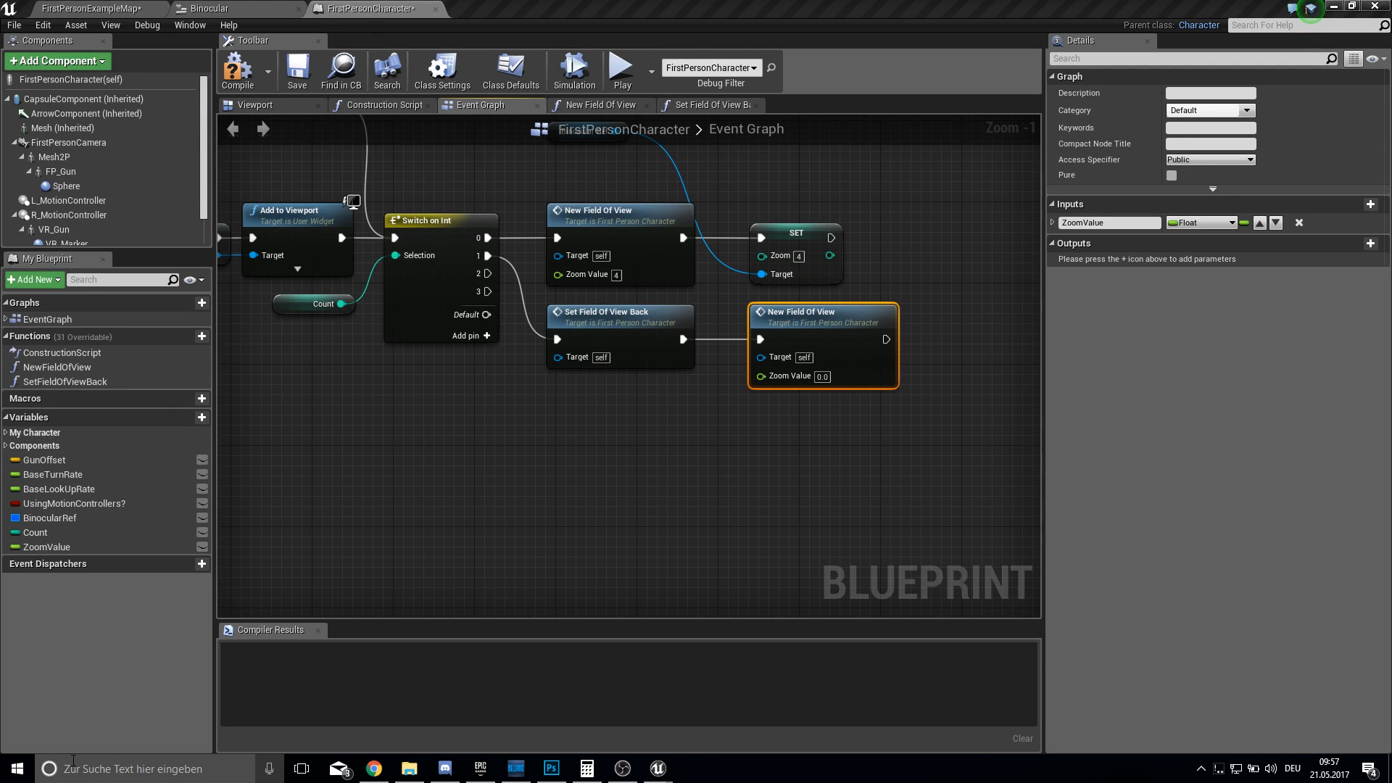
pyautogui.click(693, 768)
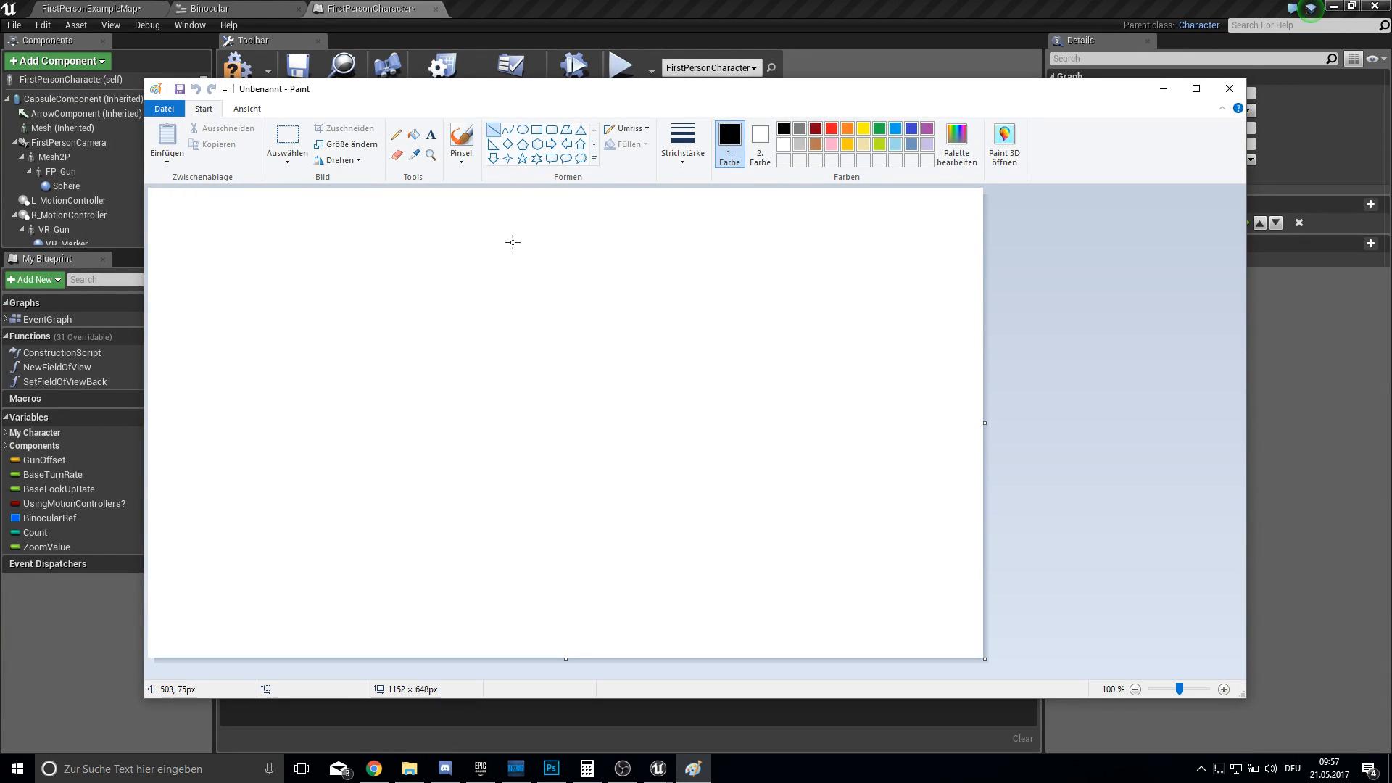
# Sketch crossing lines dividing the canvas into quarters, subdividing the upper-right quarter.
pyautogui.moveTo(499, 190); pyautogui.dragTo(535, 656)
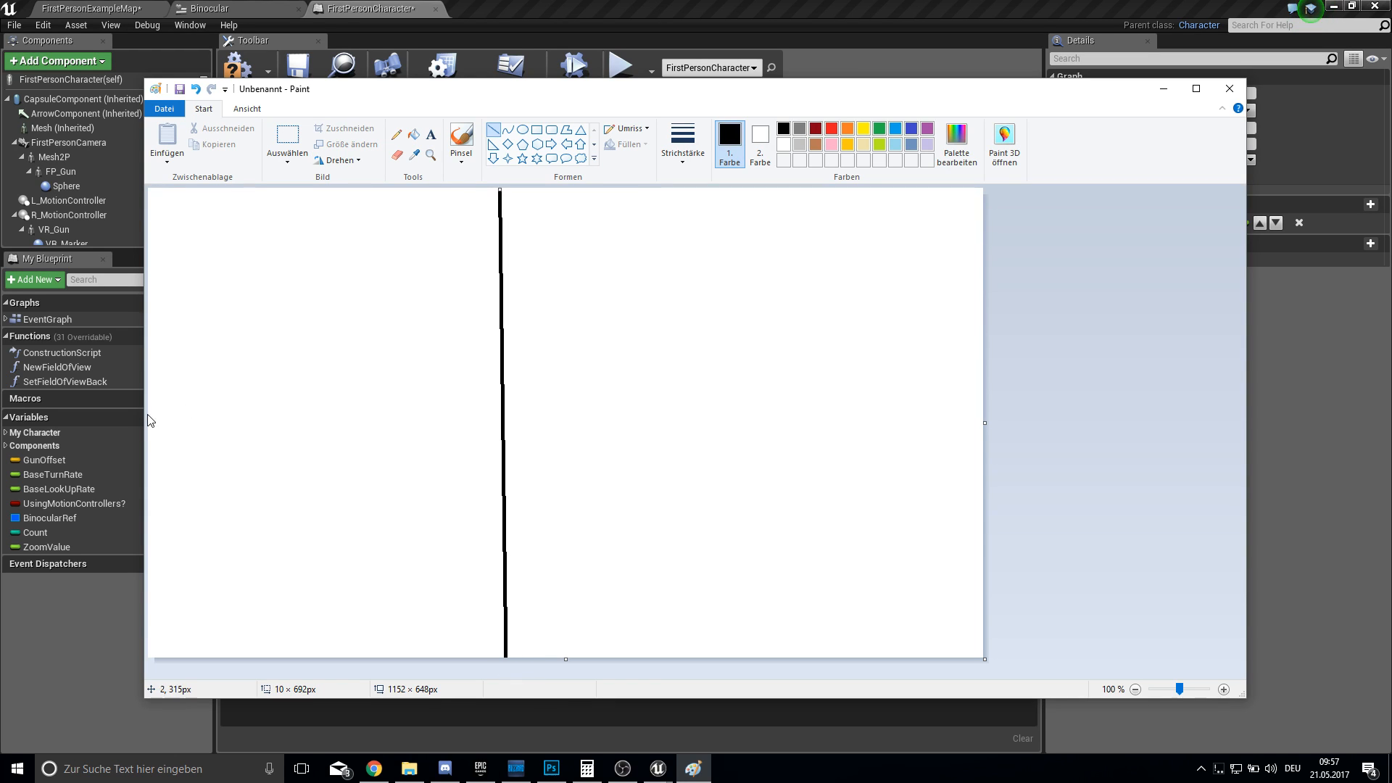
pyautogui.moveTo(111, 424); pyautogui.dragTo(806, 424)
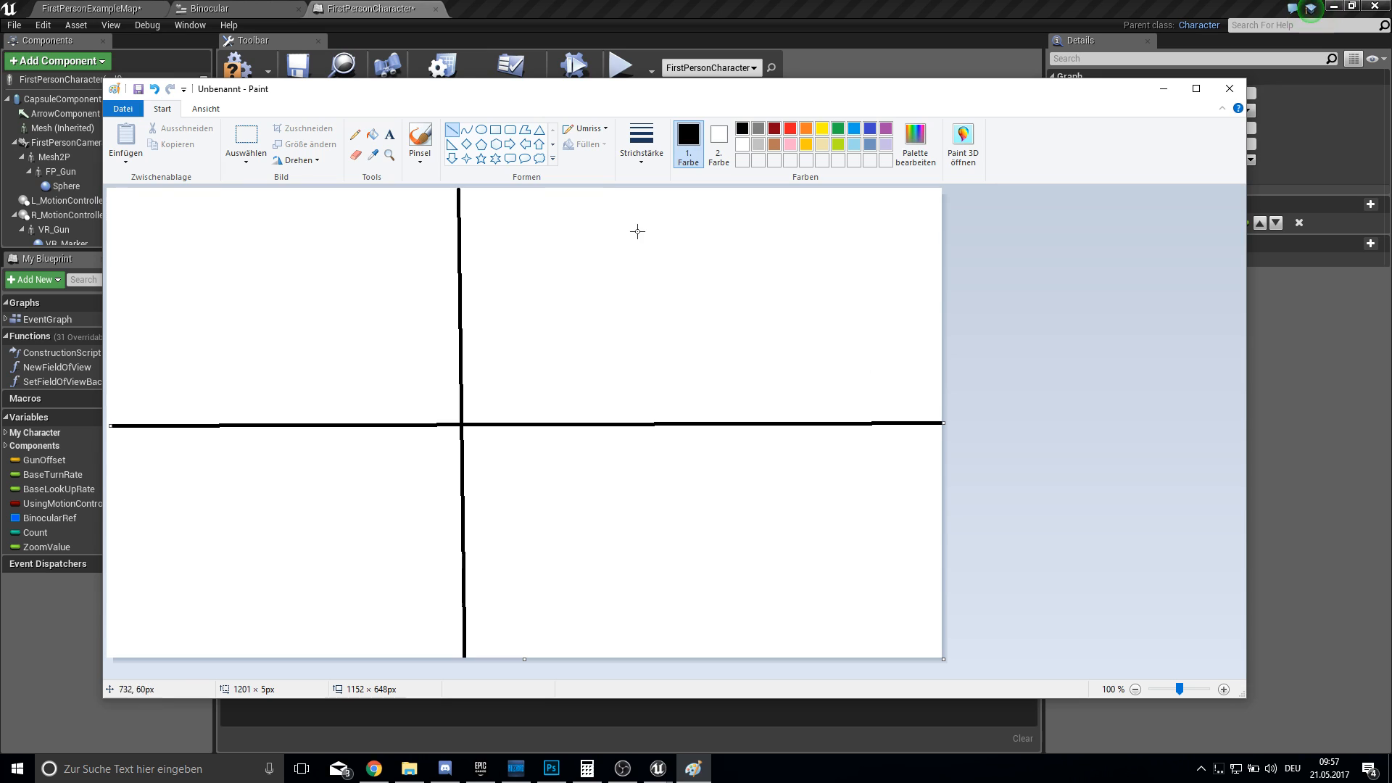
pyautogui.moveTo(728, 379); pyautogui.dragTo(827, 340)
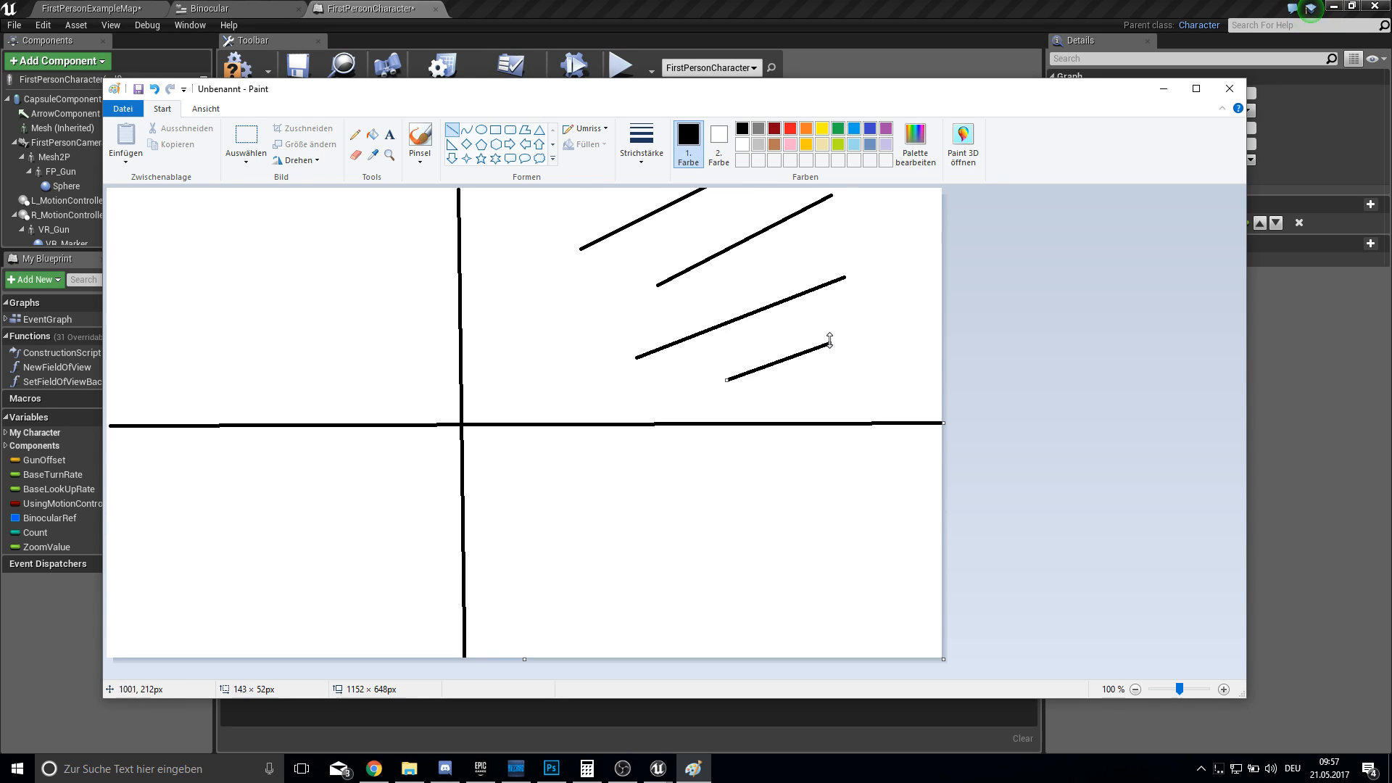
pyautogui.moveTo(705, 241)
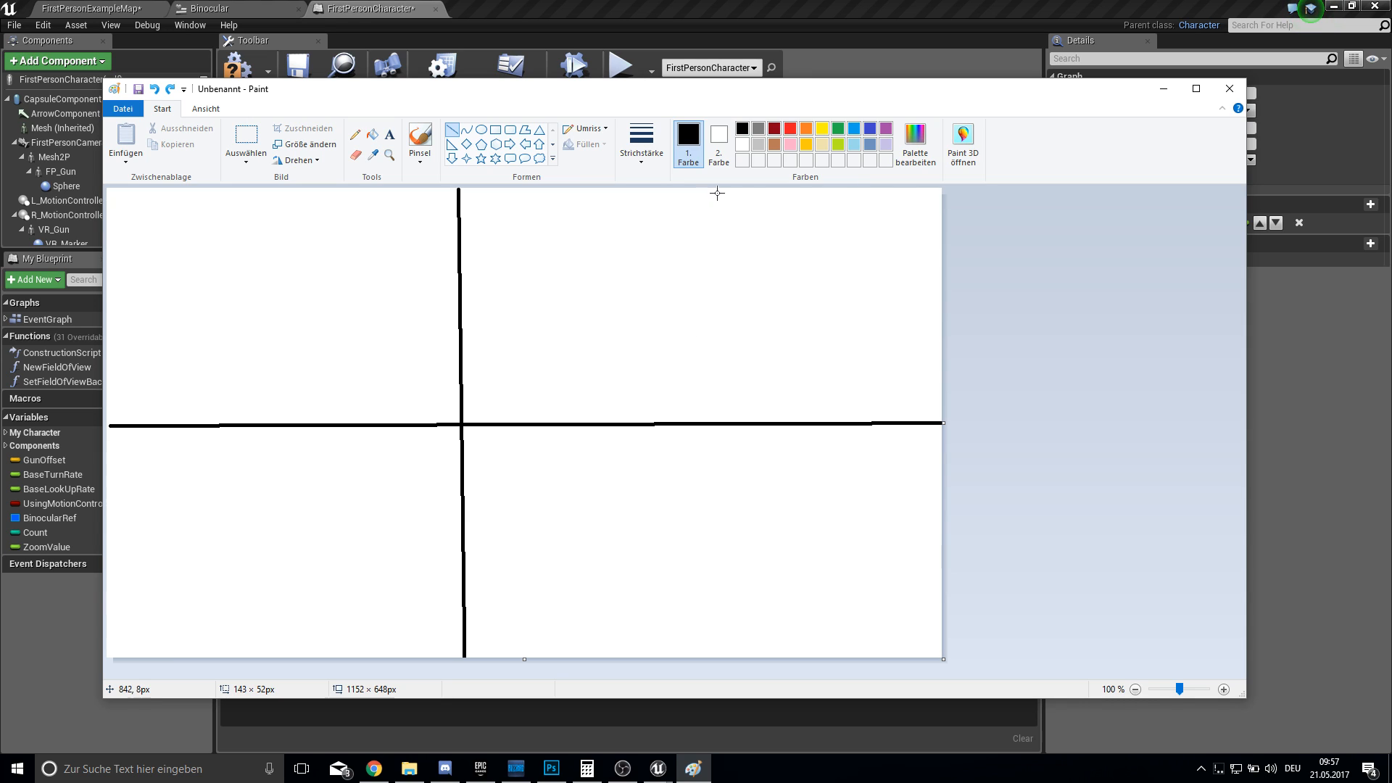
pyautogui.moveTo(701, 197); pyautogui.dragTo(712, 252)
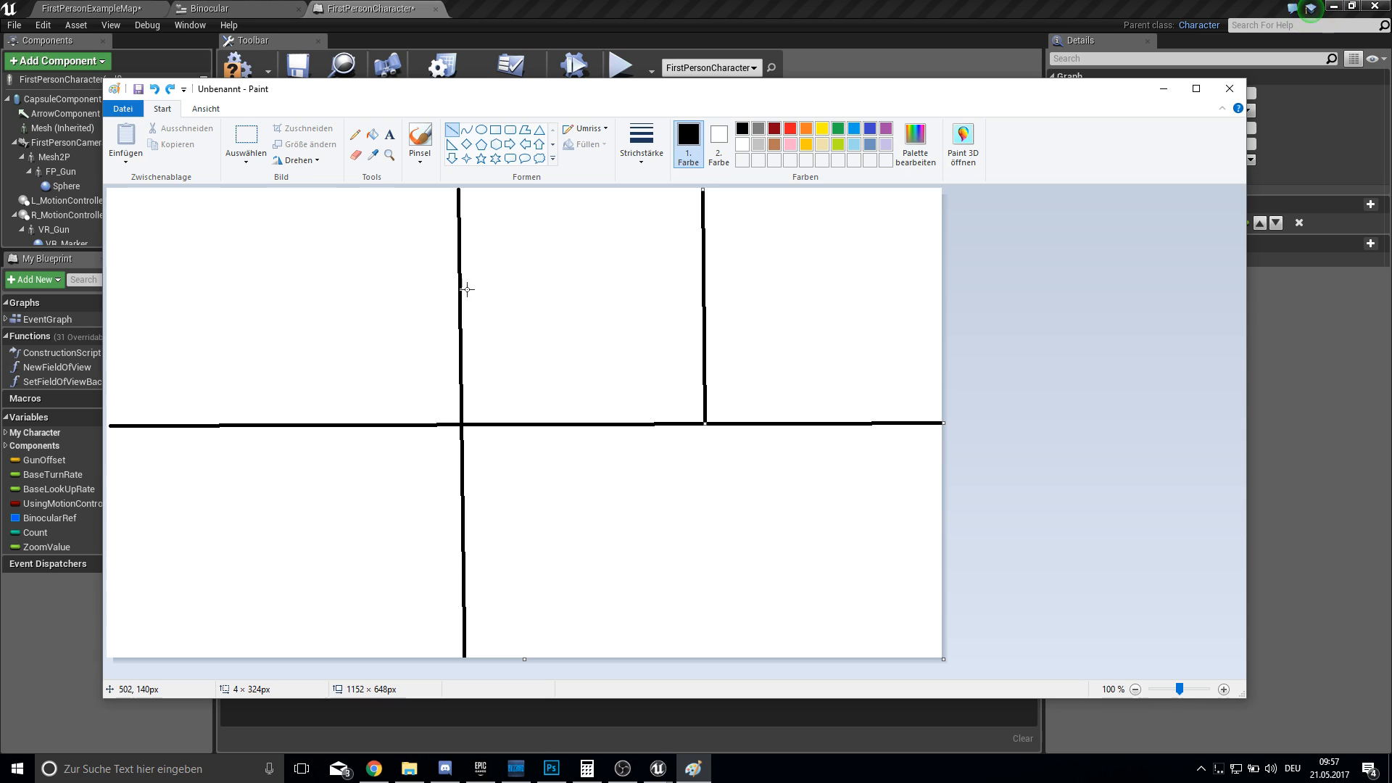
pyautogui.moveTo(463, 299); pyautogui.dragTo(941, 299)
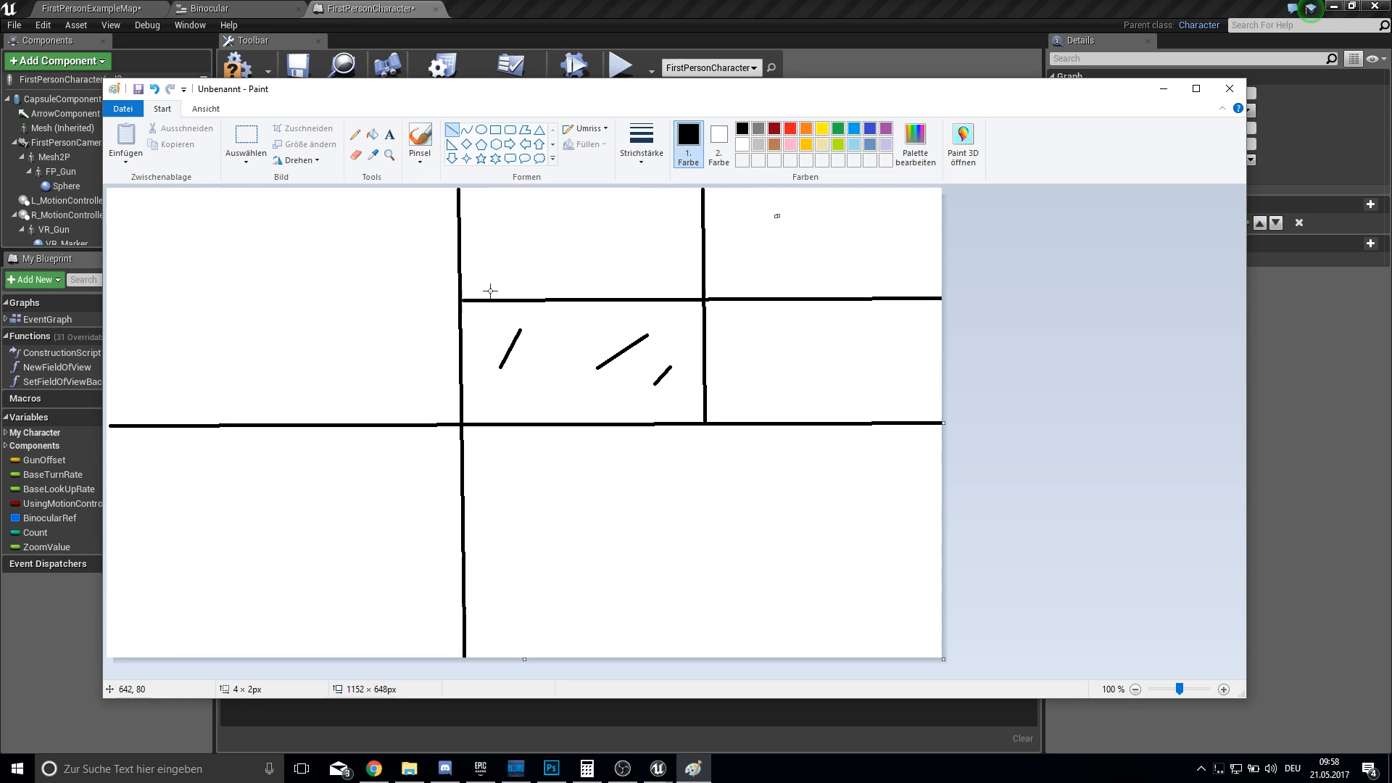
pyautogui.moveTo(1168, 103)
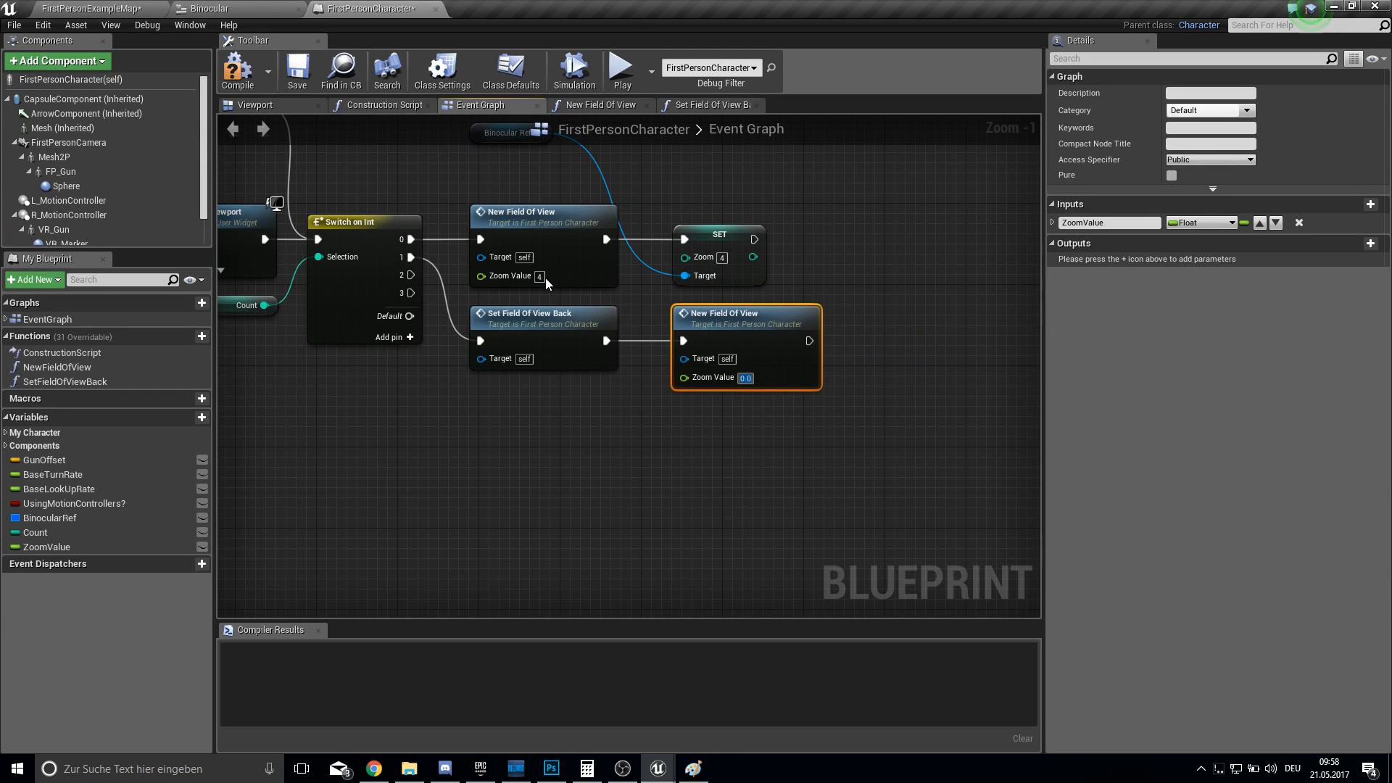
pyautogui.moveTo(390, 754)
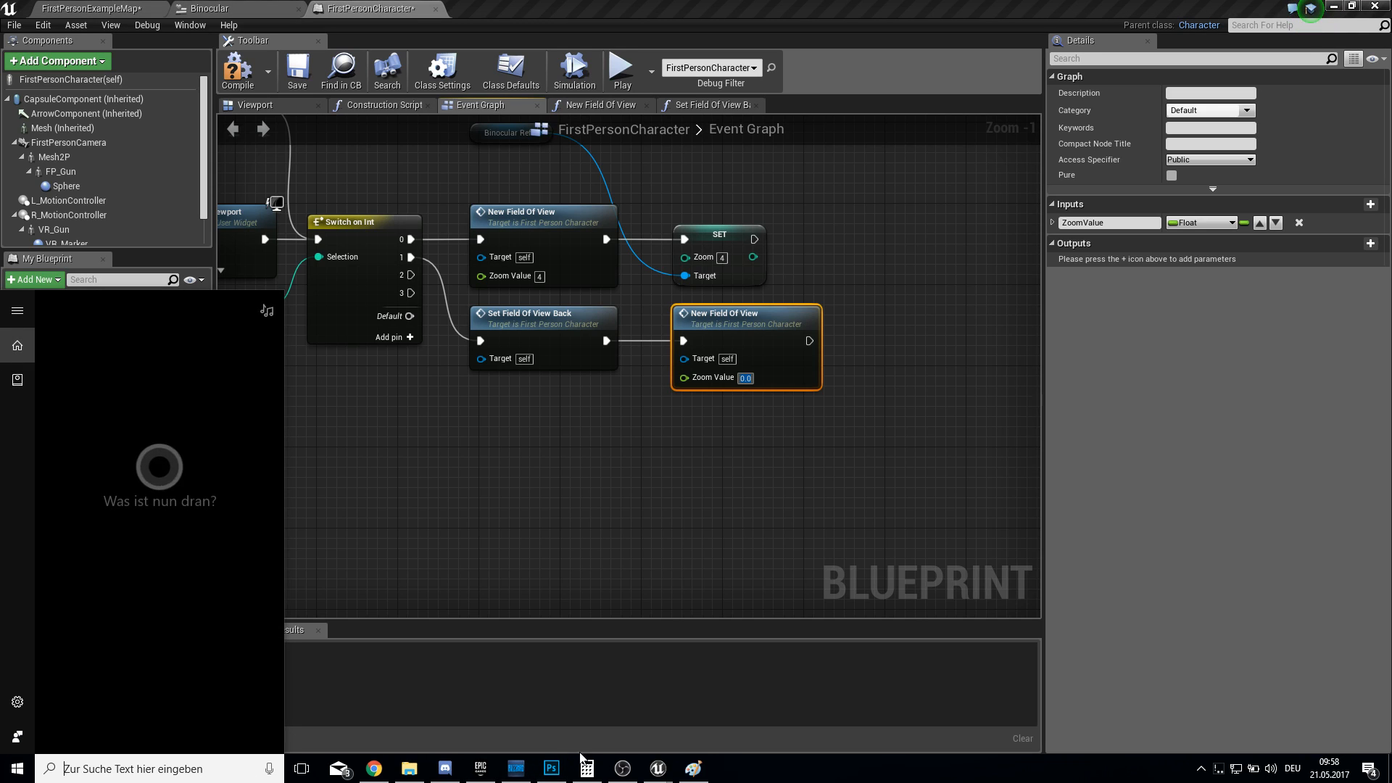
# Enter Zoom Value 16 for case 1's New Field Of View and sketch further dividing lines.
pyautogui.click(587, 767)
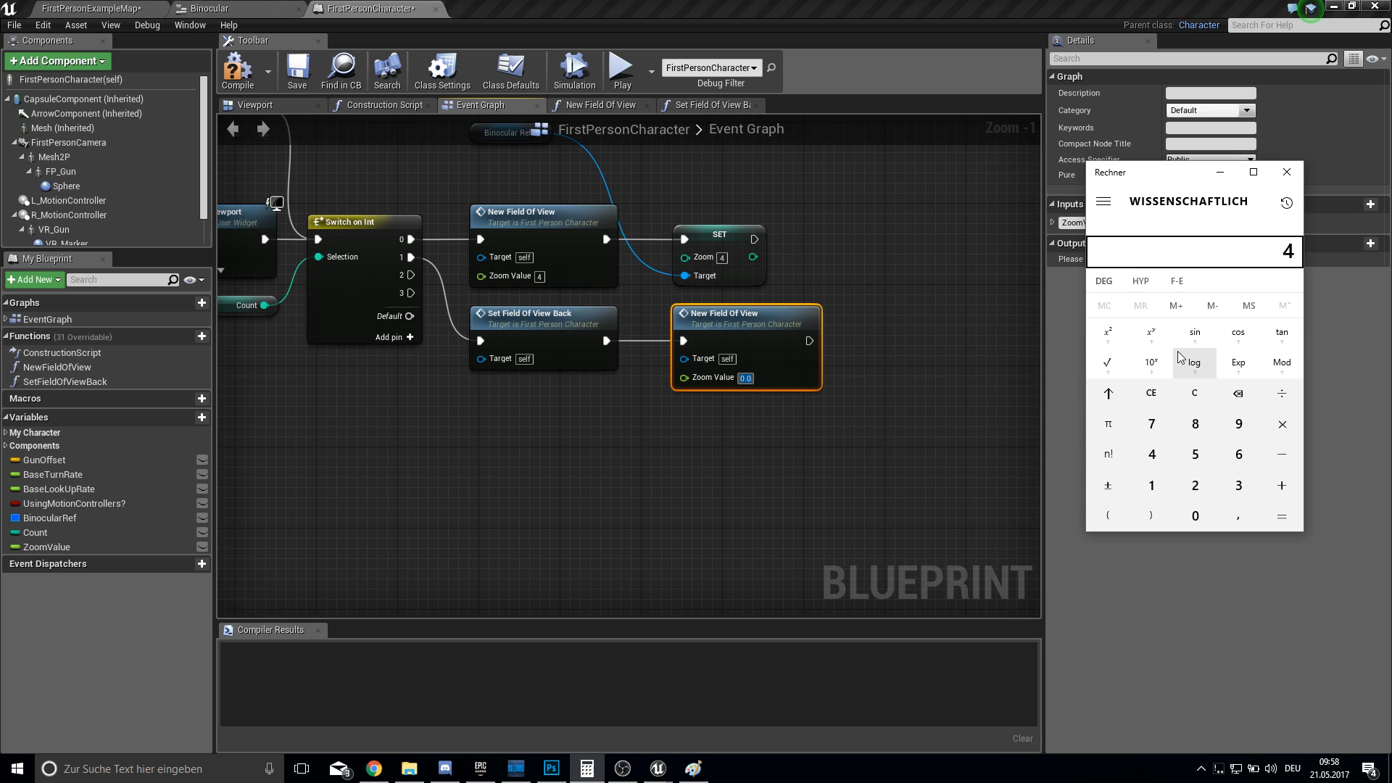
pyautogui.click(1108, 332)
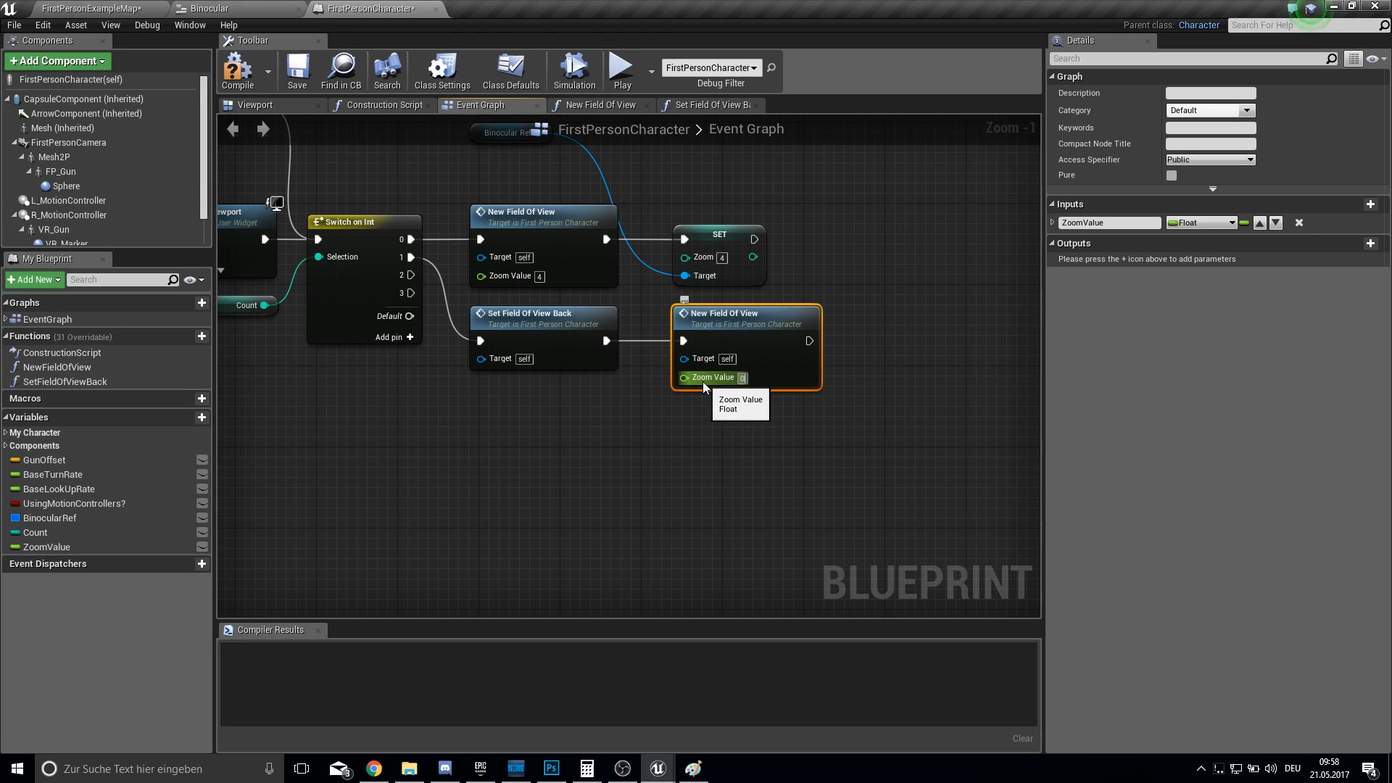
pyautogui.write('16')
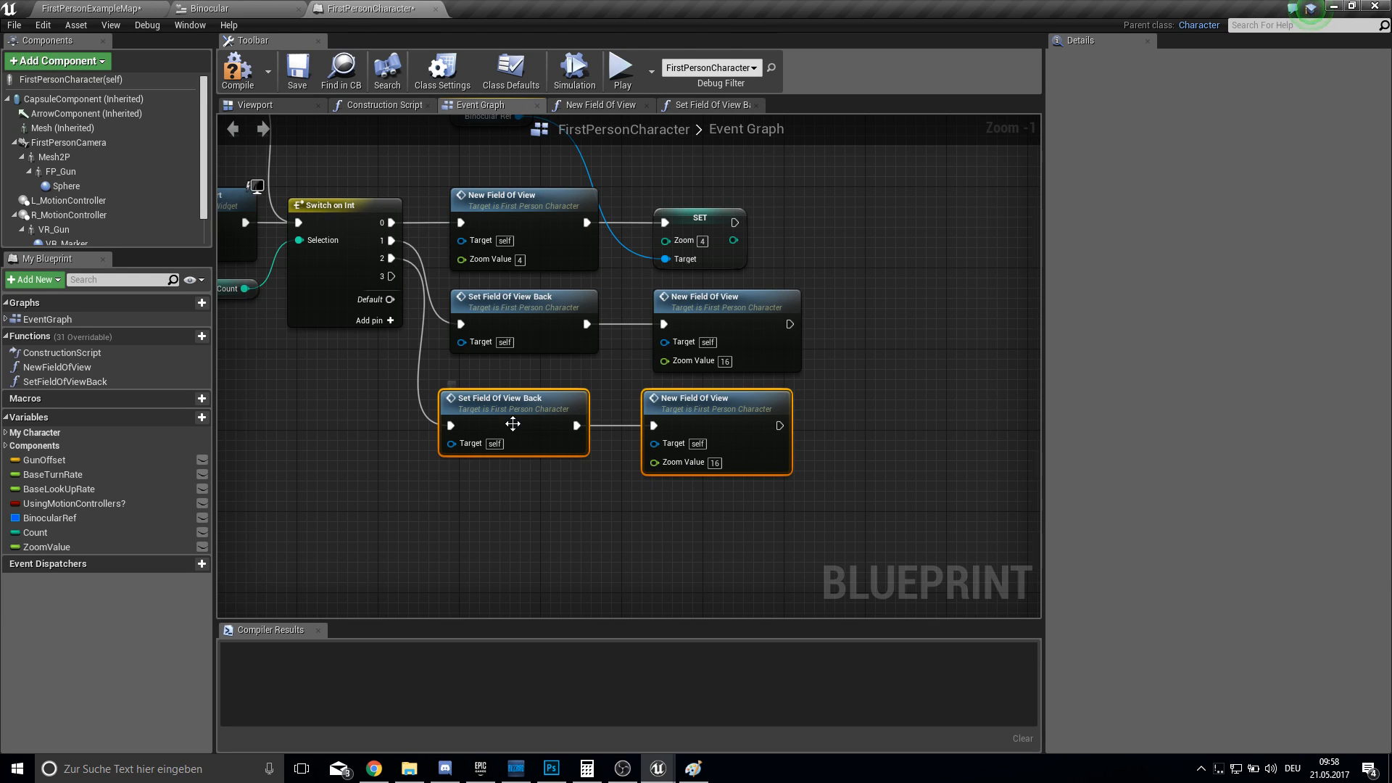
pyautogui.moveTo(709, 467)
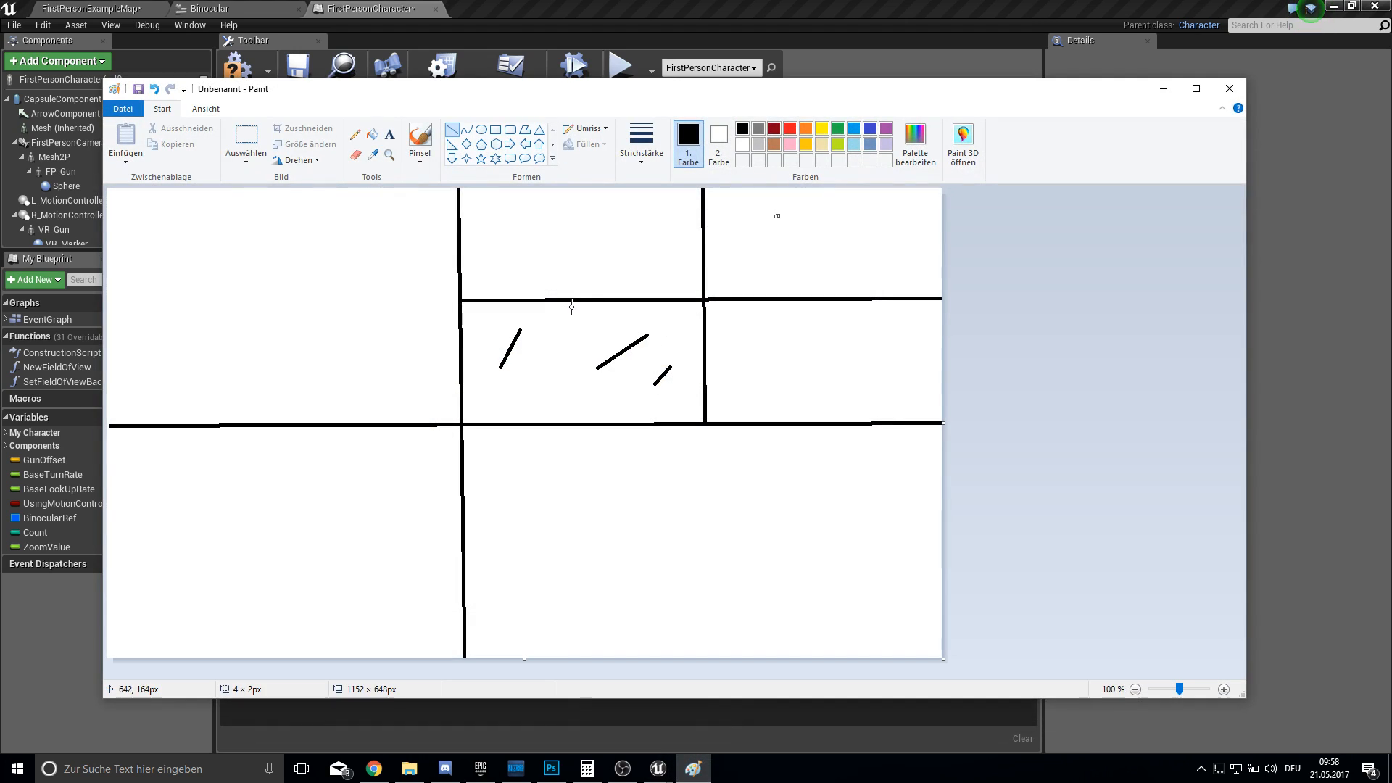
pyautogui.moveTo(572, 306); pyautogui.dragTo(573, 408)
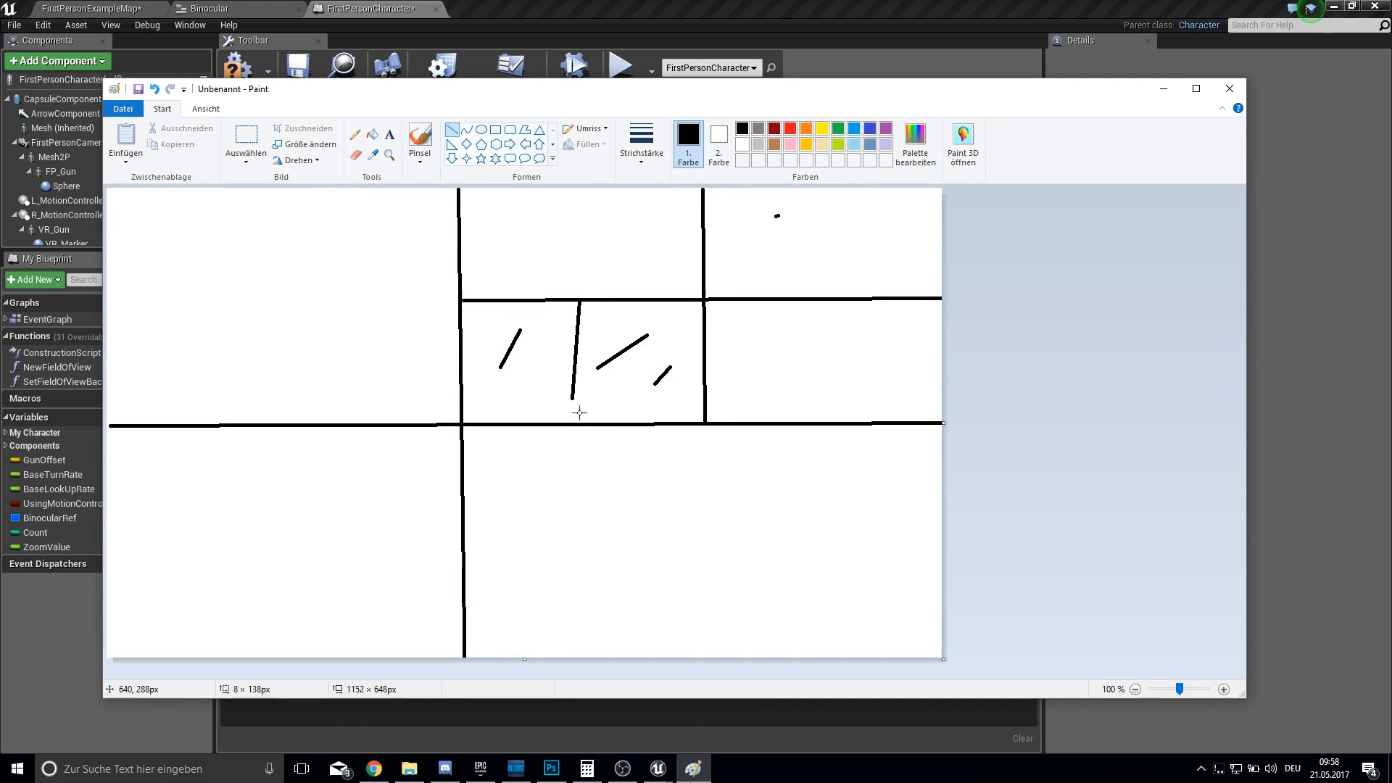
pyautogui.moveTo(453, 364); pyautogui.dragTo(710, 364)
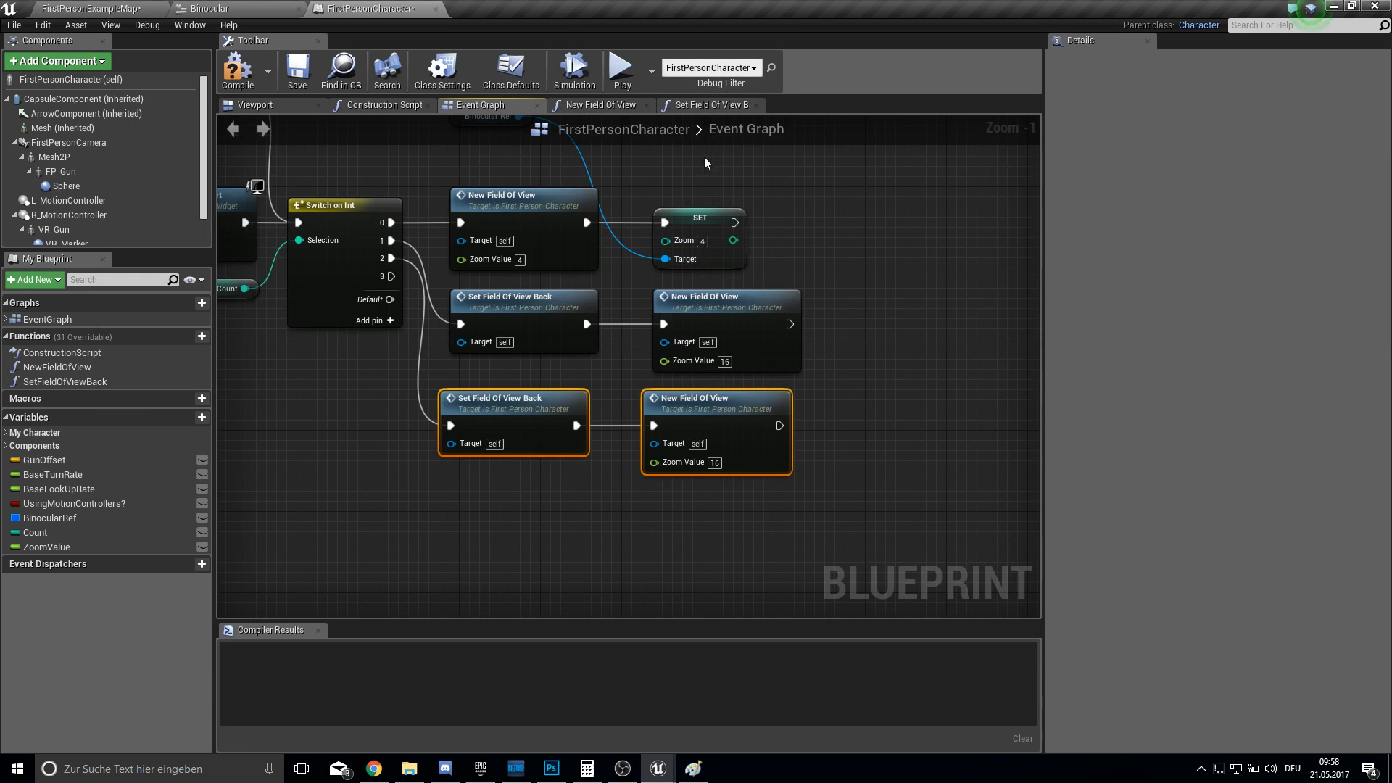
pyautogui.moveTo(741, 453)
pyautogui.write('64')
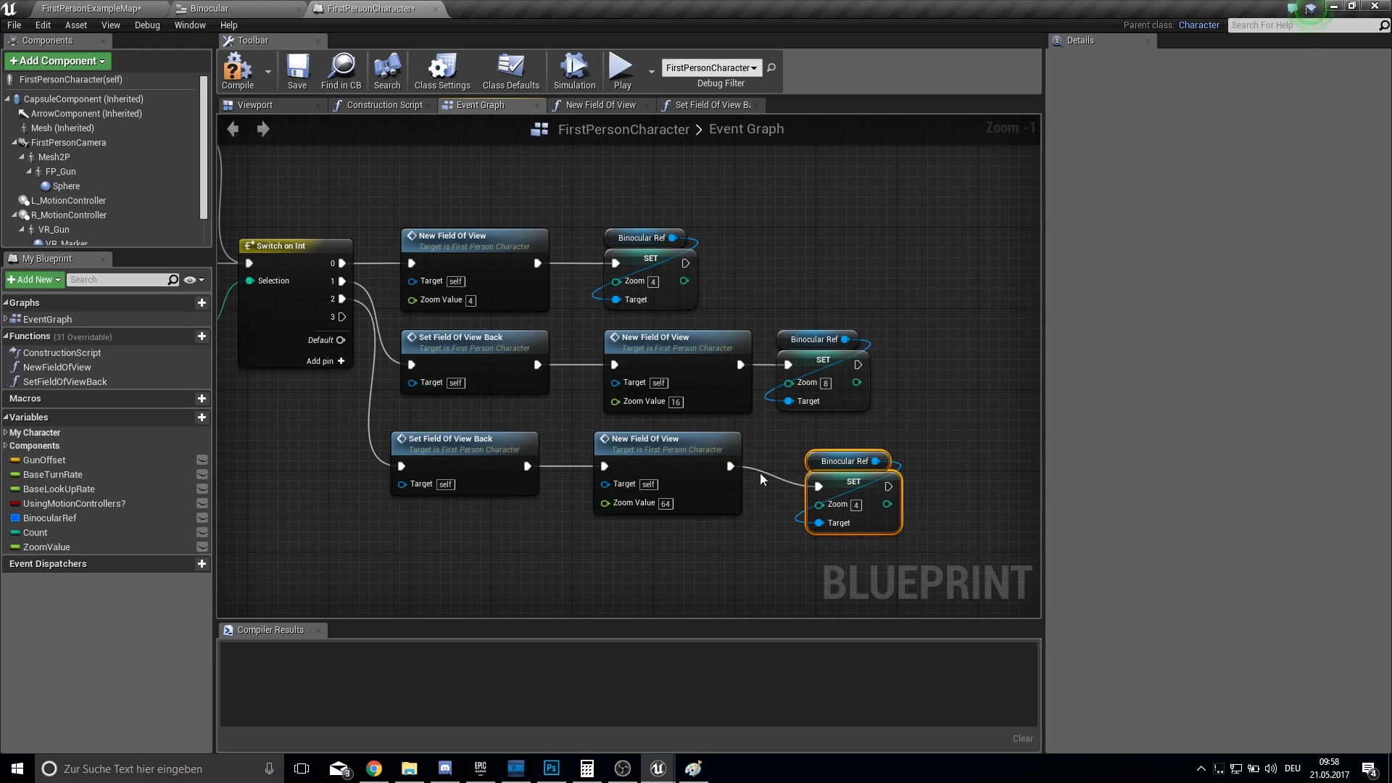
# Edit the third branch's Binocular Ref Zoom value, setting it to 16.
pyautogui.click(853, 481)
pyautogui.write('16')
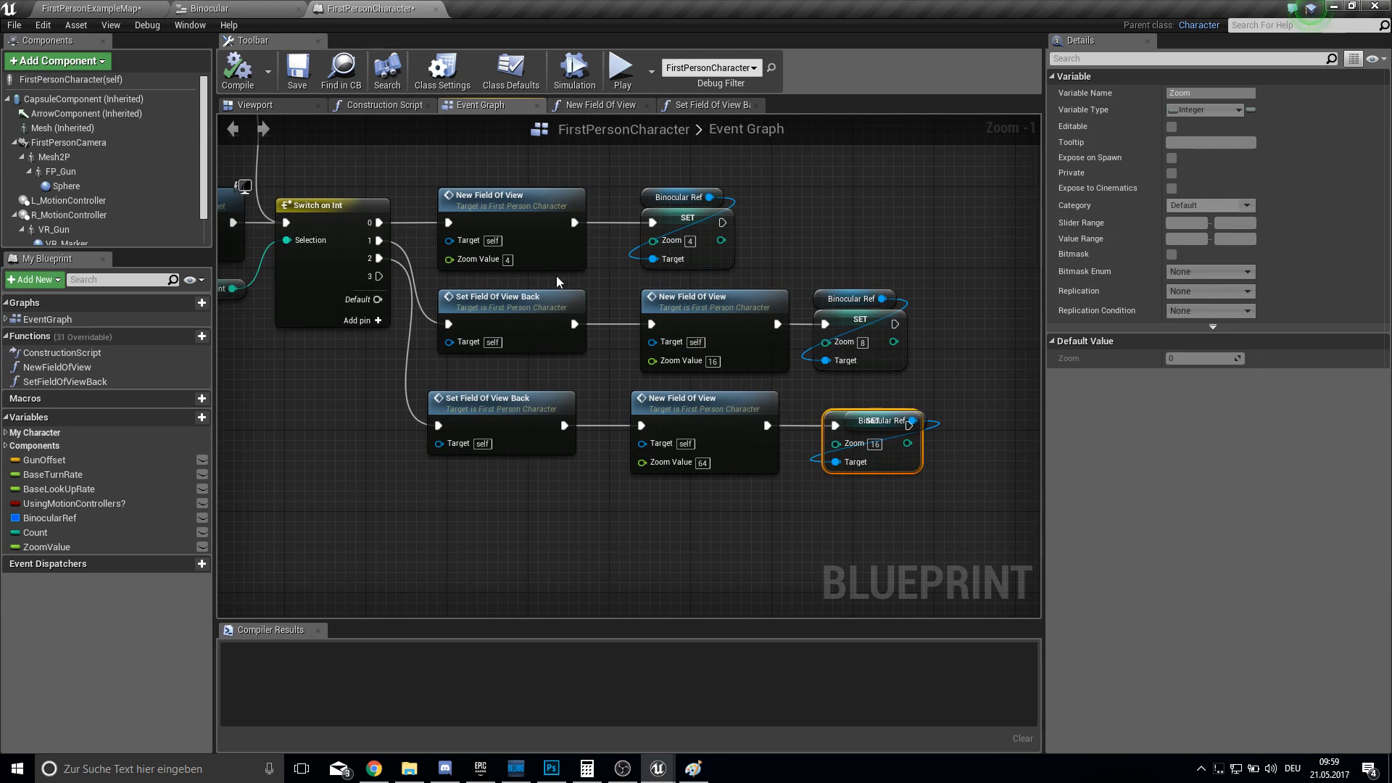
pyautogui.moveTo(524, 227)
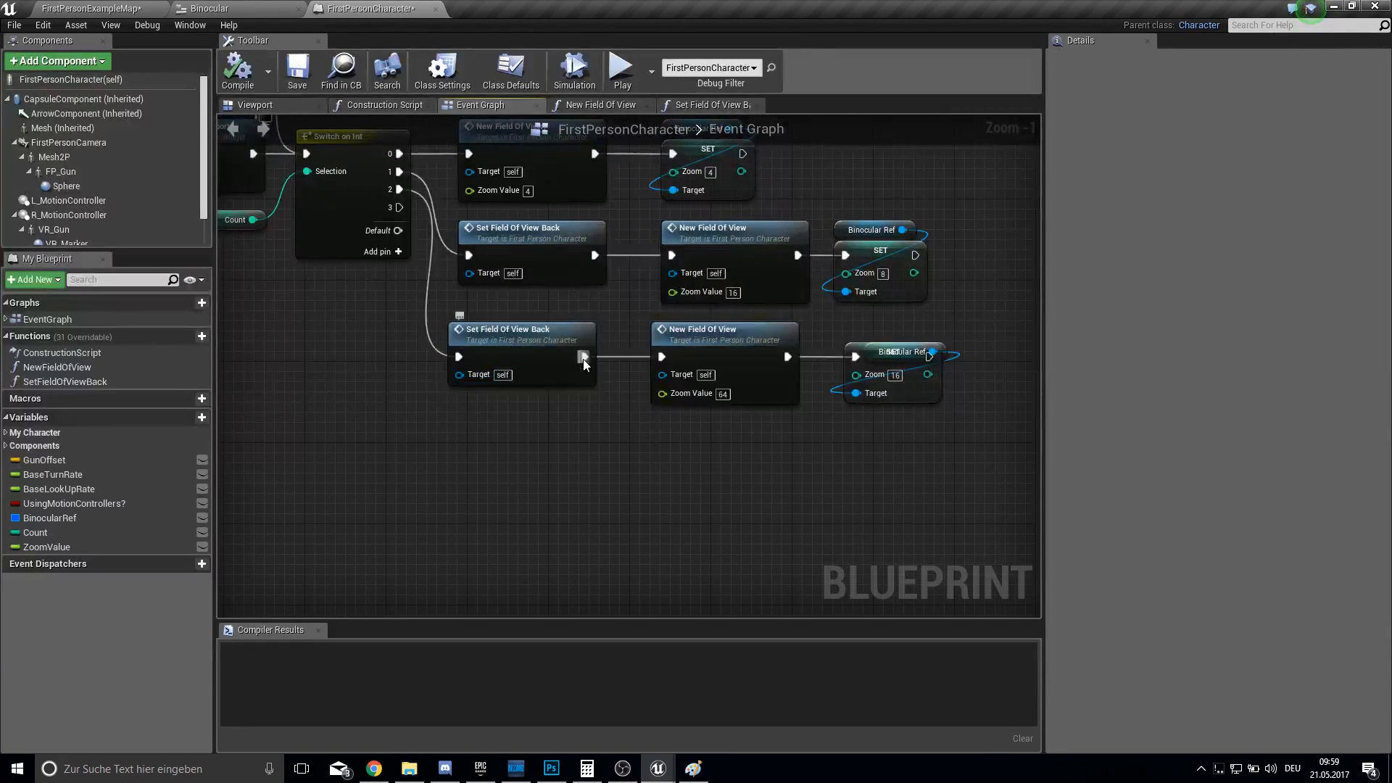
# On Switch pin 3, add Set Field Of View Back, Count 0, hide Binocular widget, then save.
pyautogui.click(63, 382)
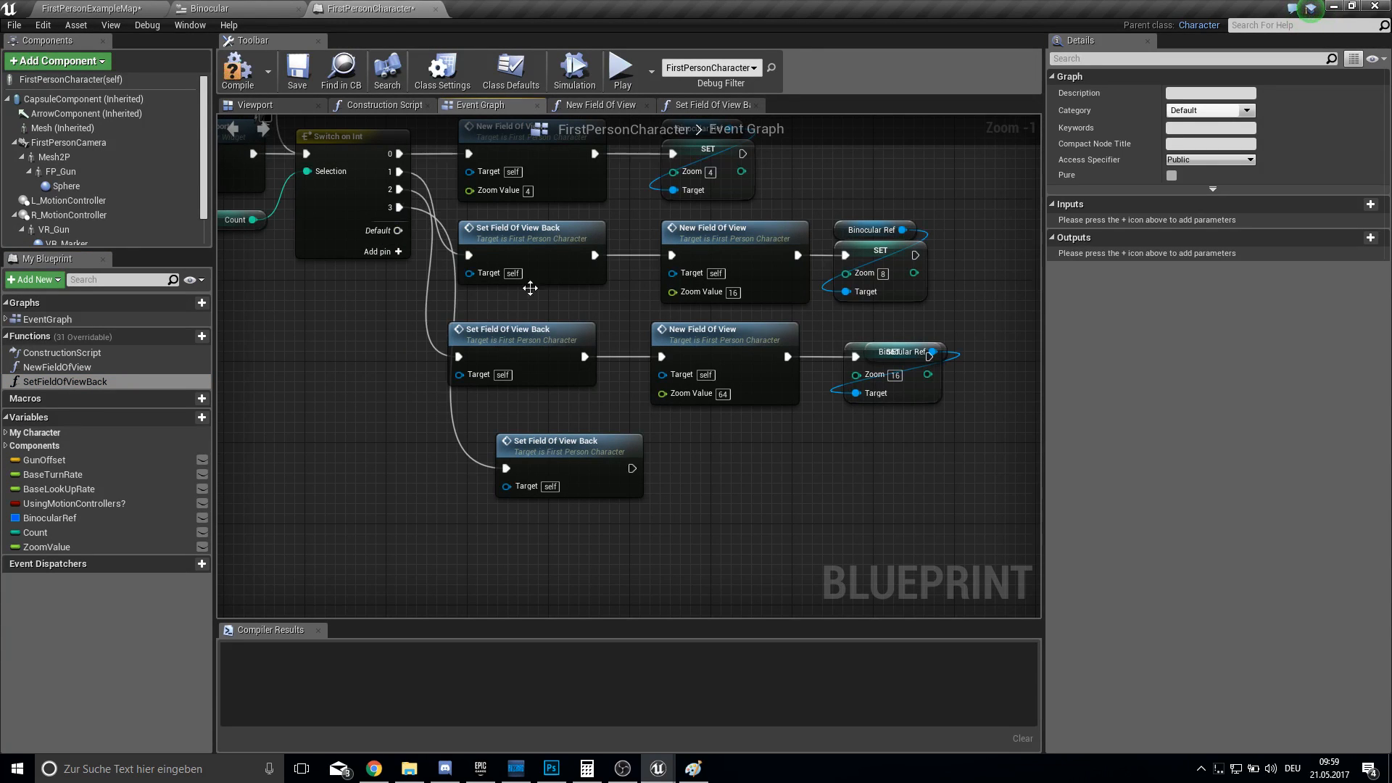
pyautogui.moveTo(552, 440); pyautogui.dragTo(533, 452)
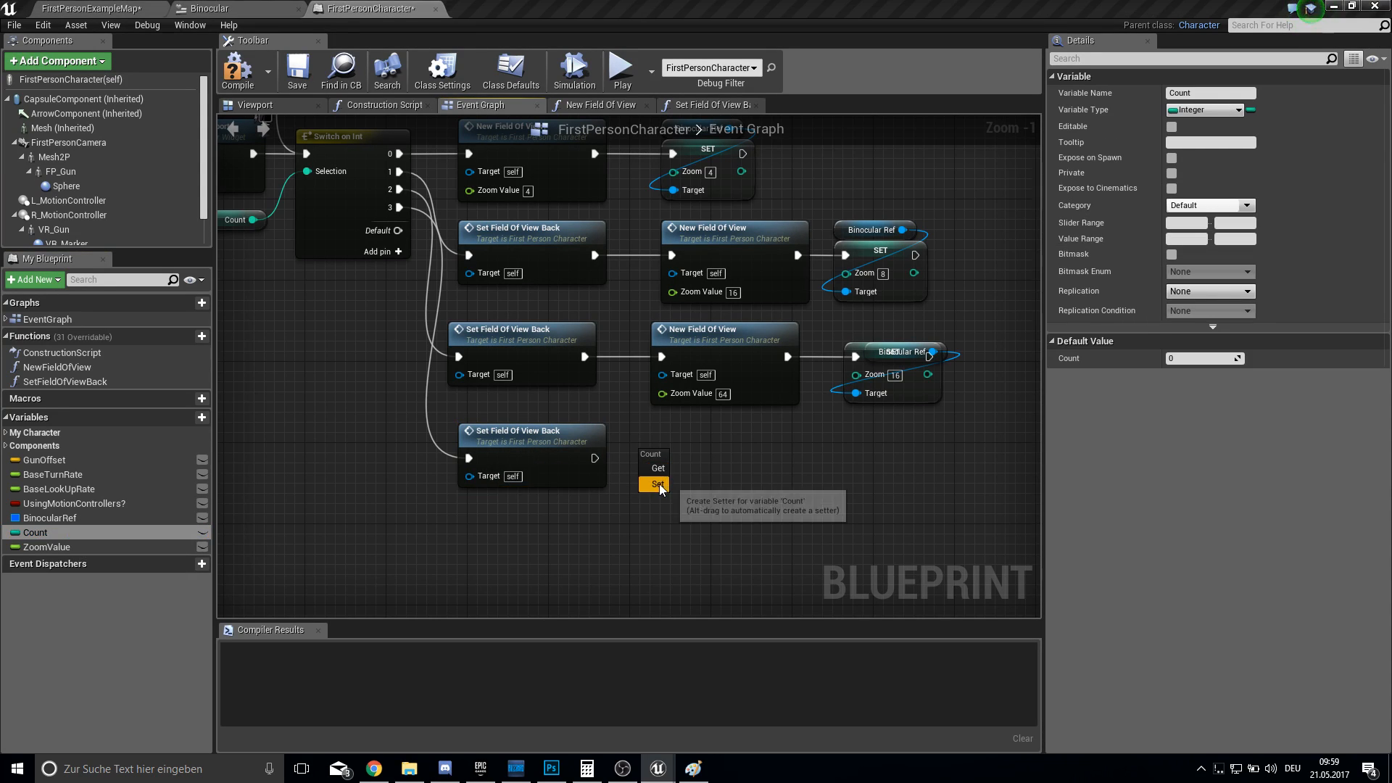
pyautogui.click(656, 484)
pyautogui.write('set vis')
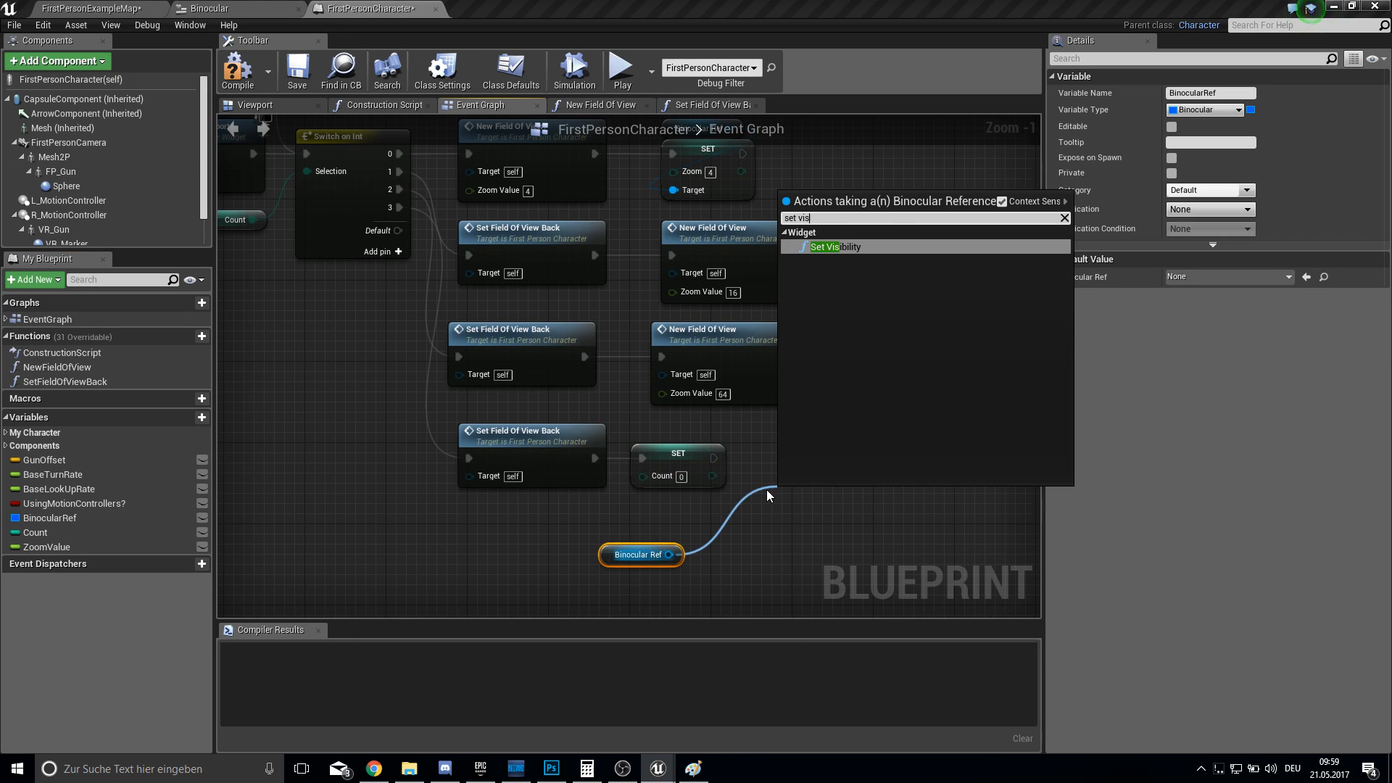
pyautogui.click(823, 248)
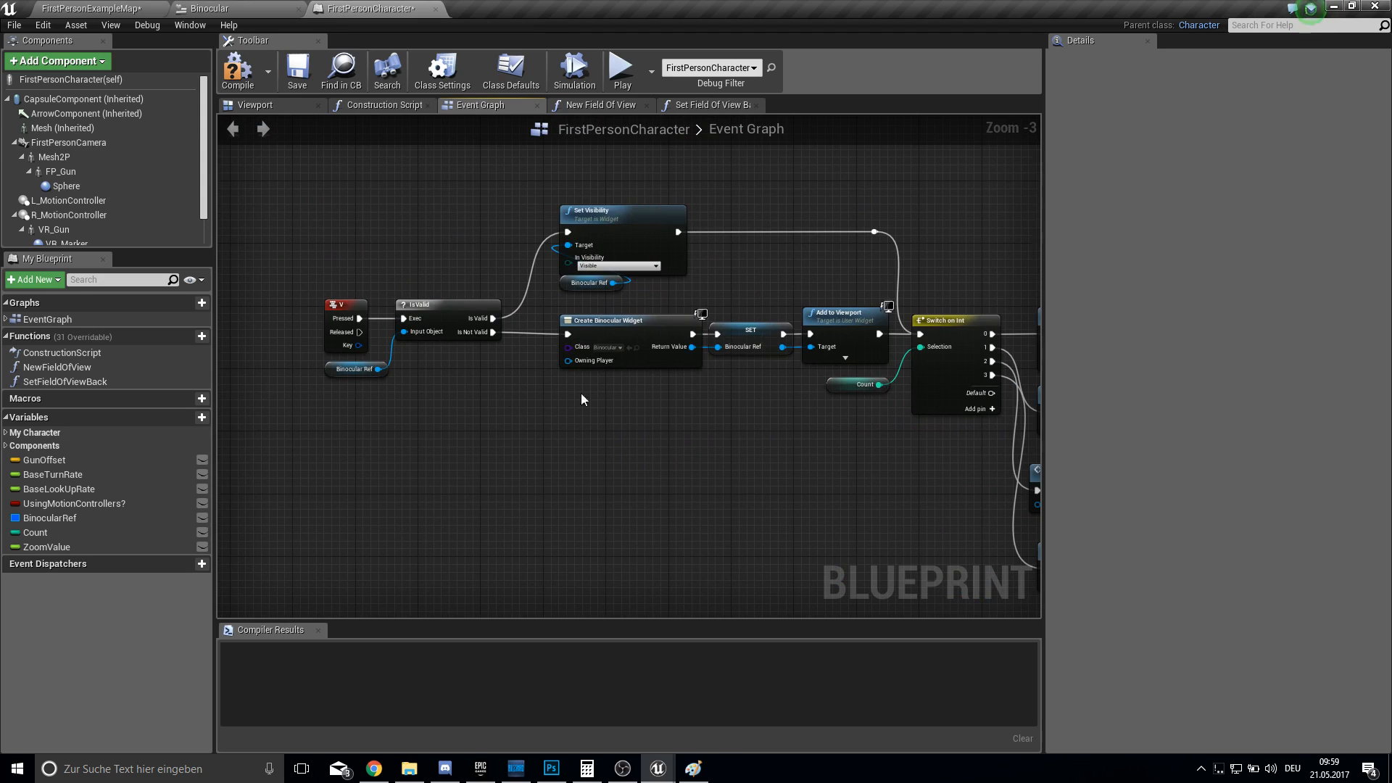
pyautogui.moveTo(528, 316)
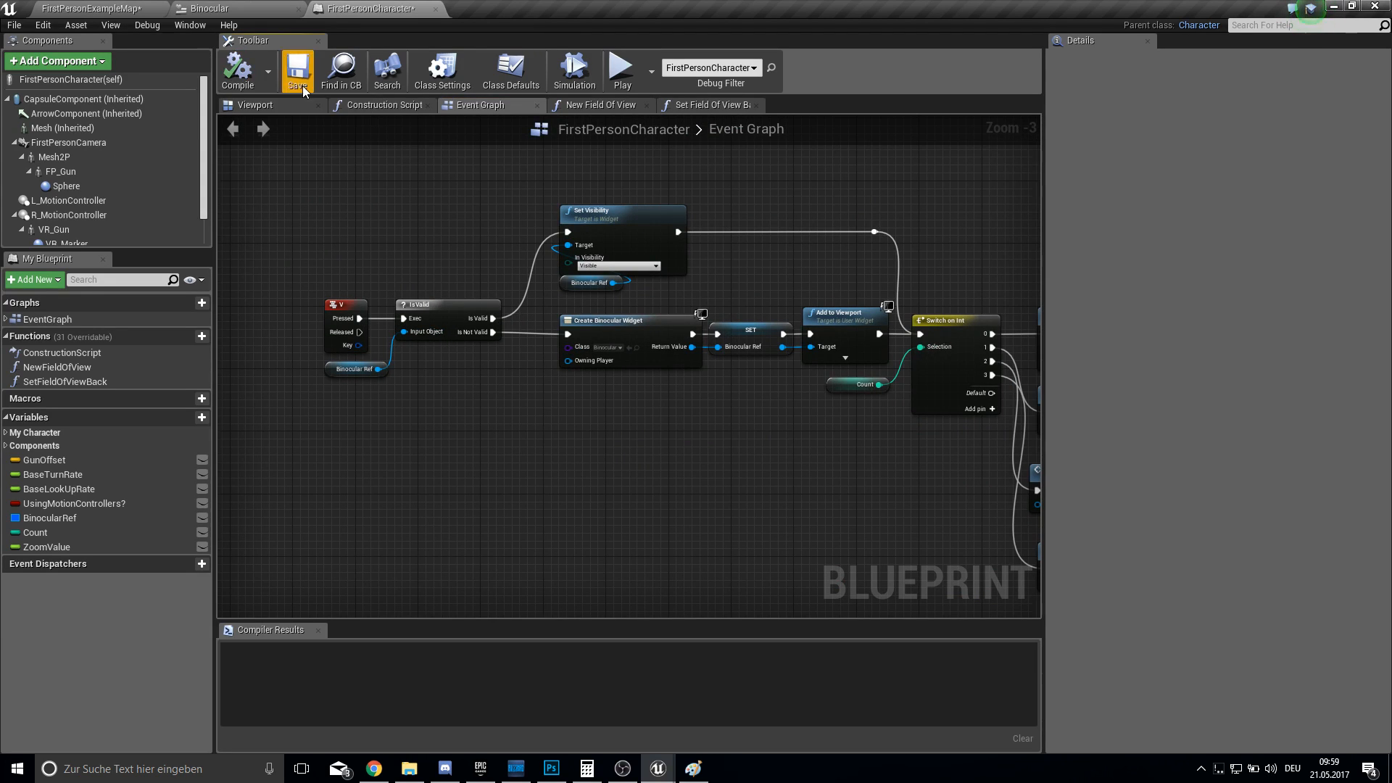
pyautogui.click(627, 65)
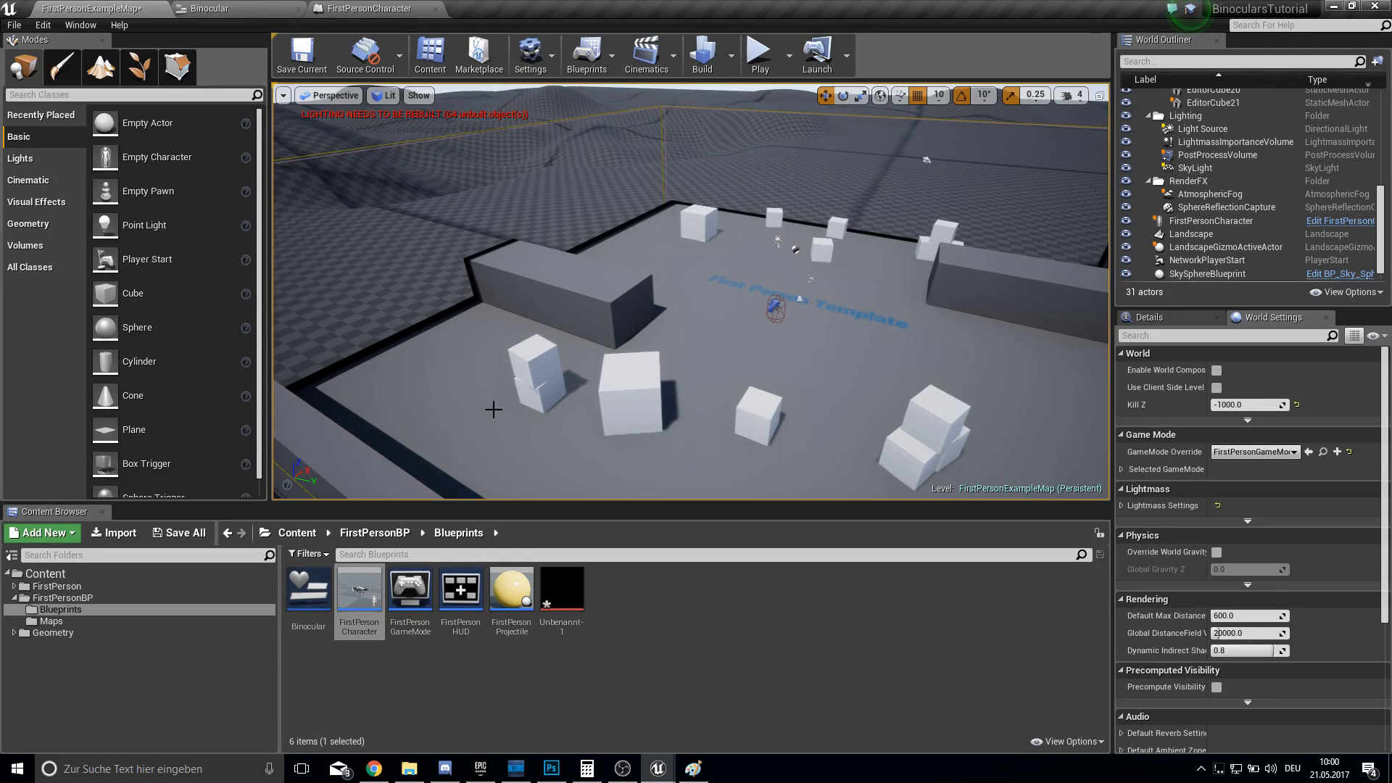
pyautogui.moveTo(870, 646)
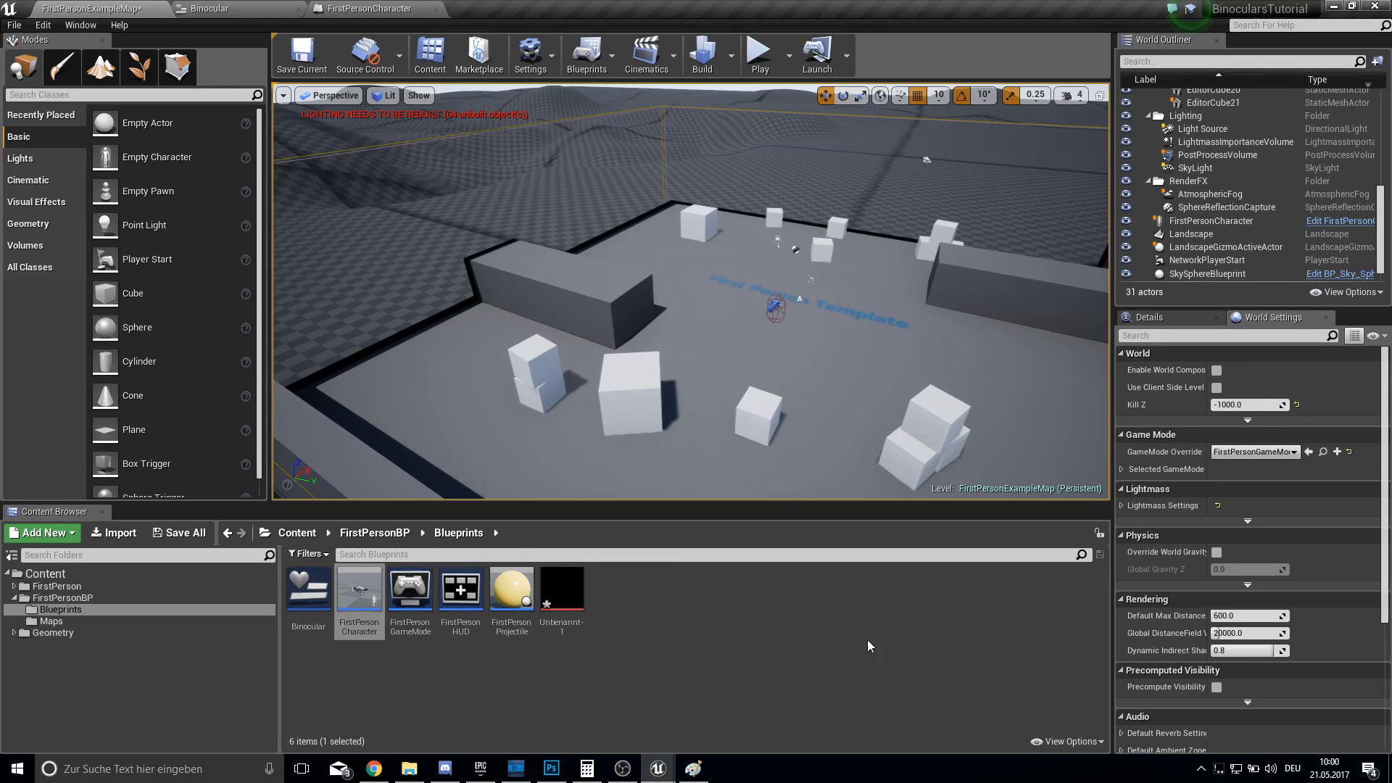